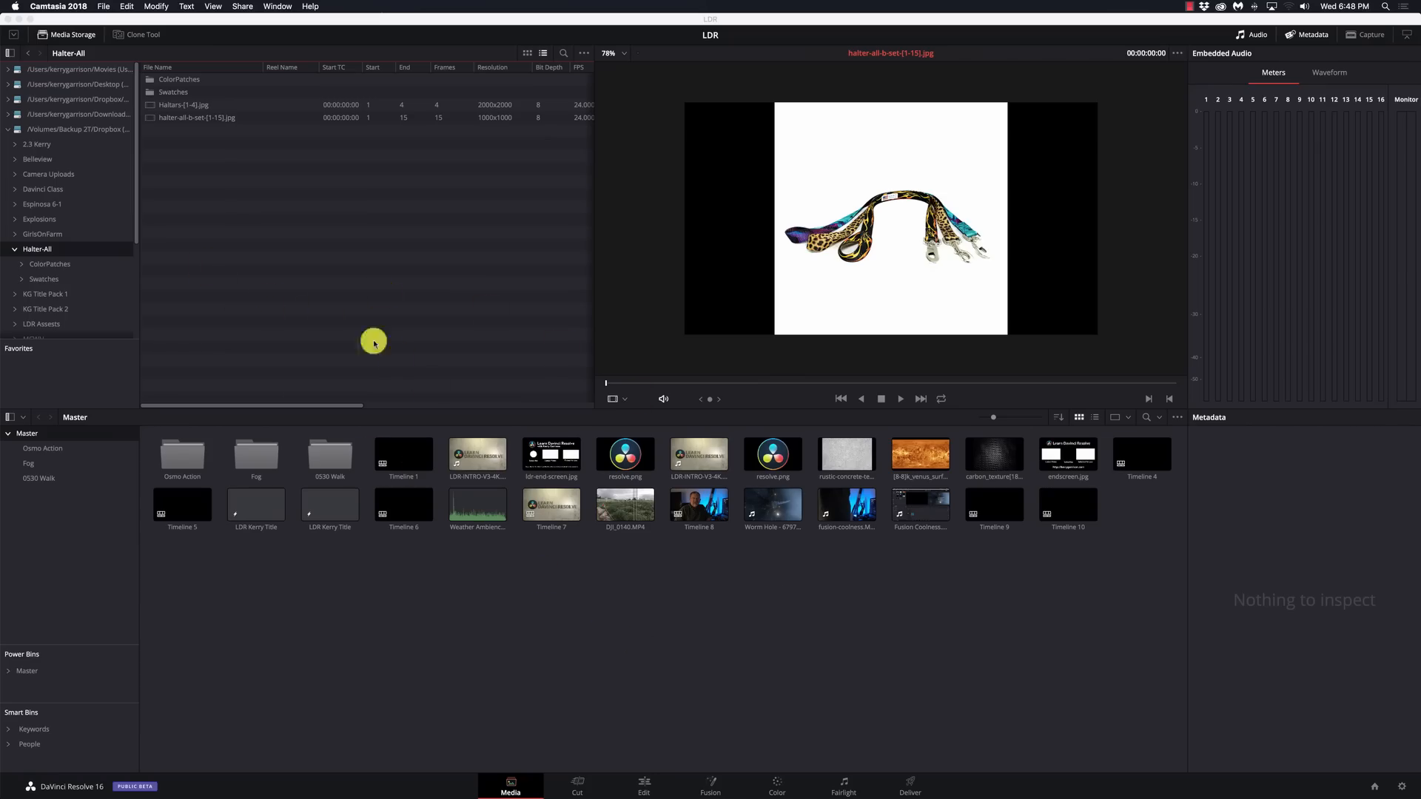
Step: Preview and scrub the halter-all-b-set image sequence from the Halter-All folder
left_click(195, 118)
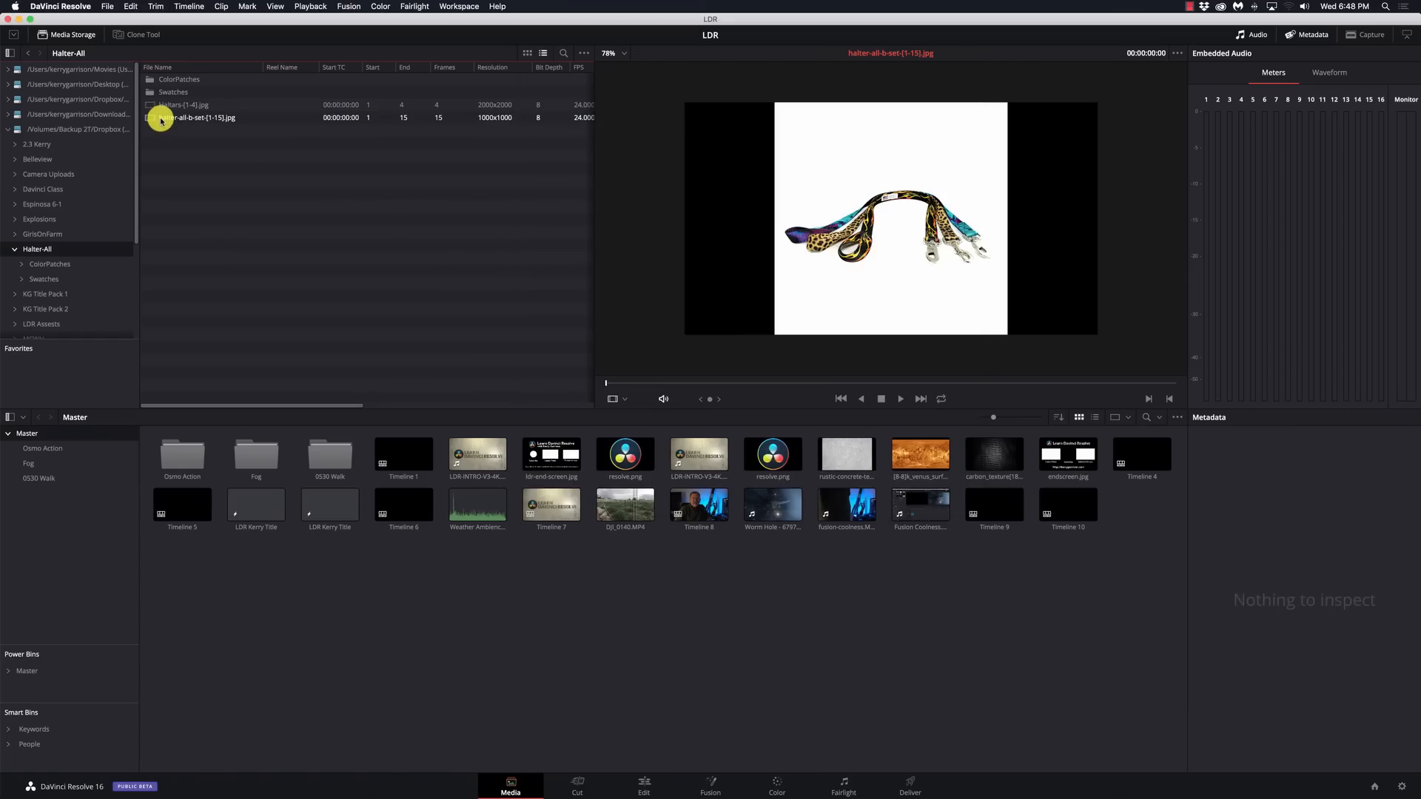
left_click(193, 119)
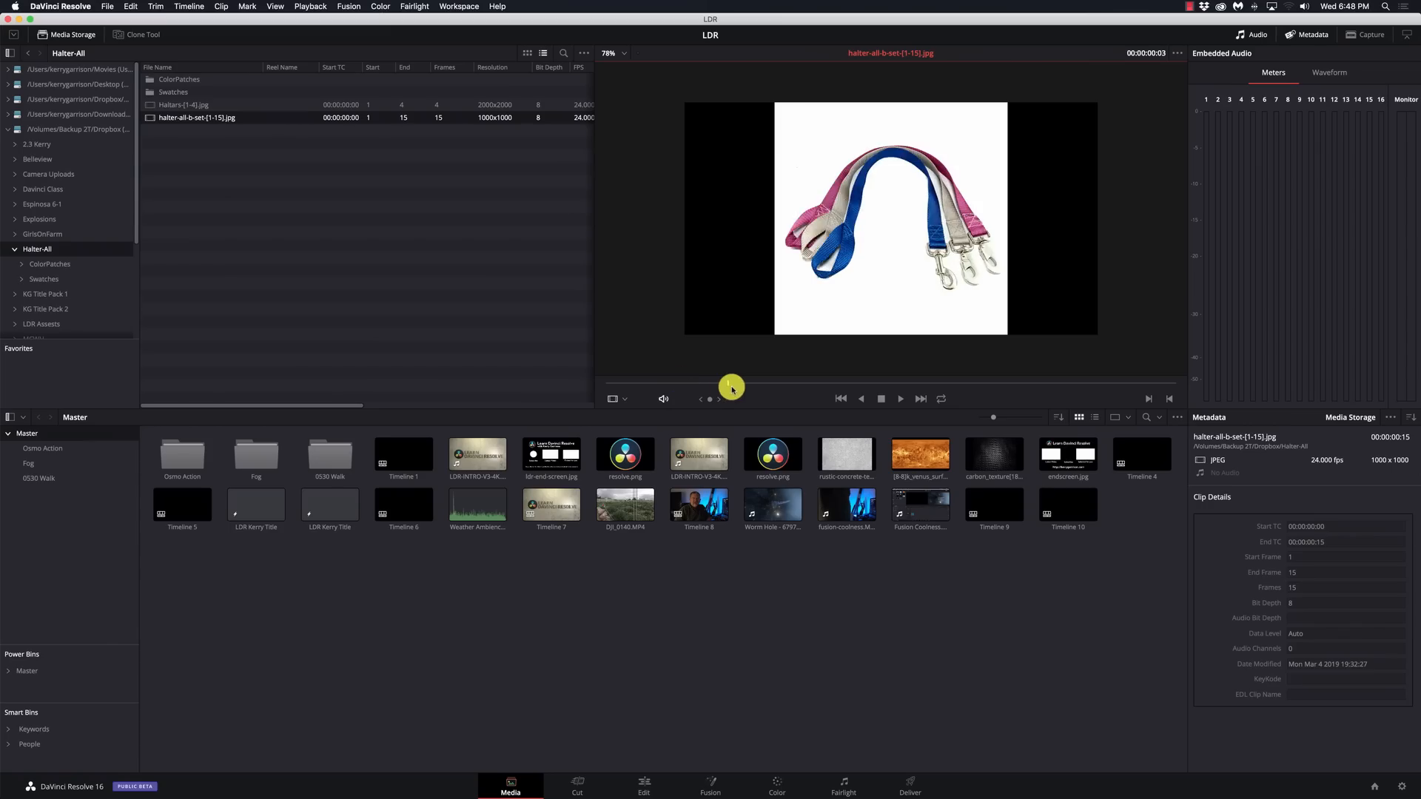
left_click_drag(732, 388, 866, 383)
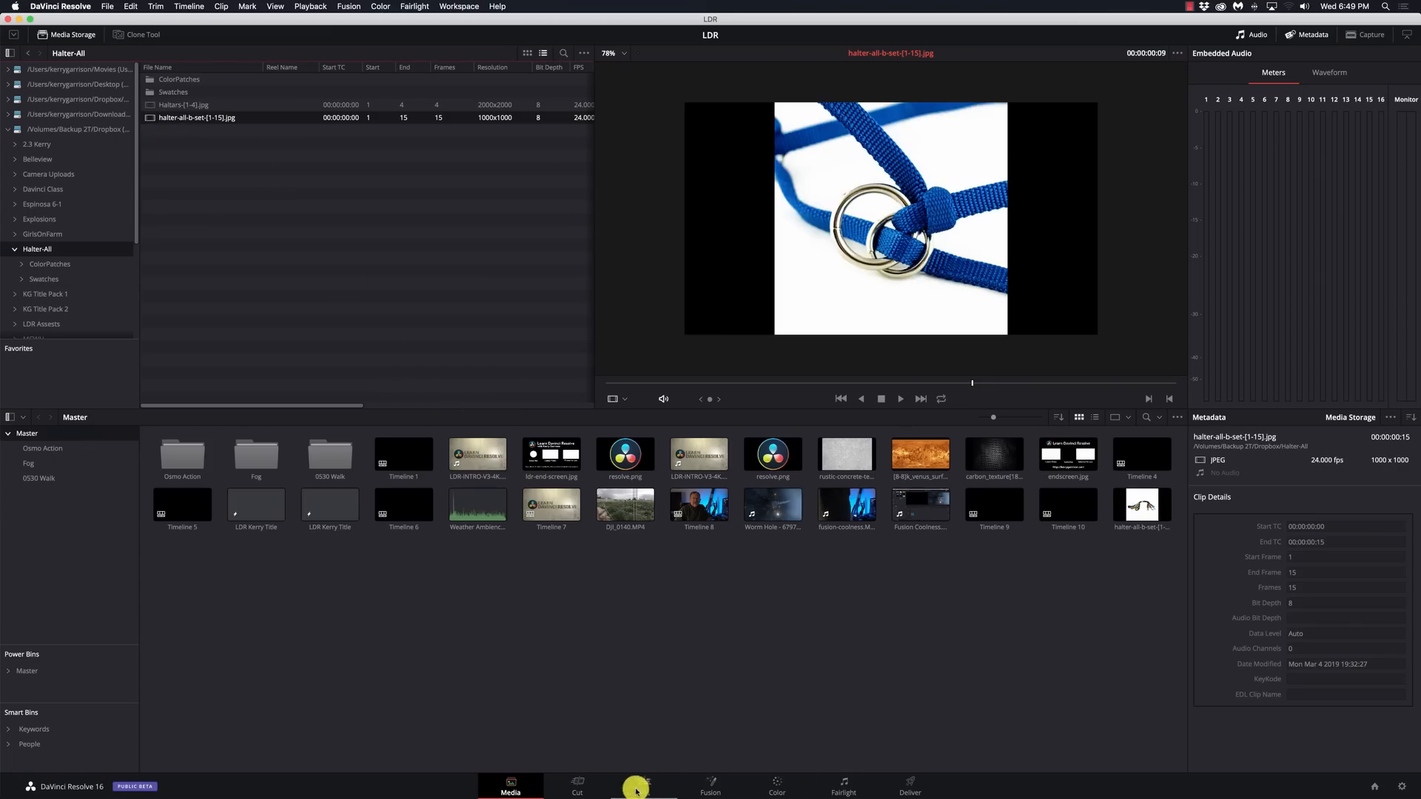
Step: Drag the halter sequence clip from the Media Pool onto track V1 on the Edit page
left_click(642, 786)
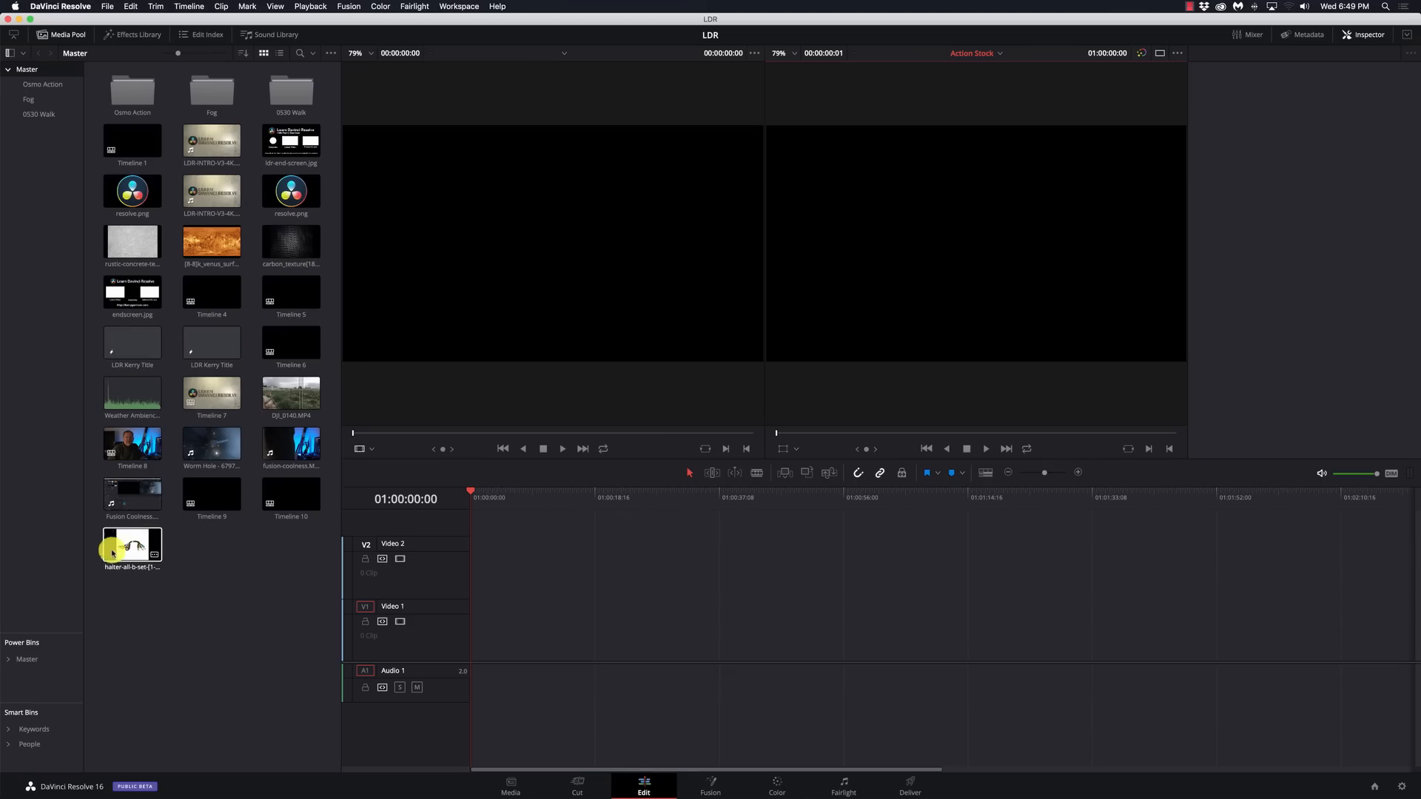
left_click_drag(132, 543, 467, 644)
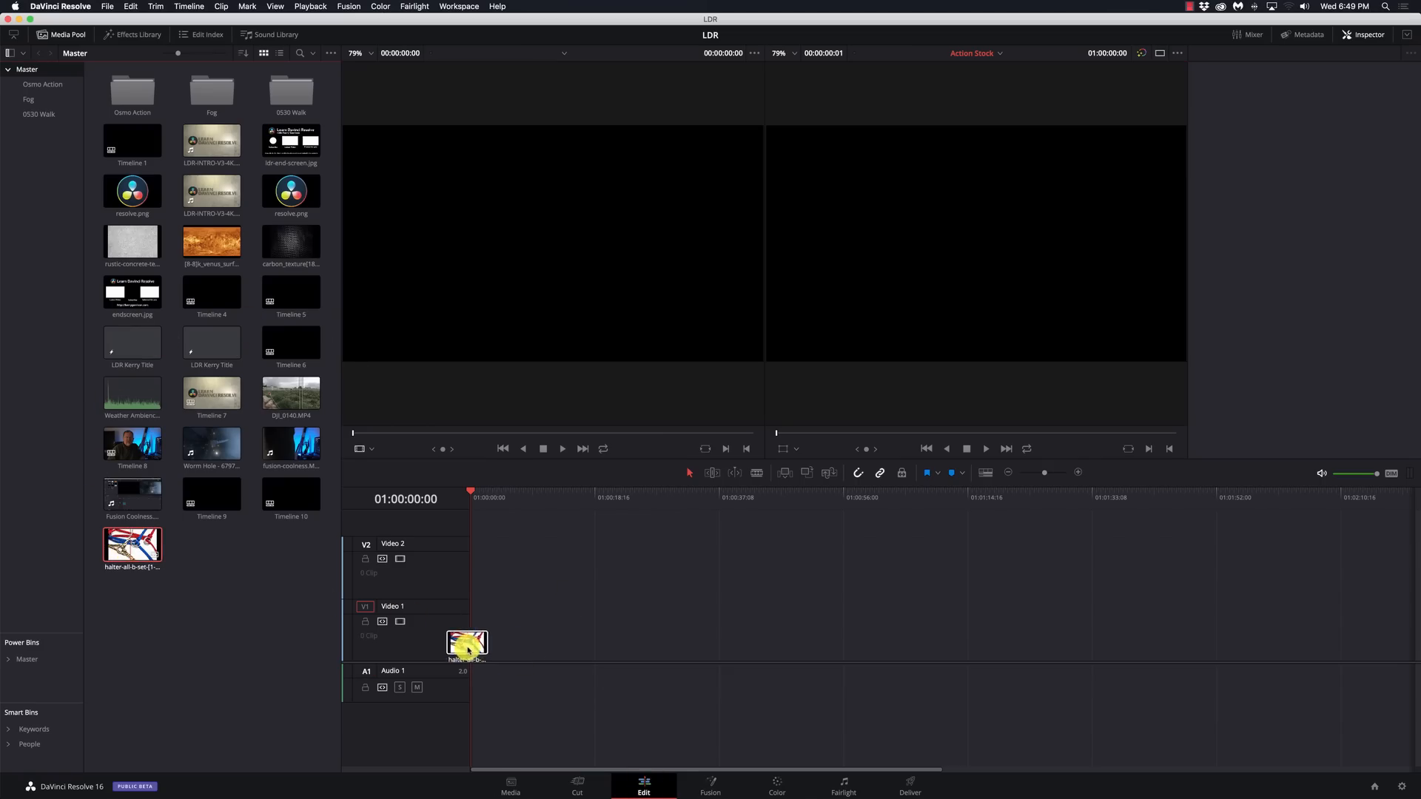
left_click_drag(467, 644, 385, 631)
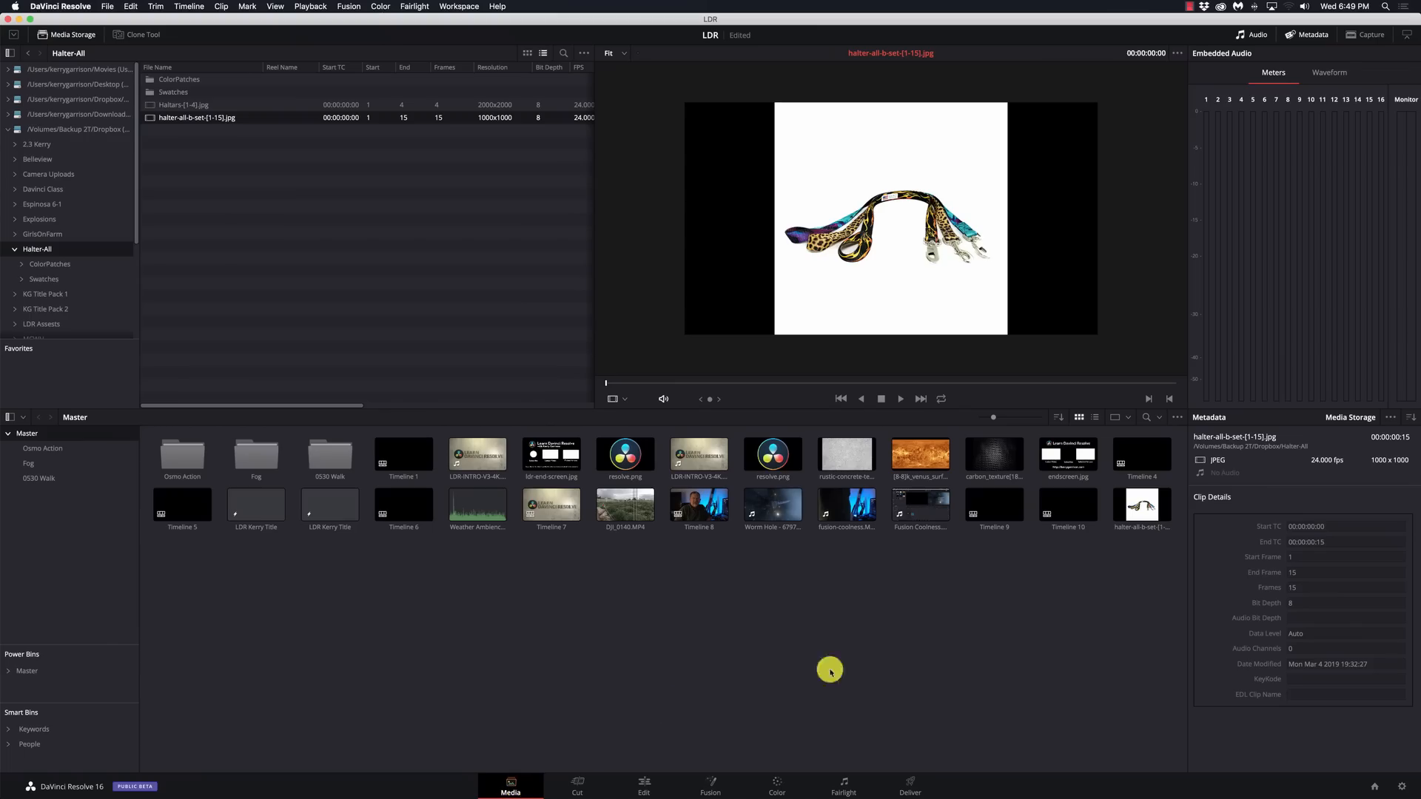
Step: Remove the halter clip from the Master media pool, confirming with Remove
left_click(1142, 504)
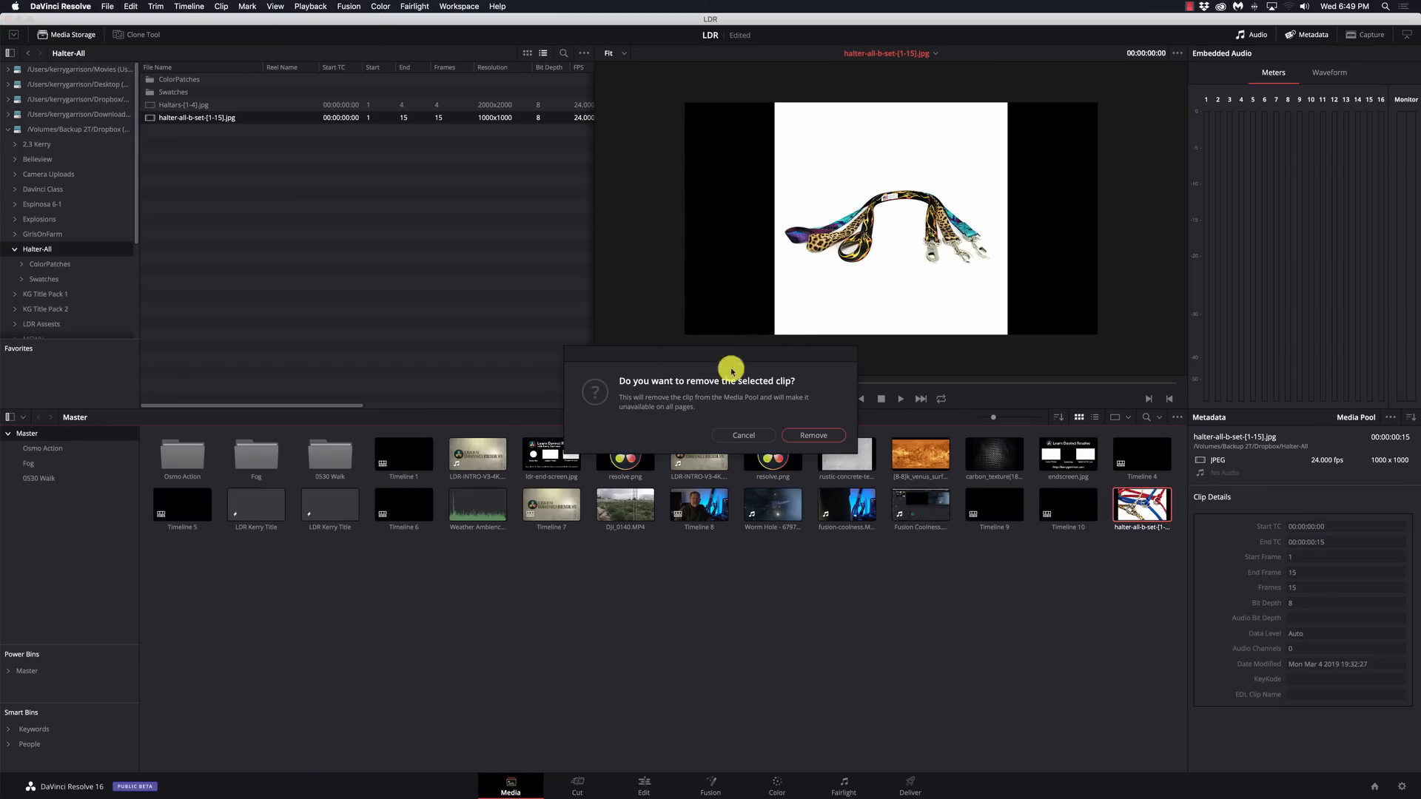
left_click(813, 436)
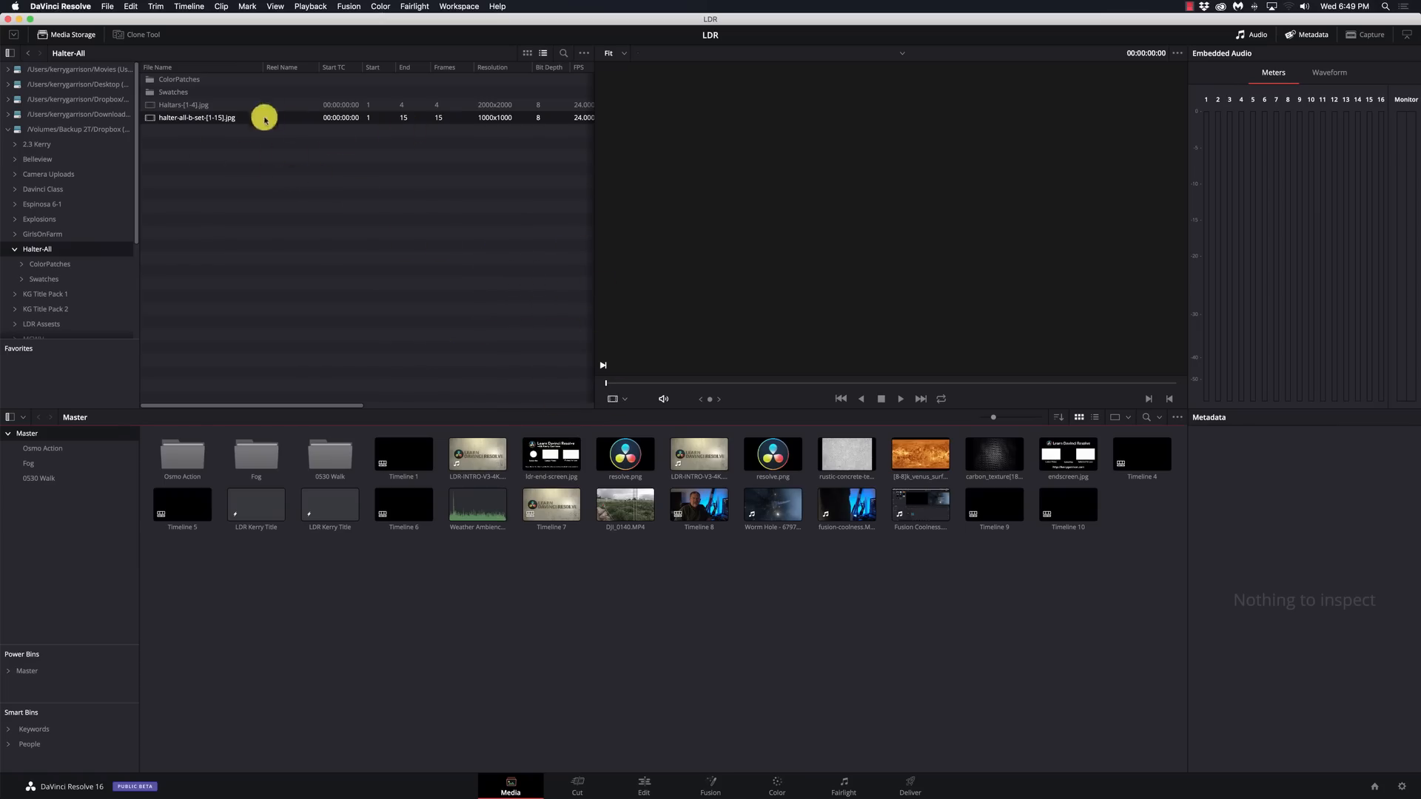
mouse_move(705, 655)
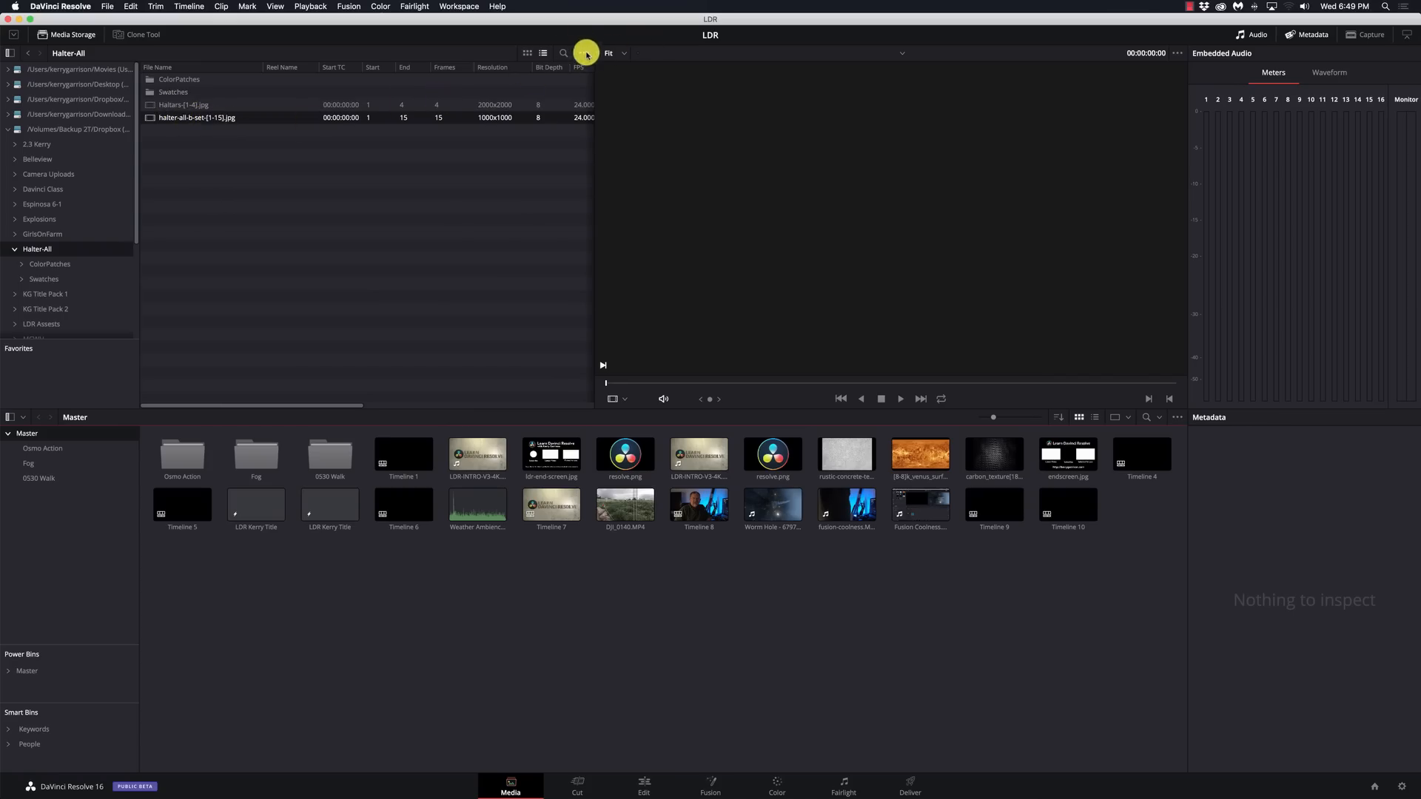
Step: Enable Show Individual Frames in Media Storage so sequences list as single images
left_click(586, 53)
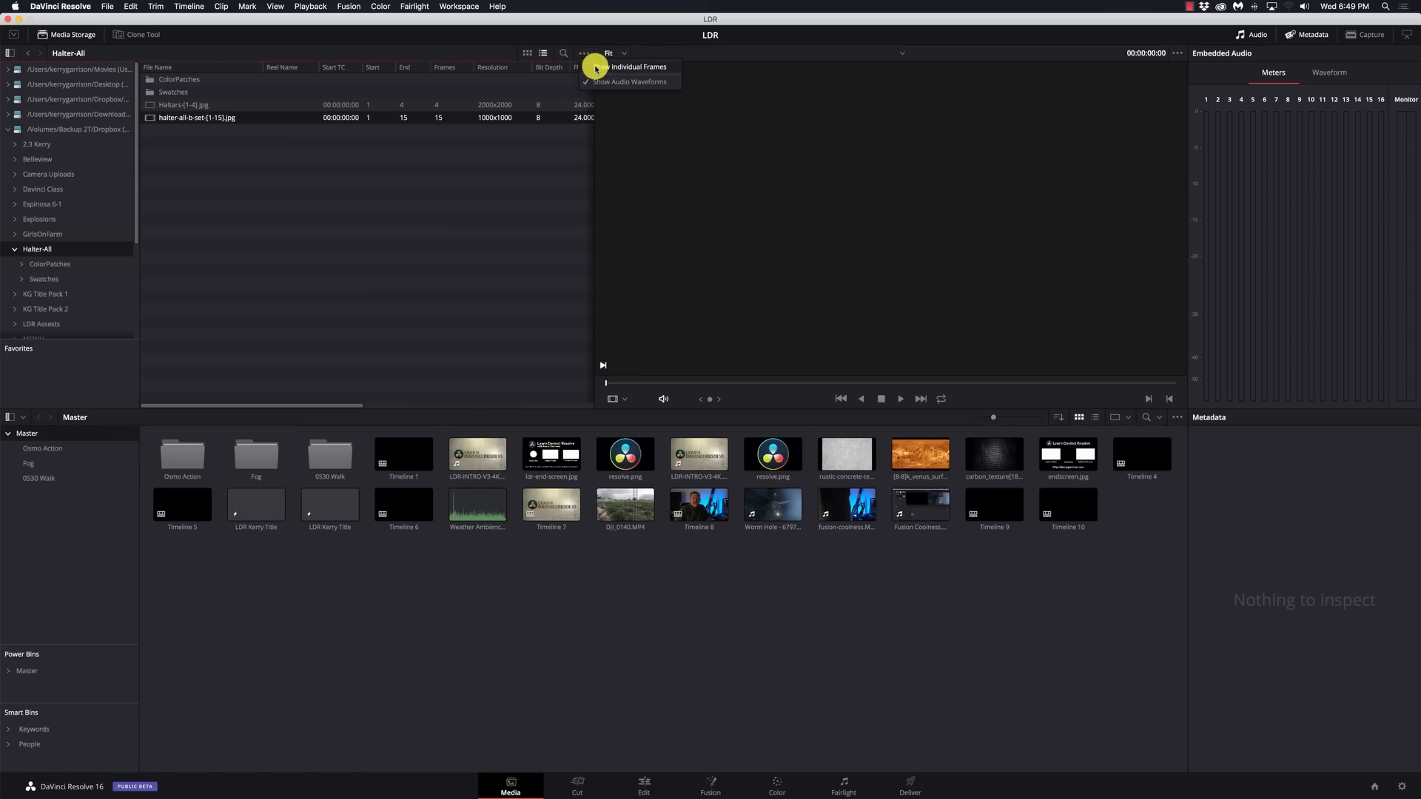
left_click(639, 67)
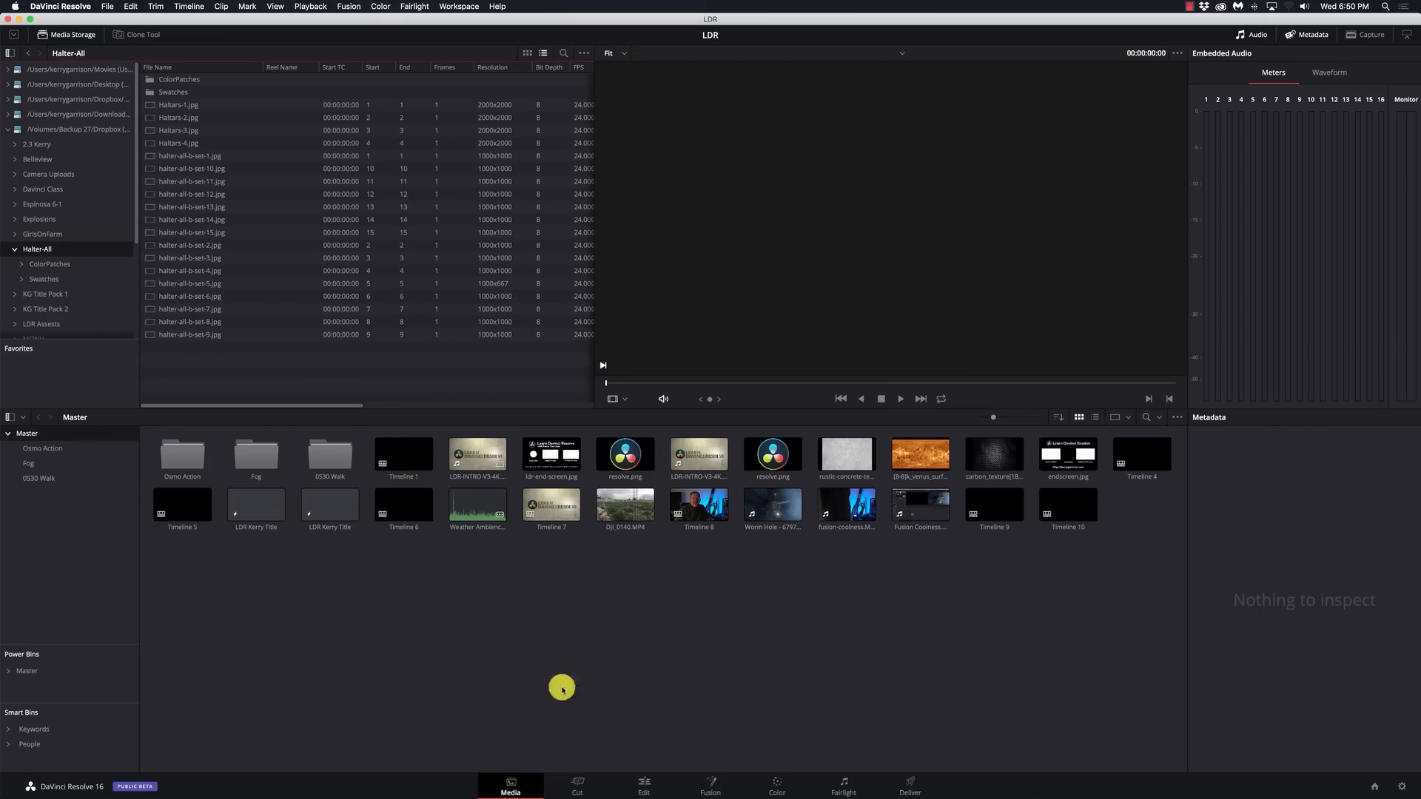
left_click(644, 784)
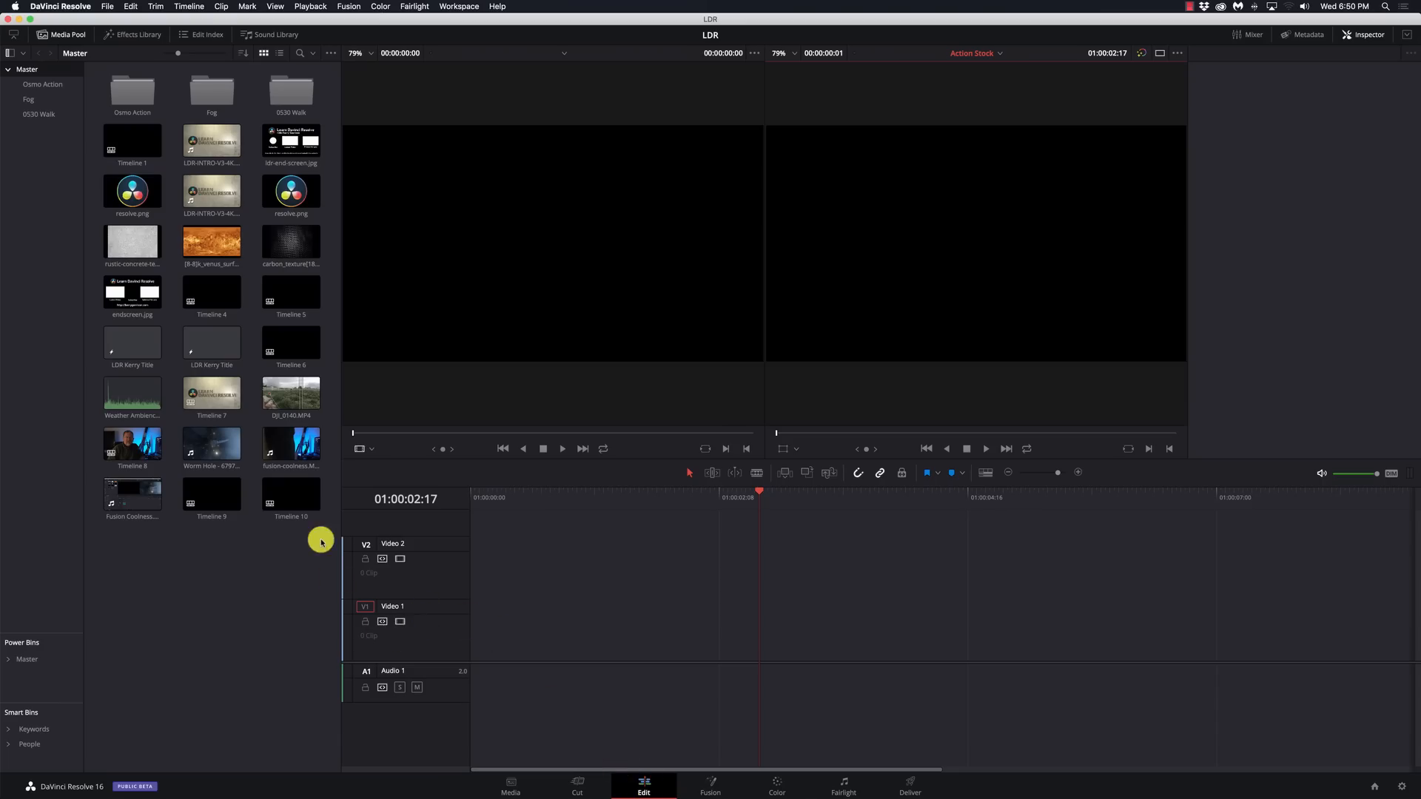
mouse_move(165, 360)
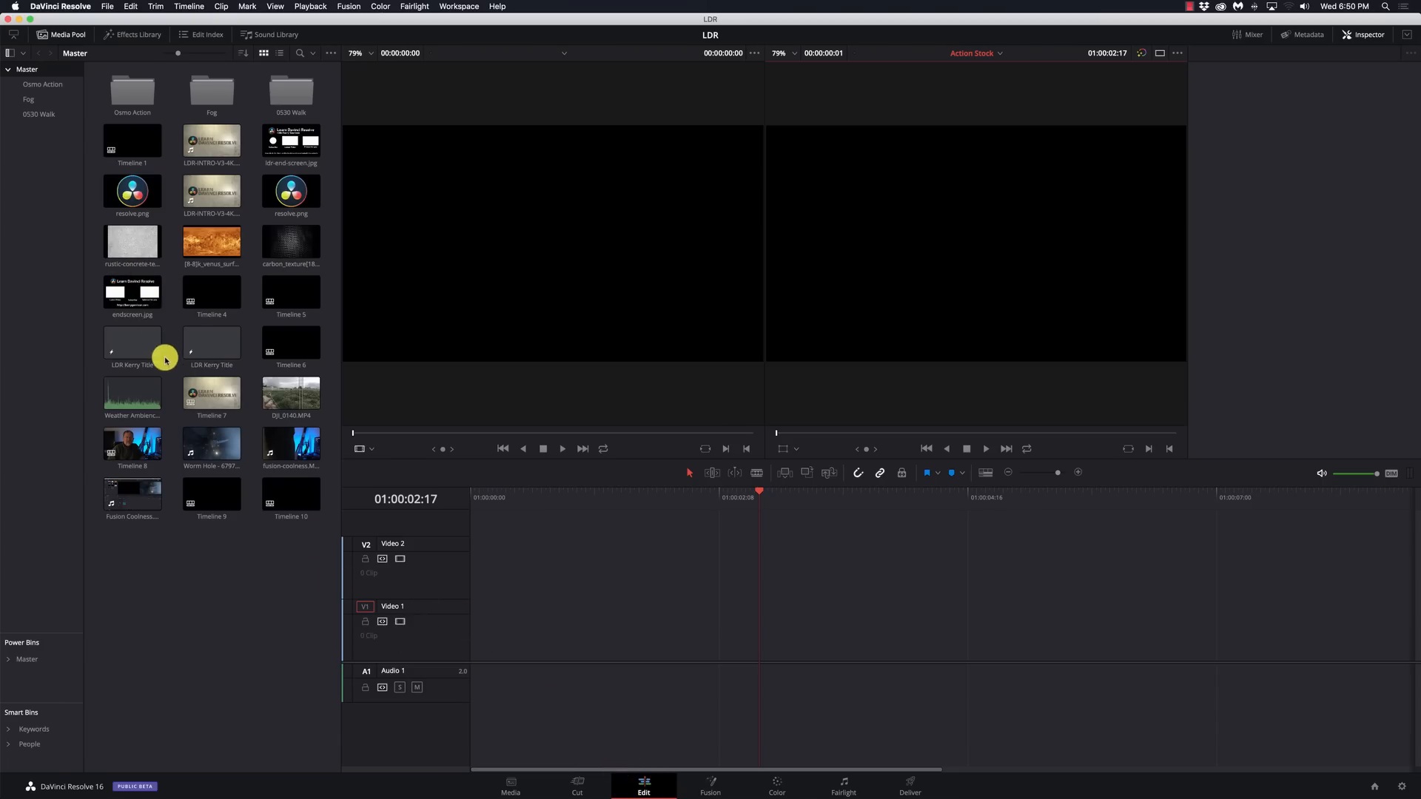
left_click(511, 781)
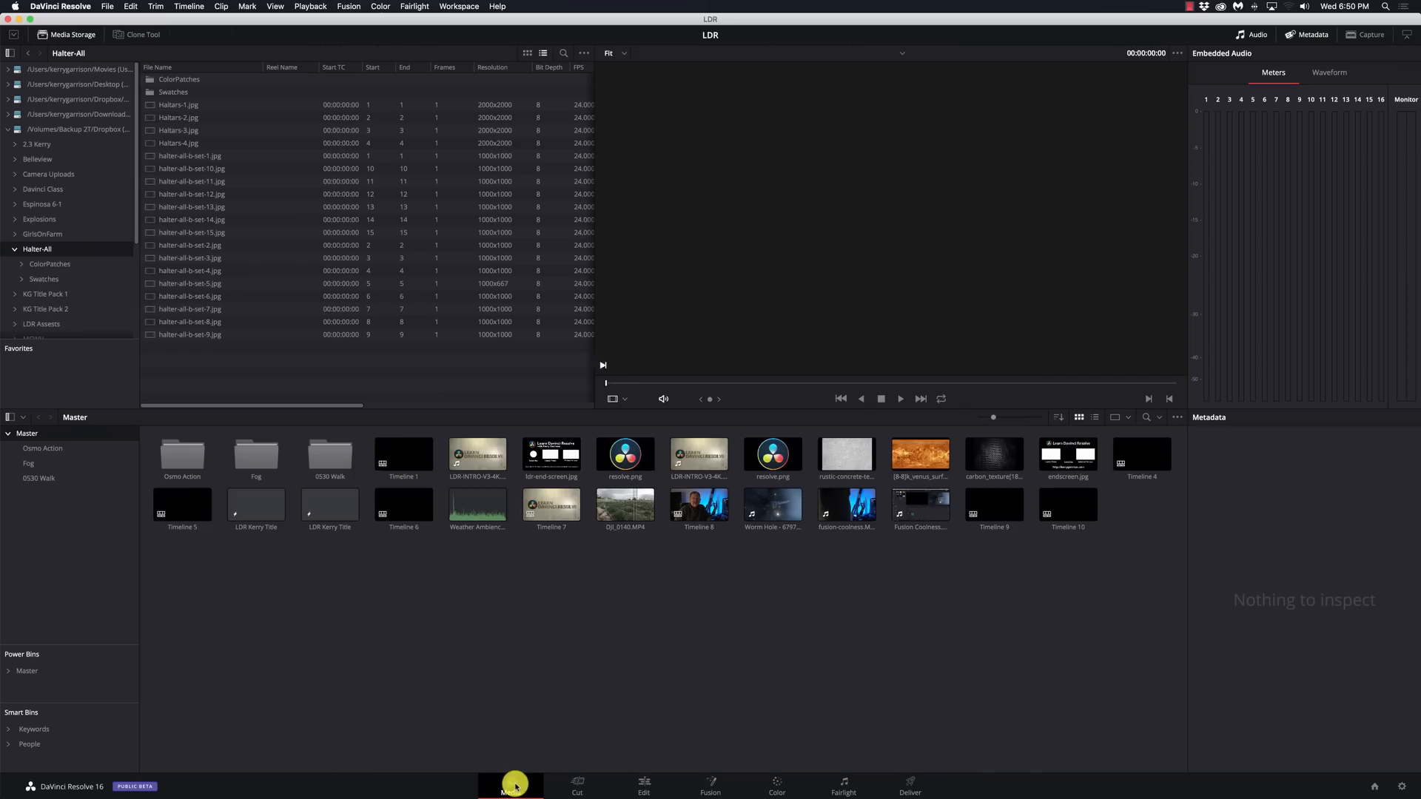
Step: Preview individual halter JPGs b-set-4, 13, 3 and 9 one by one
left_click(191, 269)
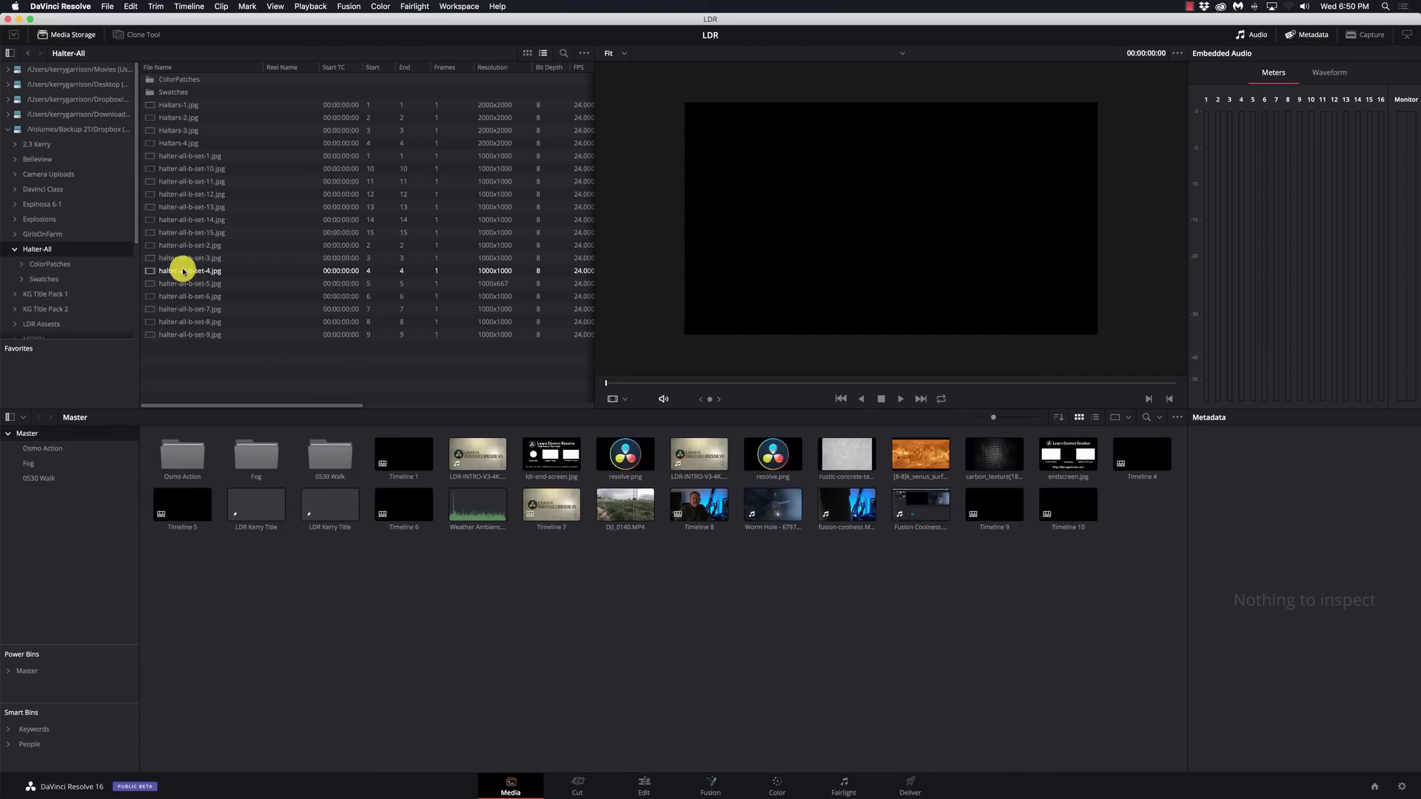
left_click(191, 207)
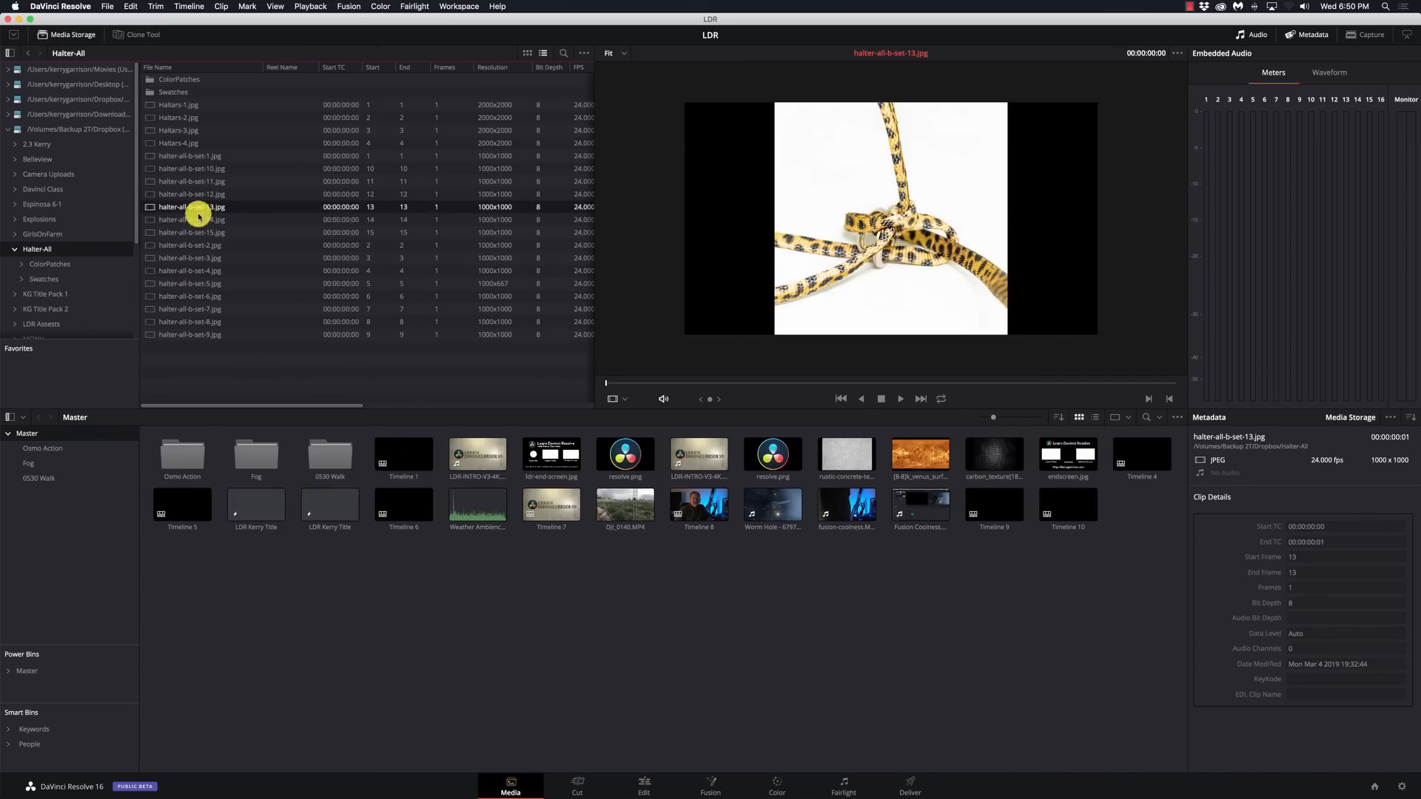
left_click(191, 257)
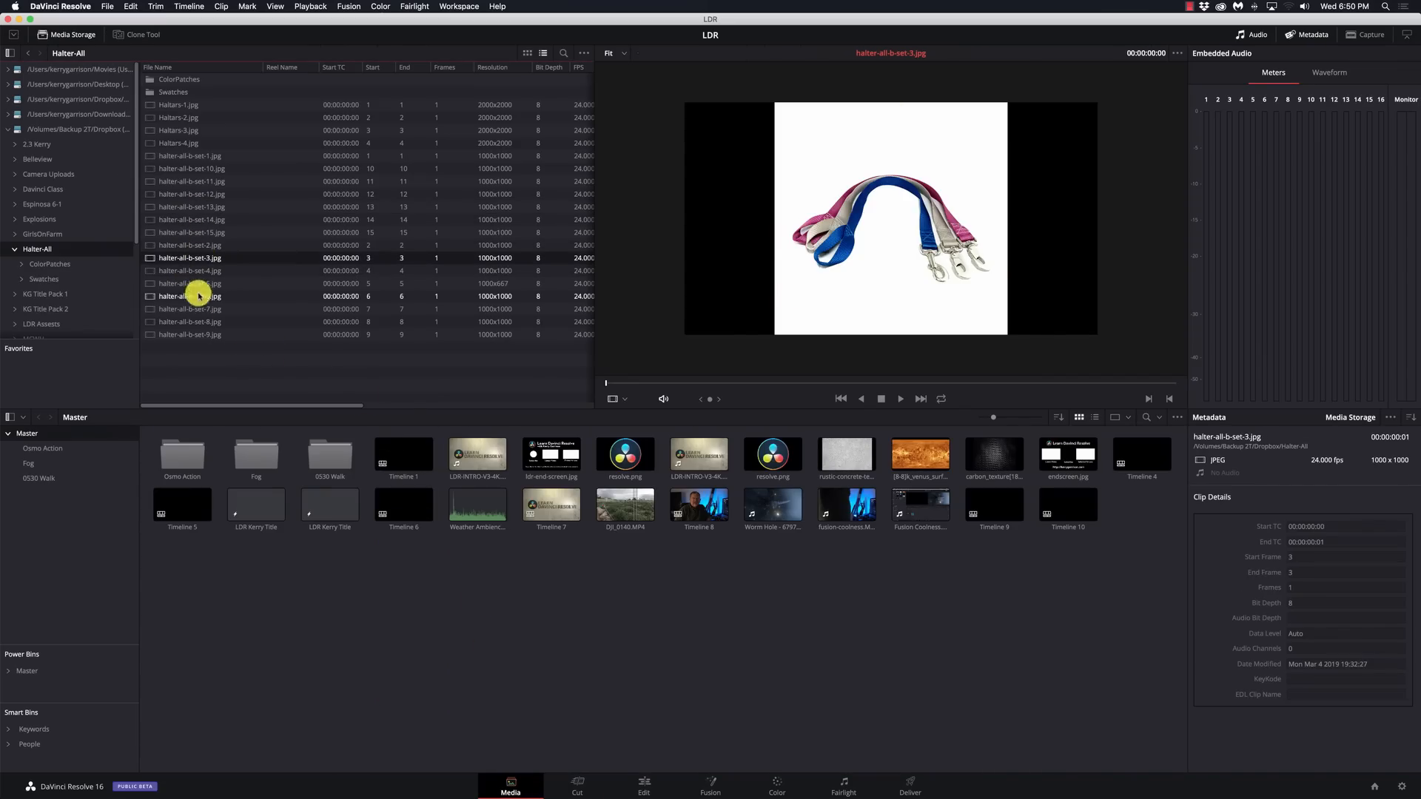
mouse_move(241, 336)
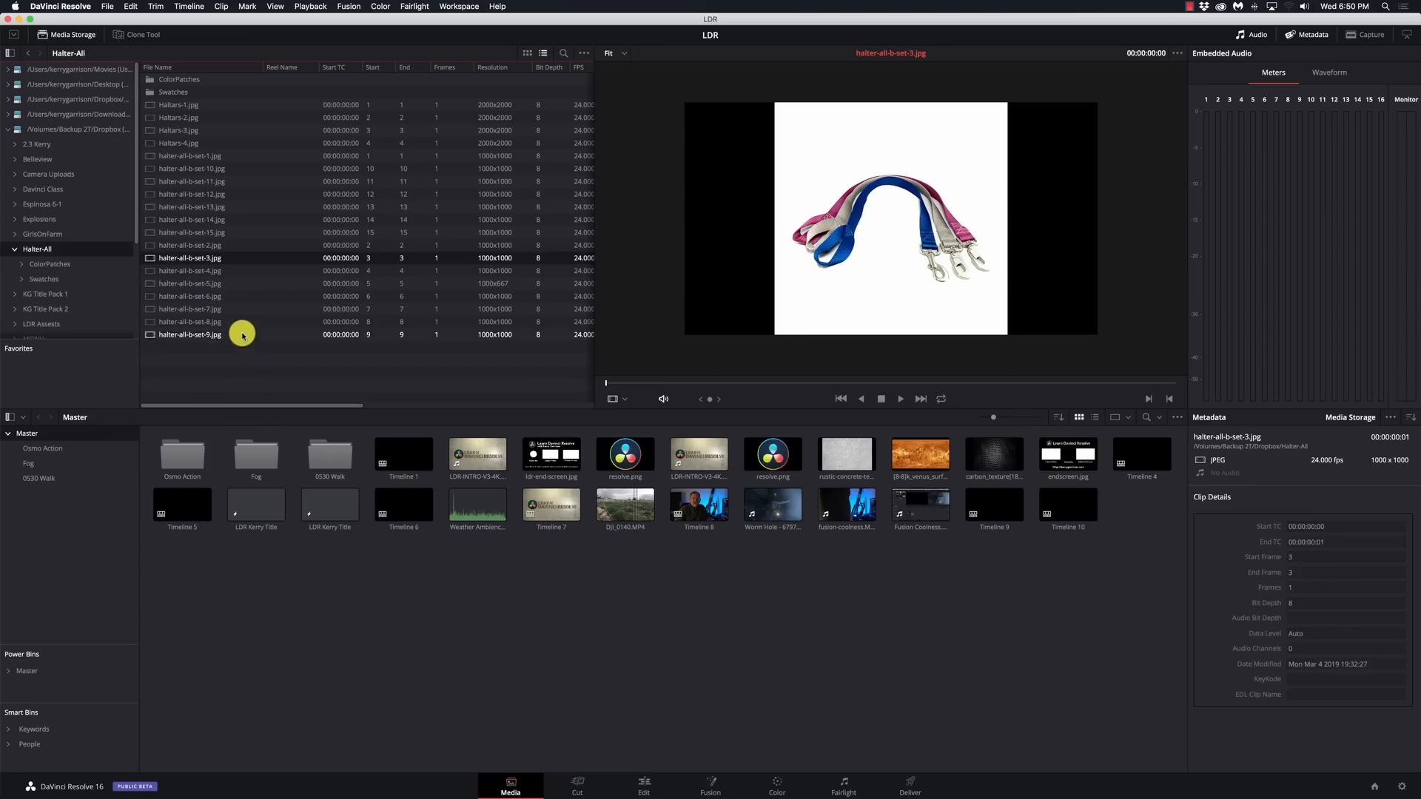
left_click(190, 334)
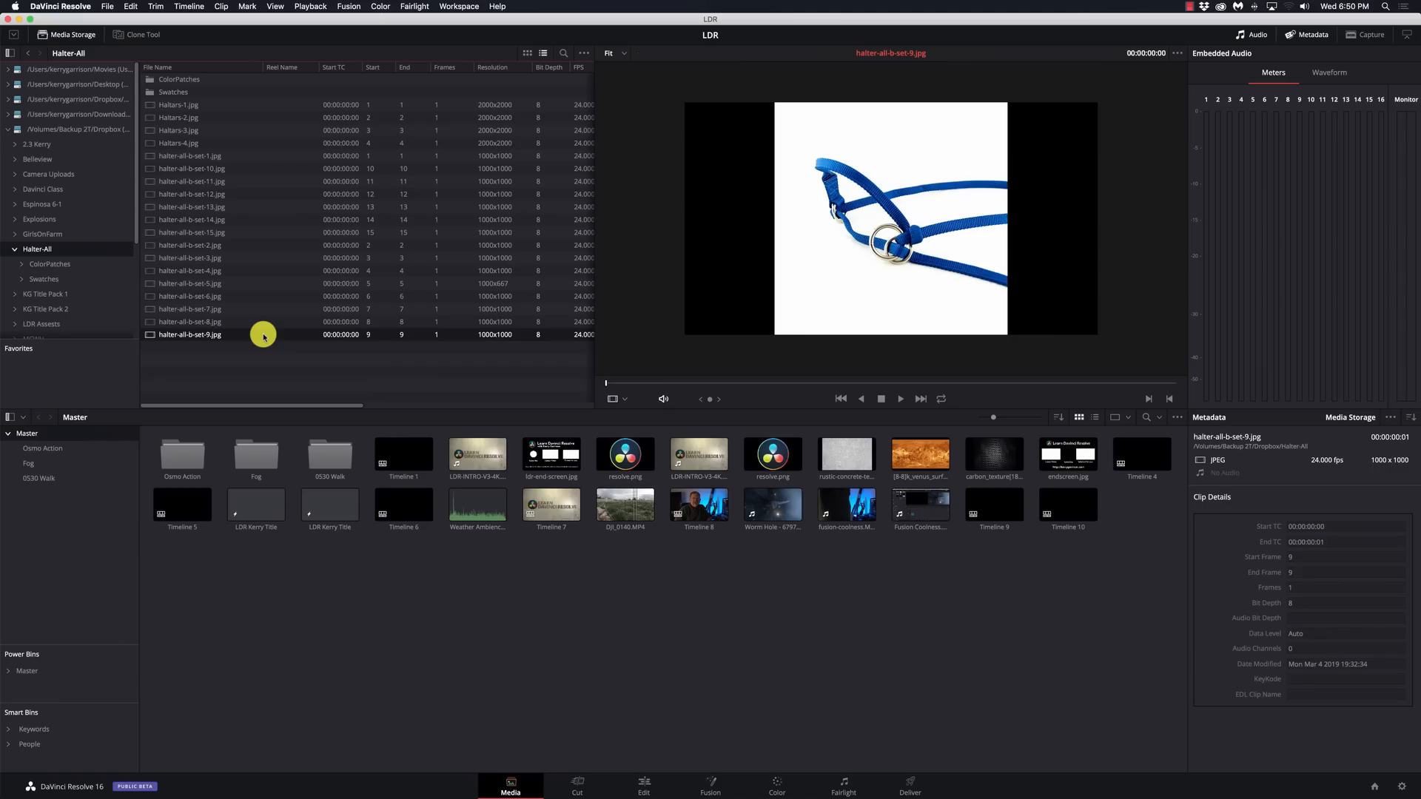
mouse_move(535, 551)
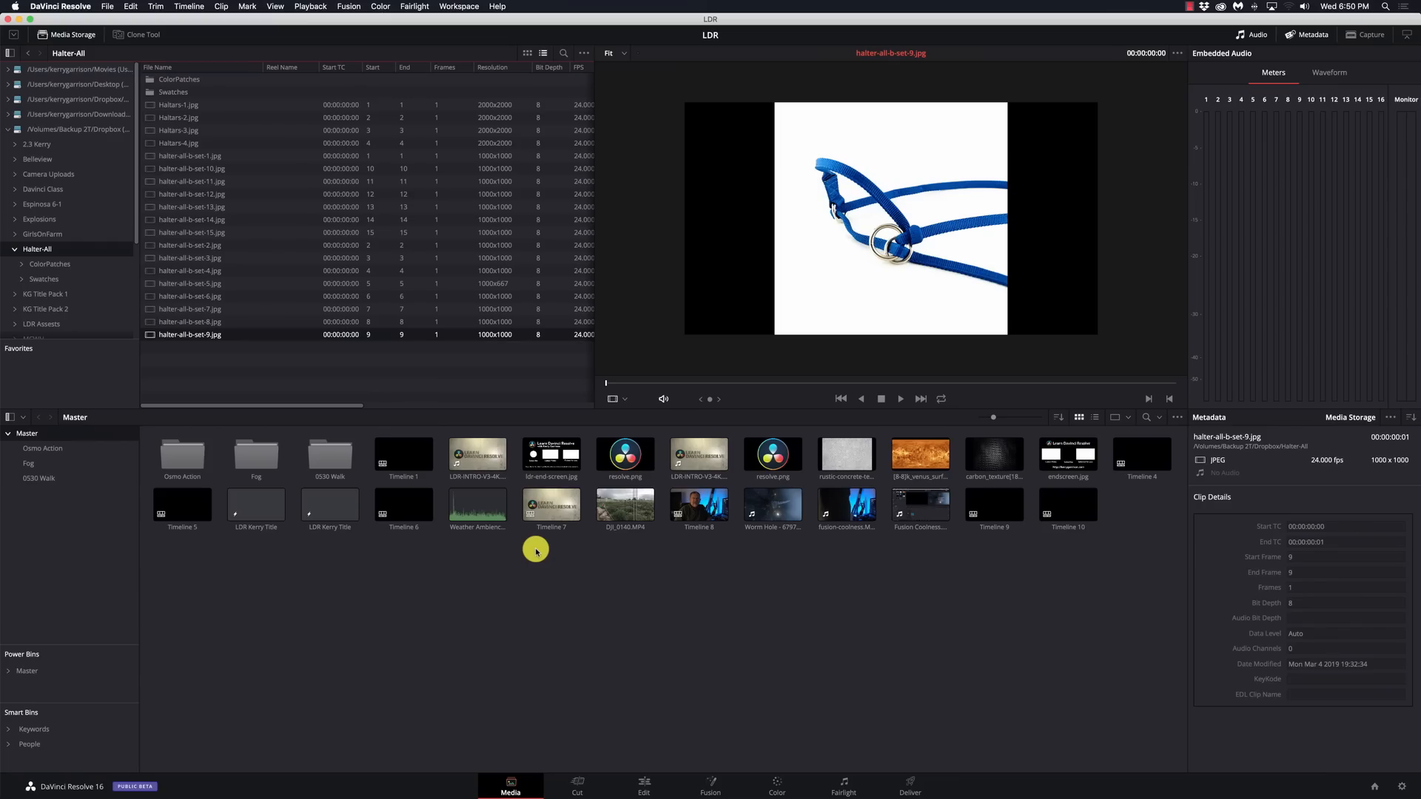
mouse_move(743, 696)
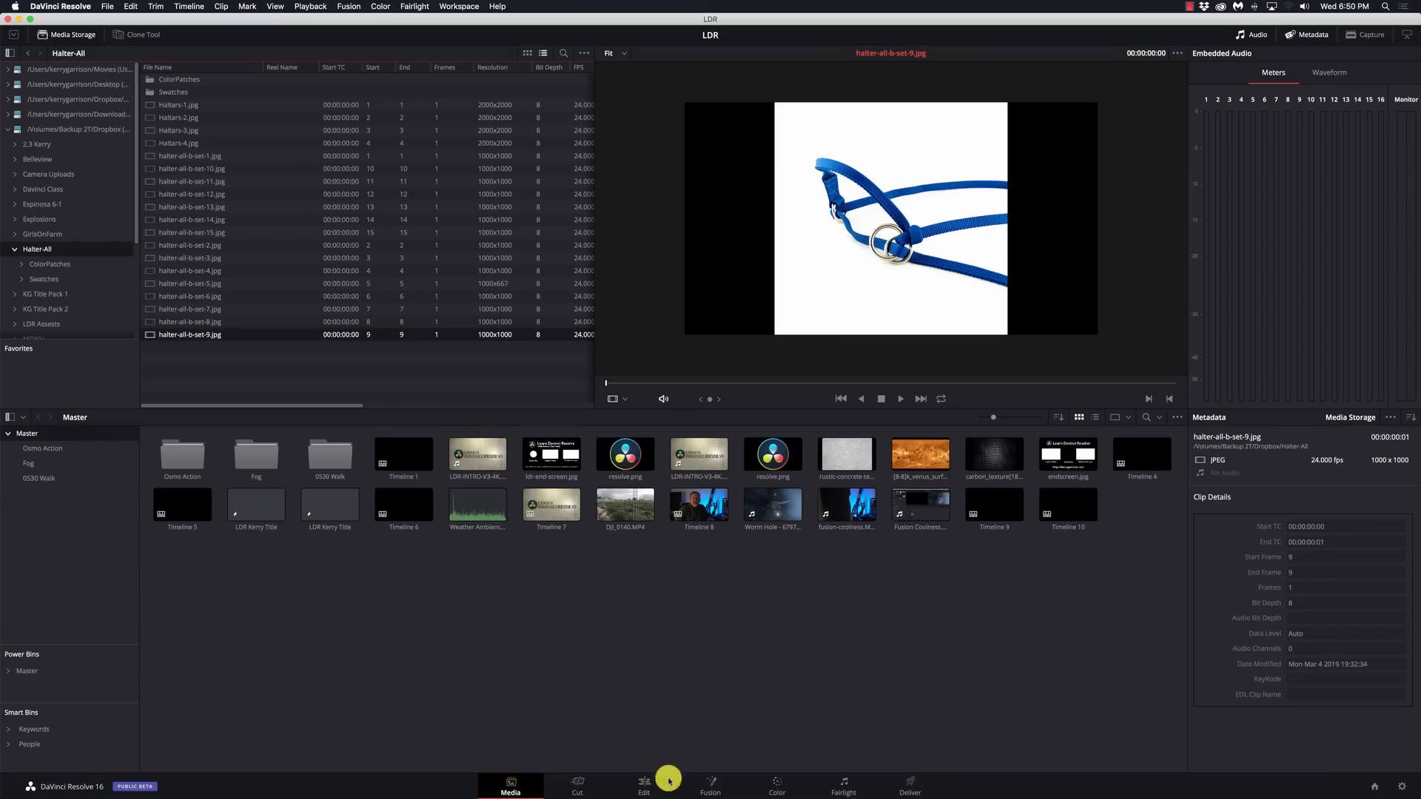
Step: Open the Osmo Action bin on the Edit page and zoom the timeline out
left_click(644, 785)
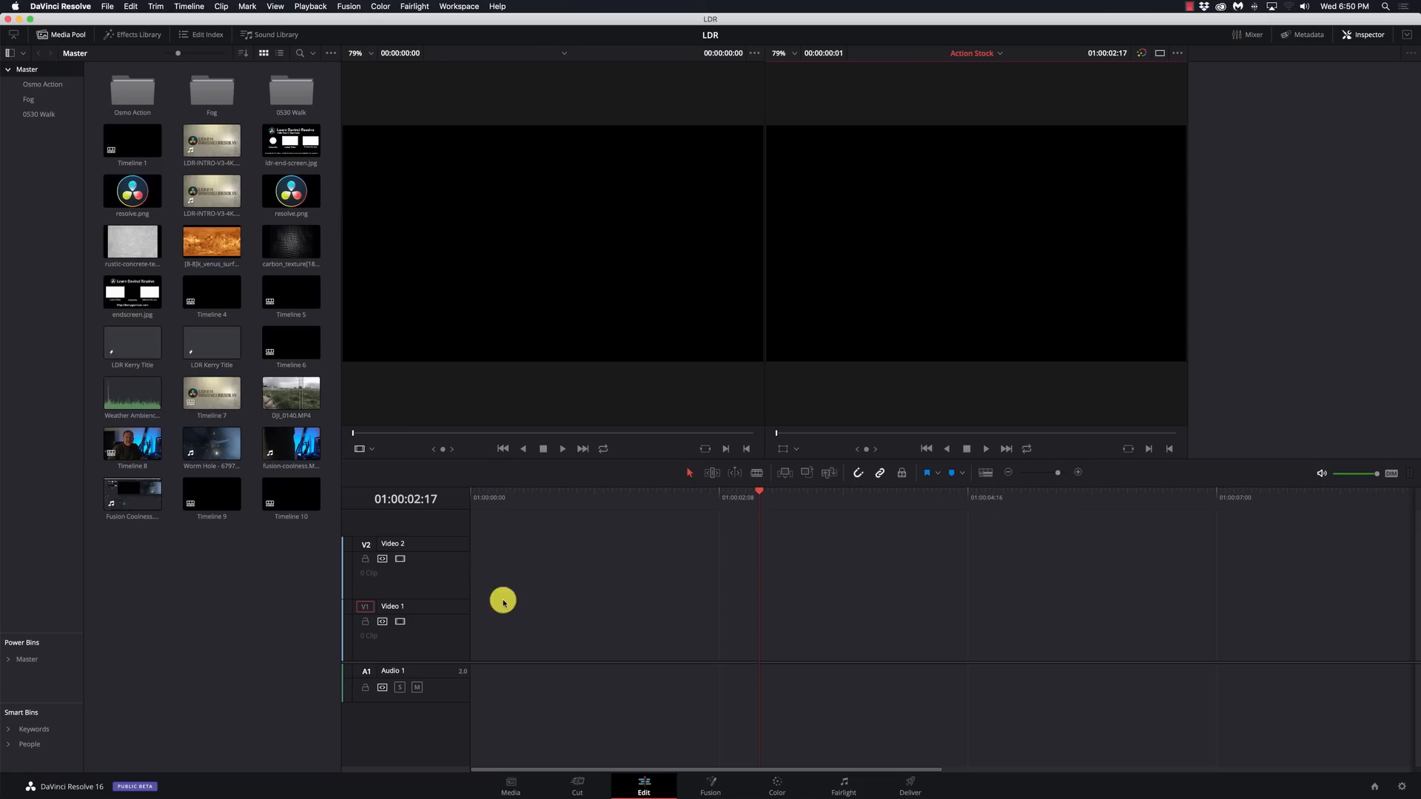
left_click(290, 393)
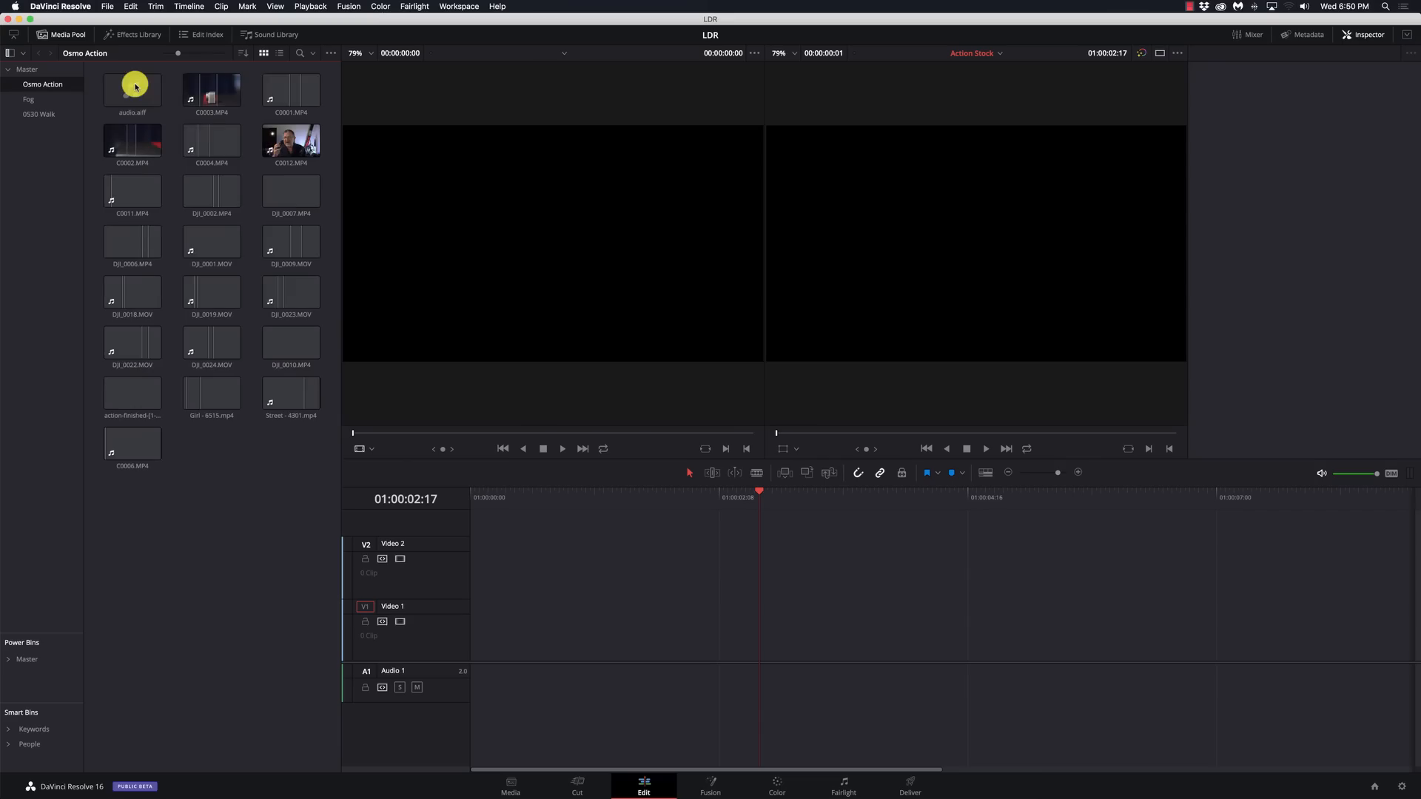
left_click(212, 191)
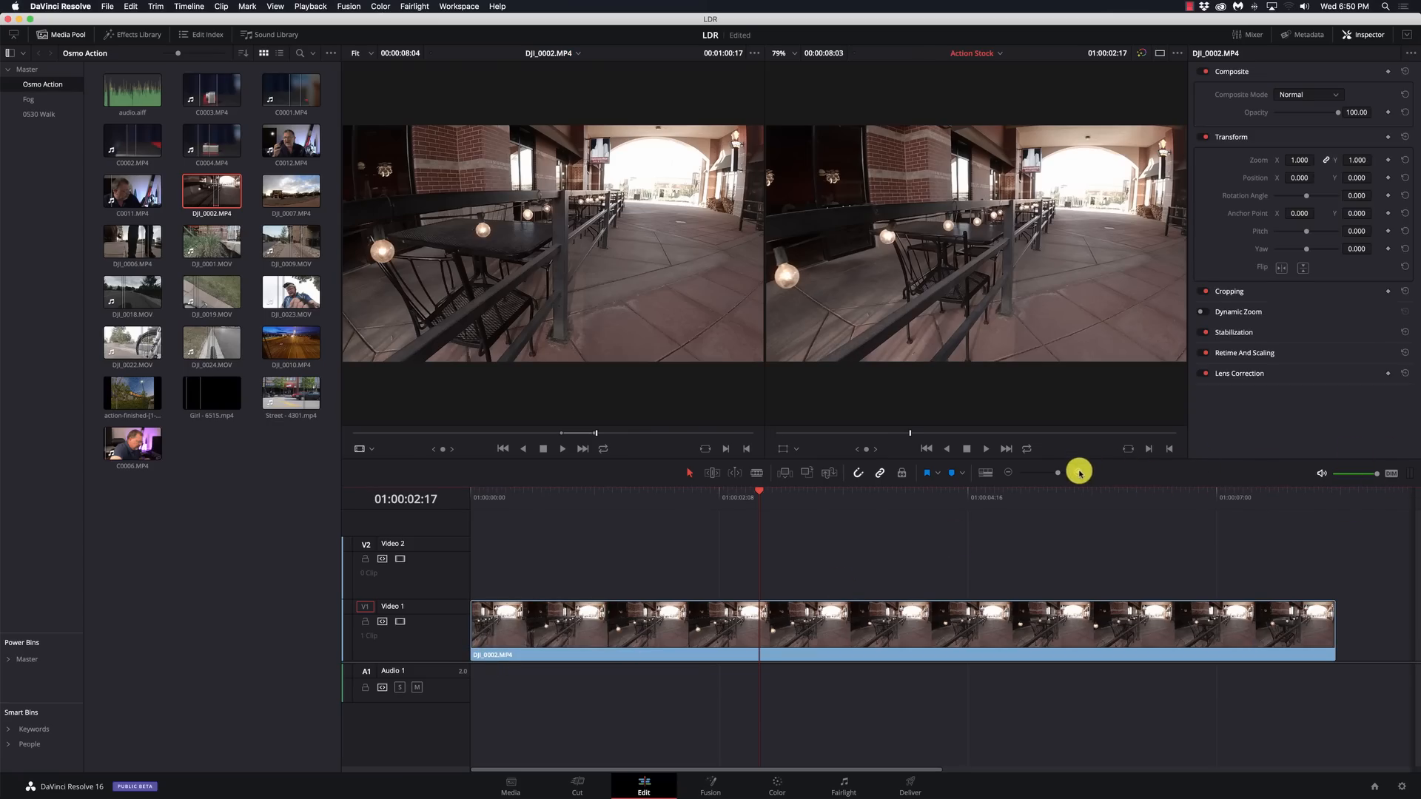
left_click_drag(1079, 473, 1006, 472)
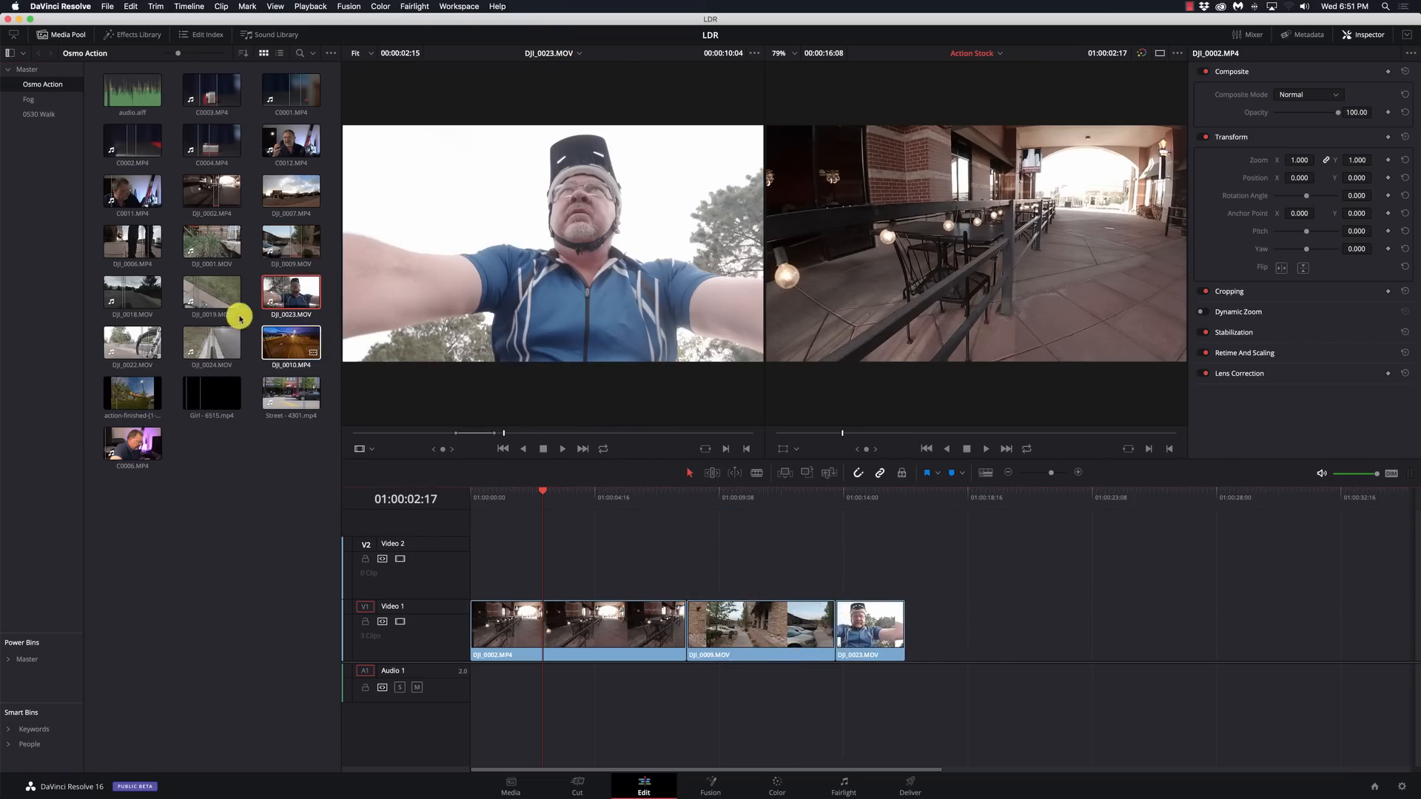
Step: Append DJI_0019 and DJI_0022 to the end of the V1 track after DJI_0023
left_click(212, 293)
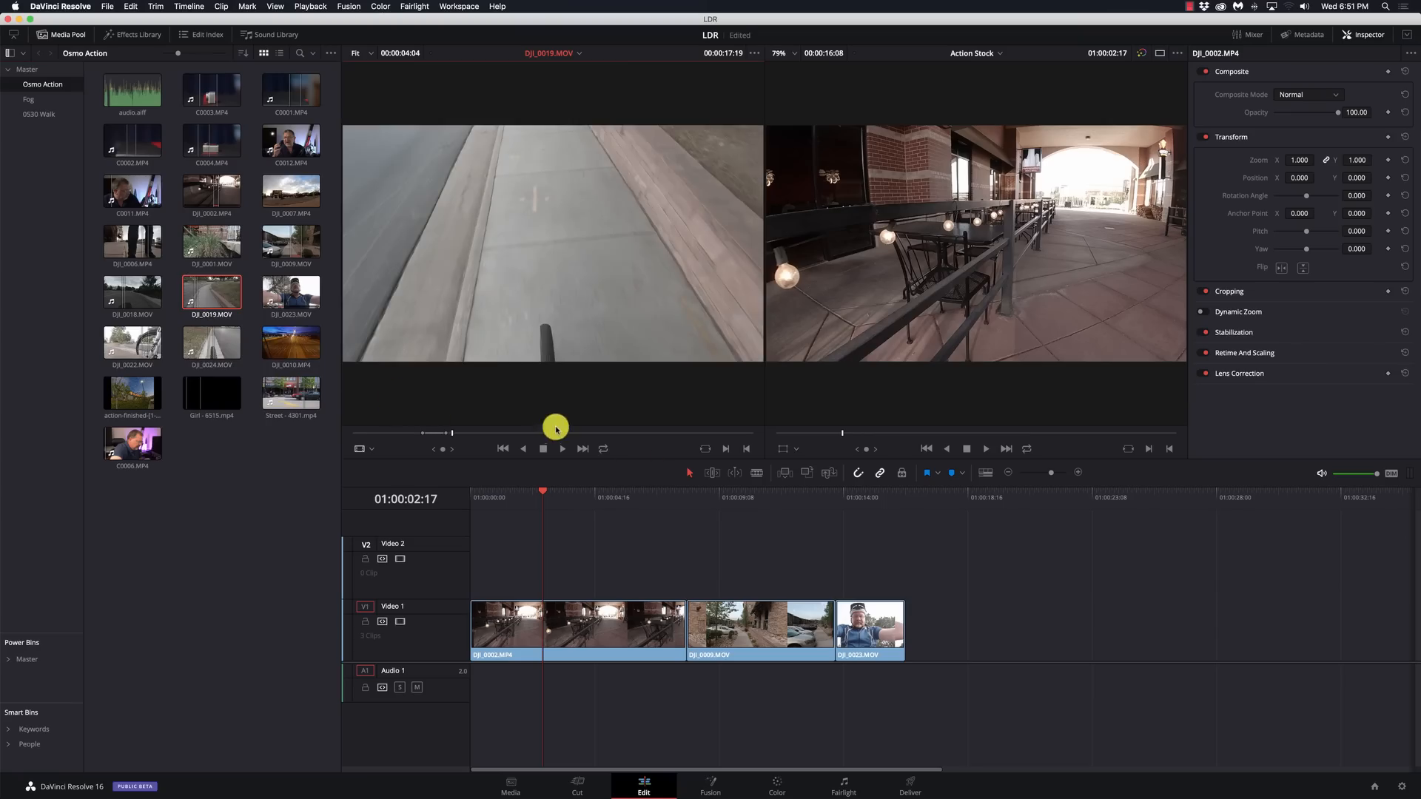
left_click_drag(212, 292, 959, 631)
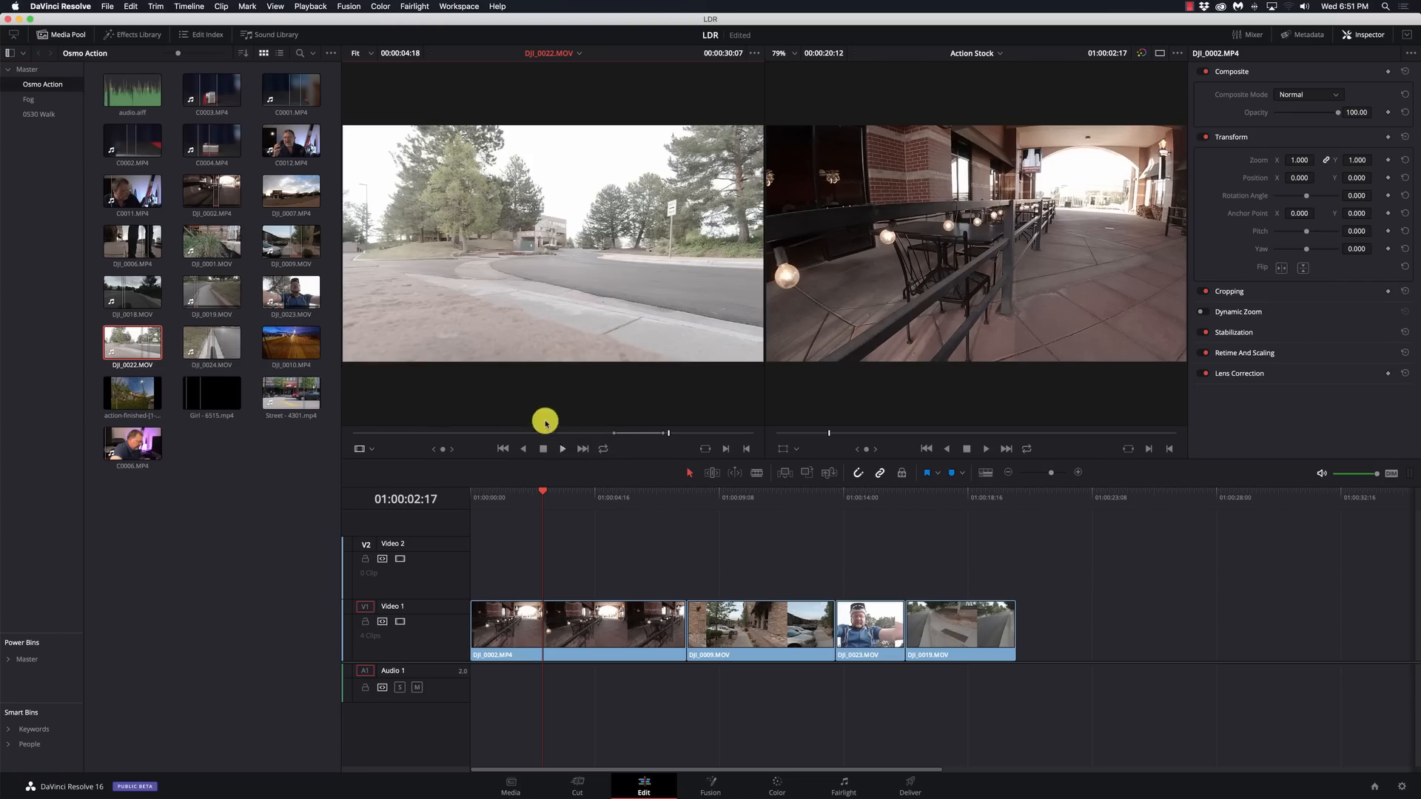
left_click_drag(132, 342, 1079, 630)
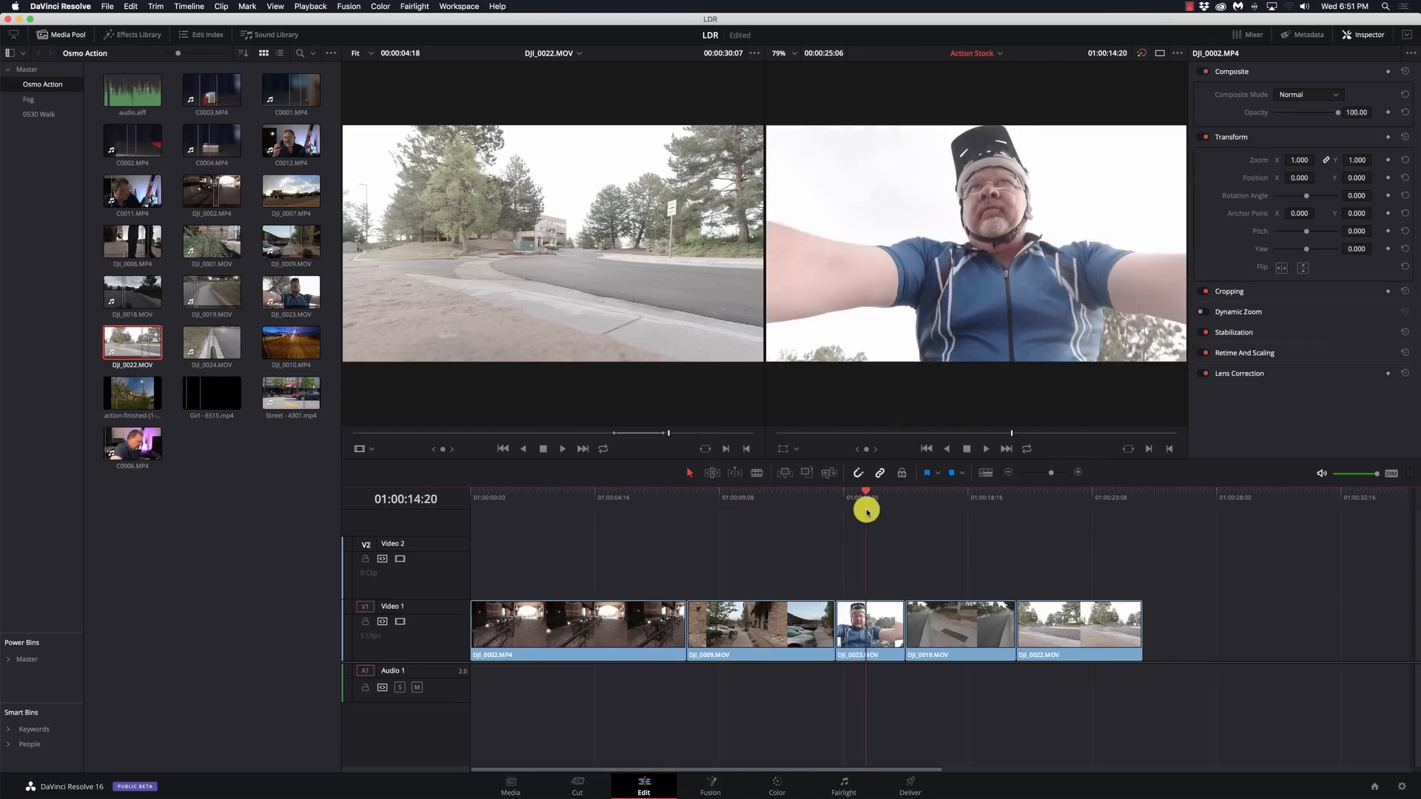
Step: Scrub through the later clips and extend the last DJI_0022 clip's end edge
left_click_drag(866, 511, 980, 514)
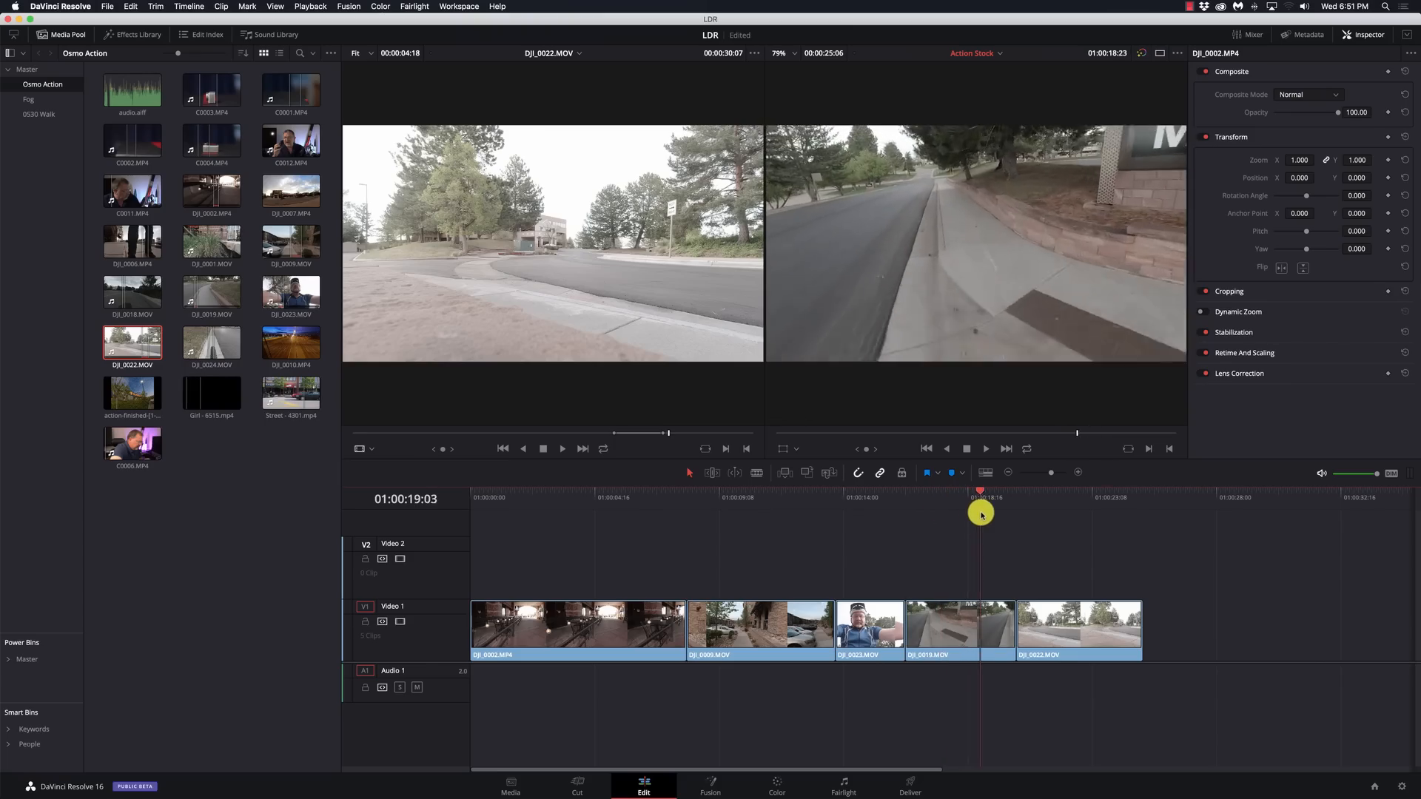
left_click_drag(980, 515, 1048, 515)
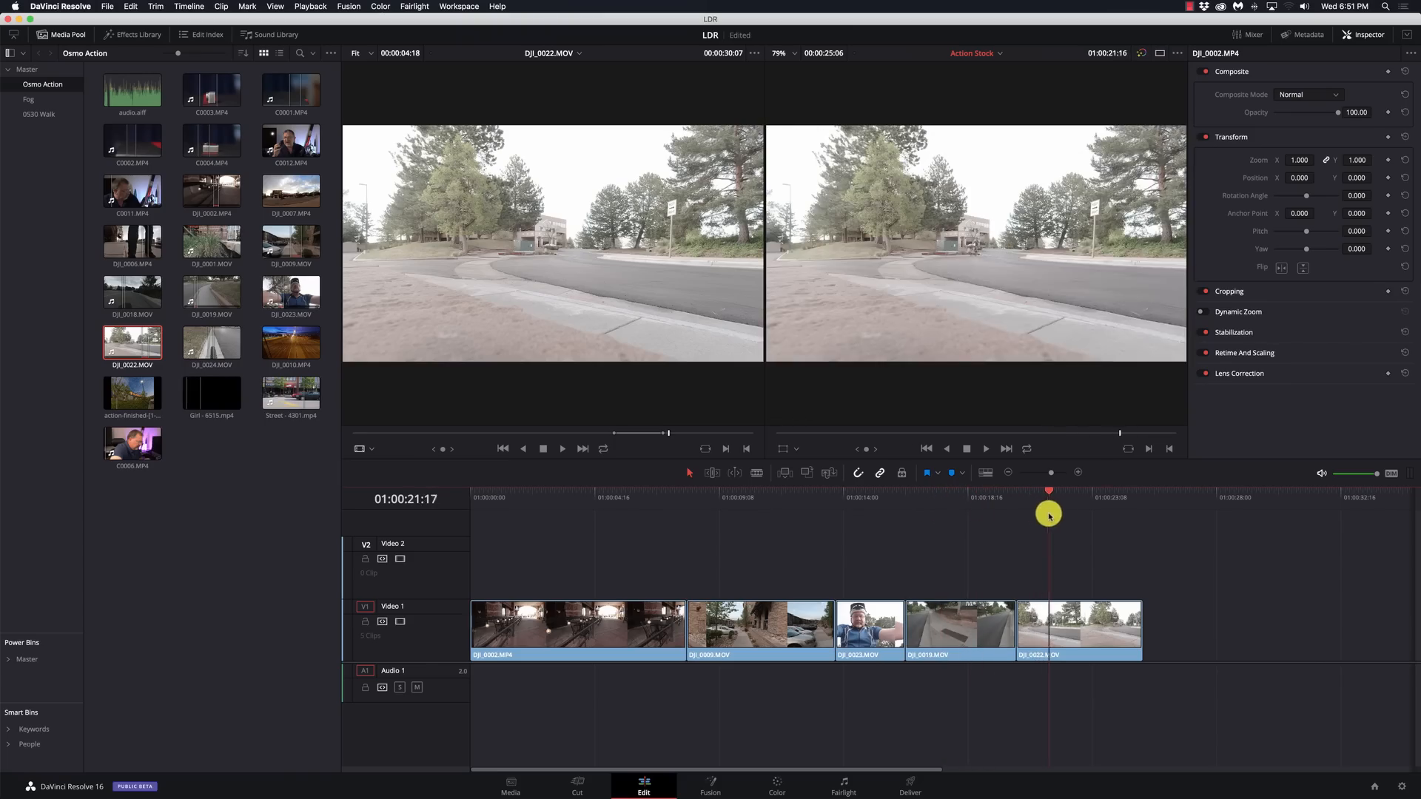
left_click_drag(1048, 501, 1033, 502)
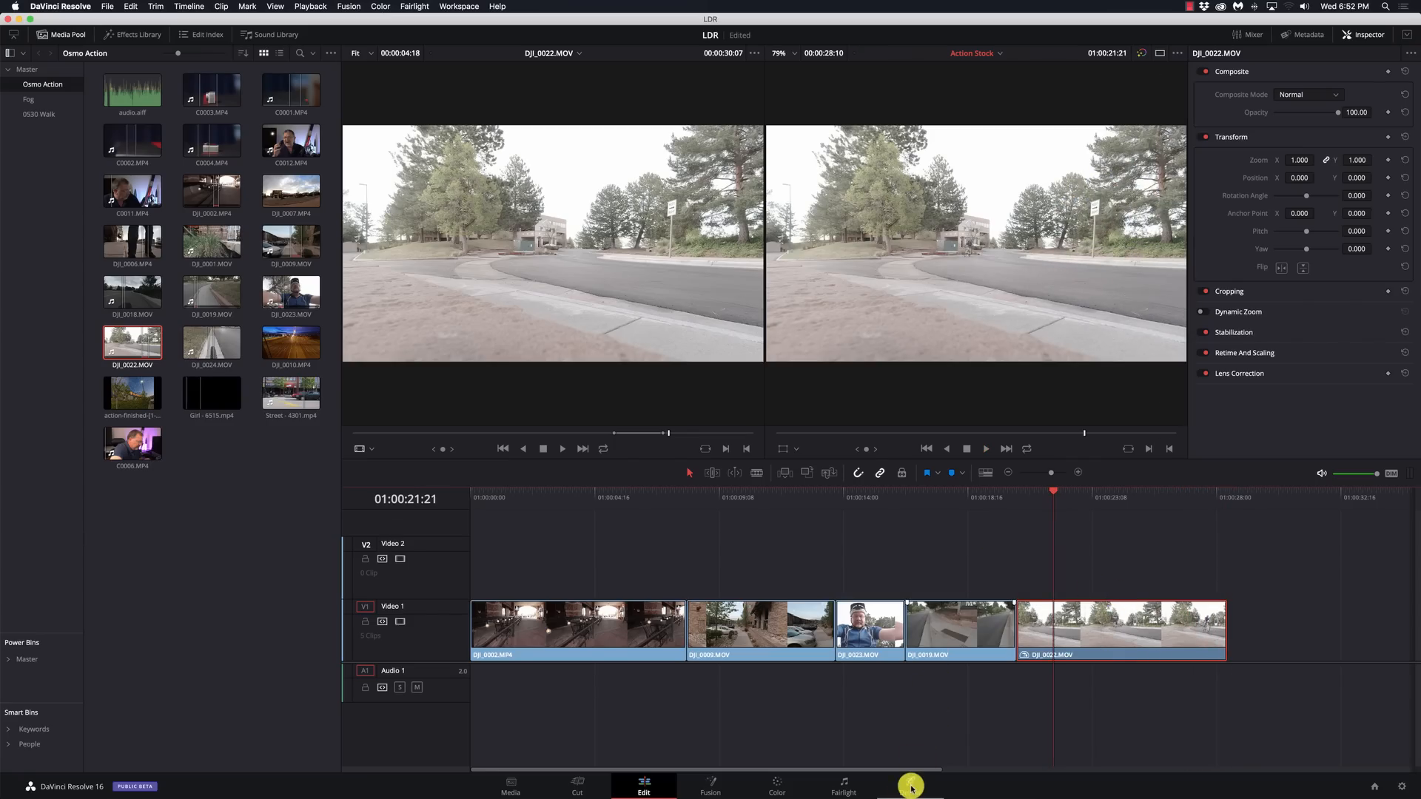
Step: On the Deliver page name the output LDR and create a new temp folder as destination
left_click(909, 787)
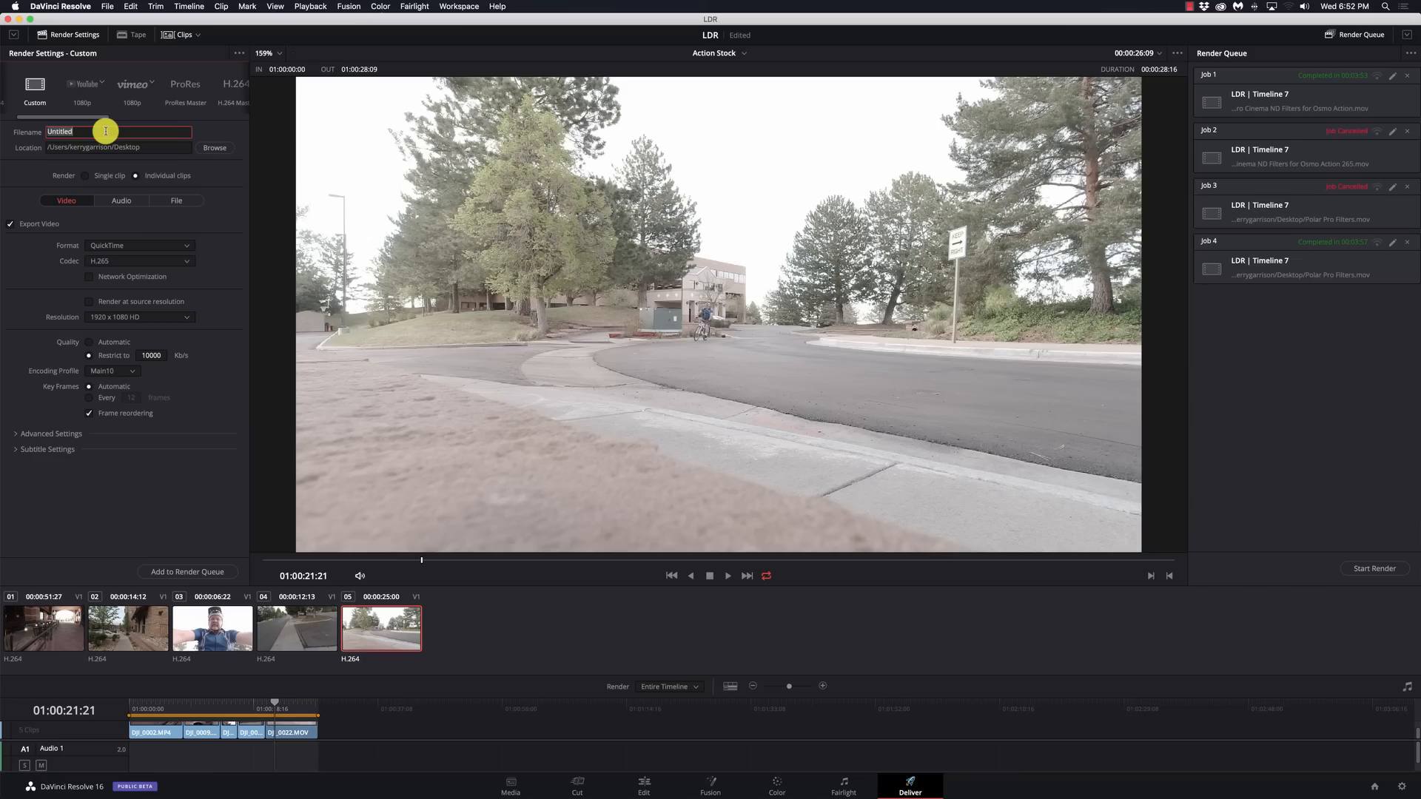
type("LDR")
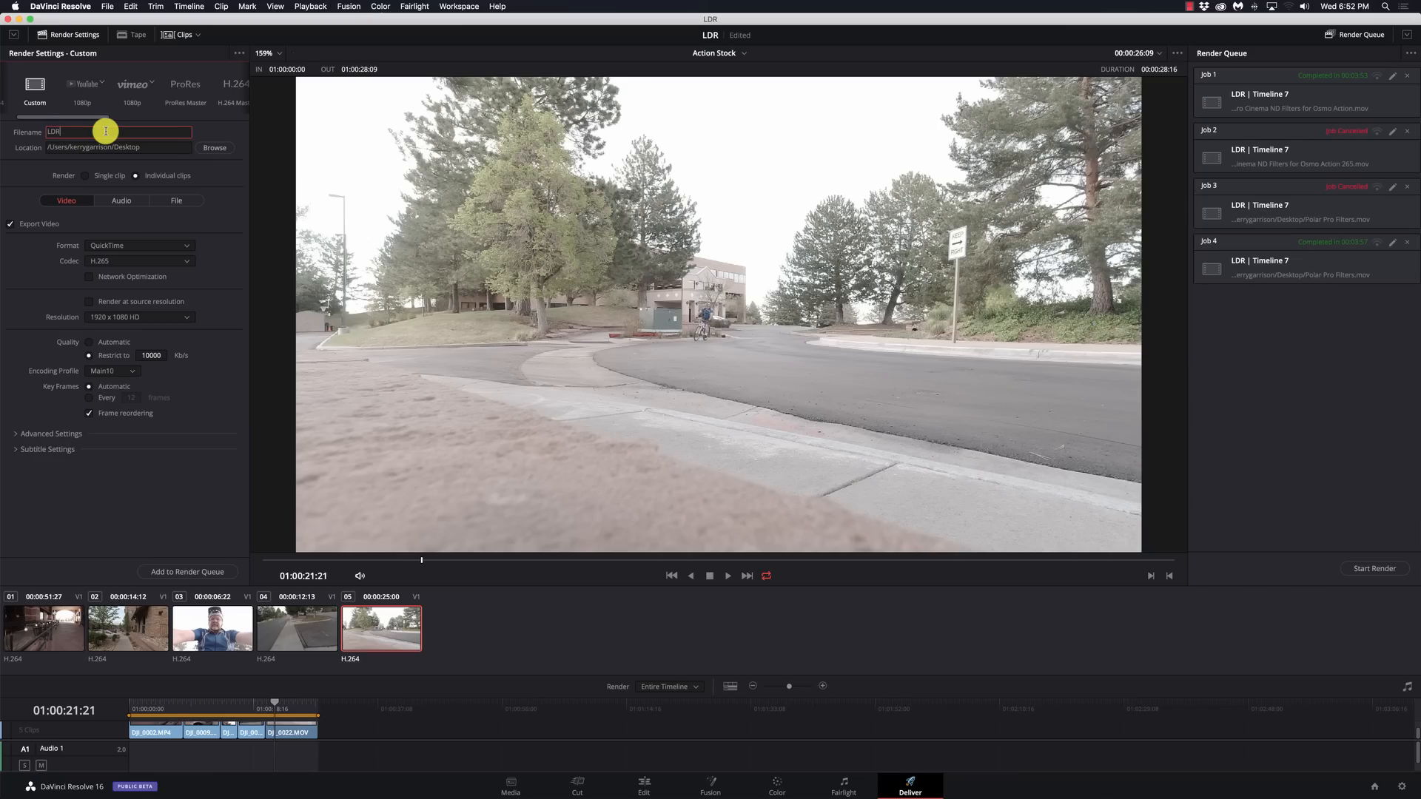
mouse_move(196, 156)
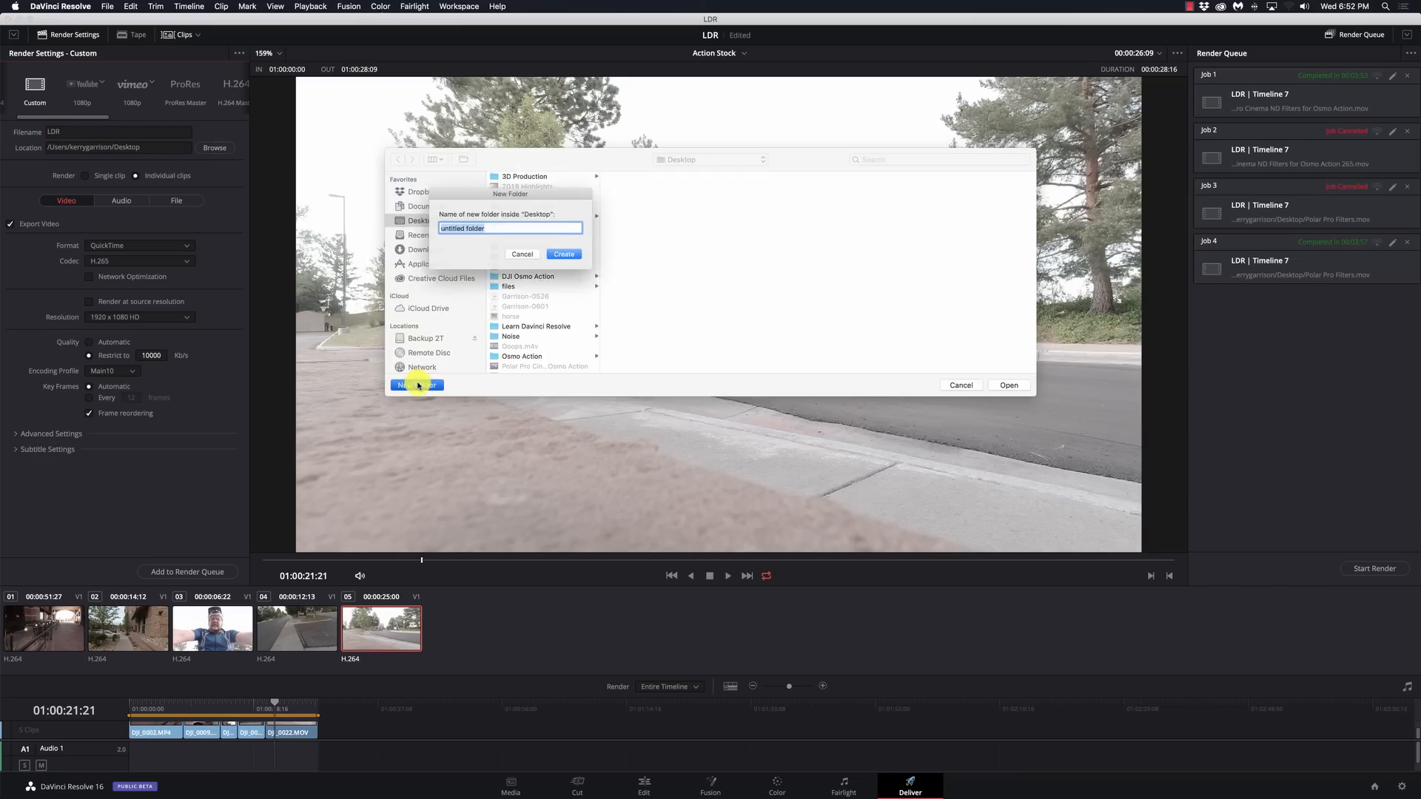
type("tem")
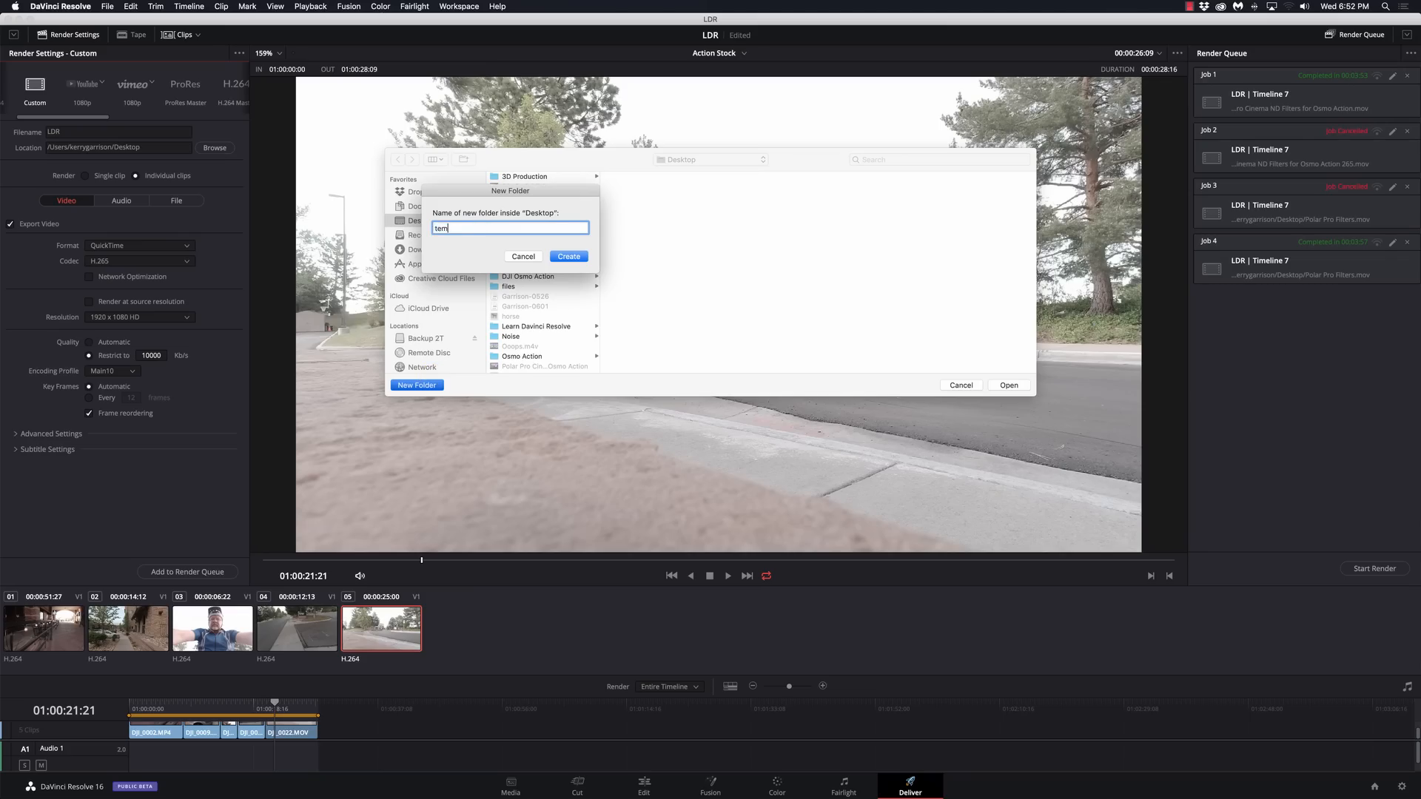
left_click(568, 256)
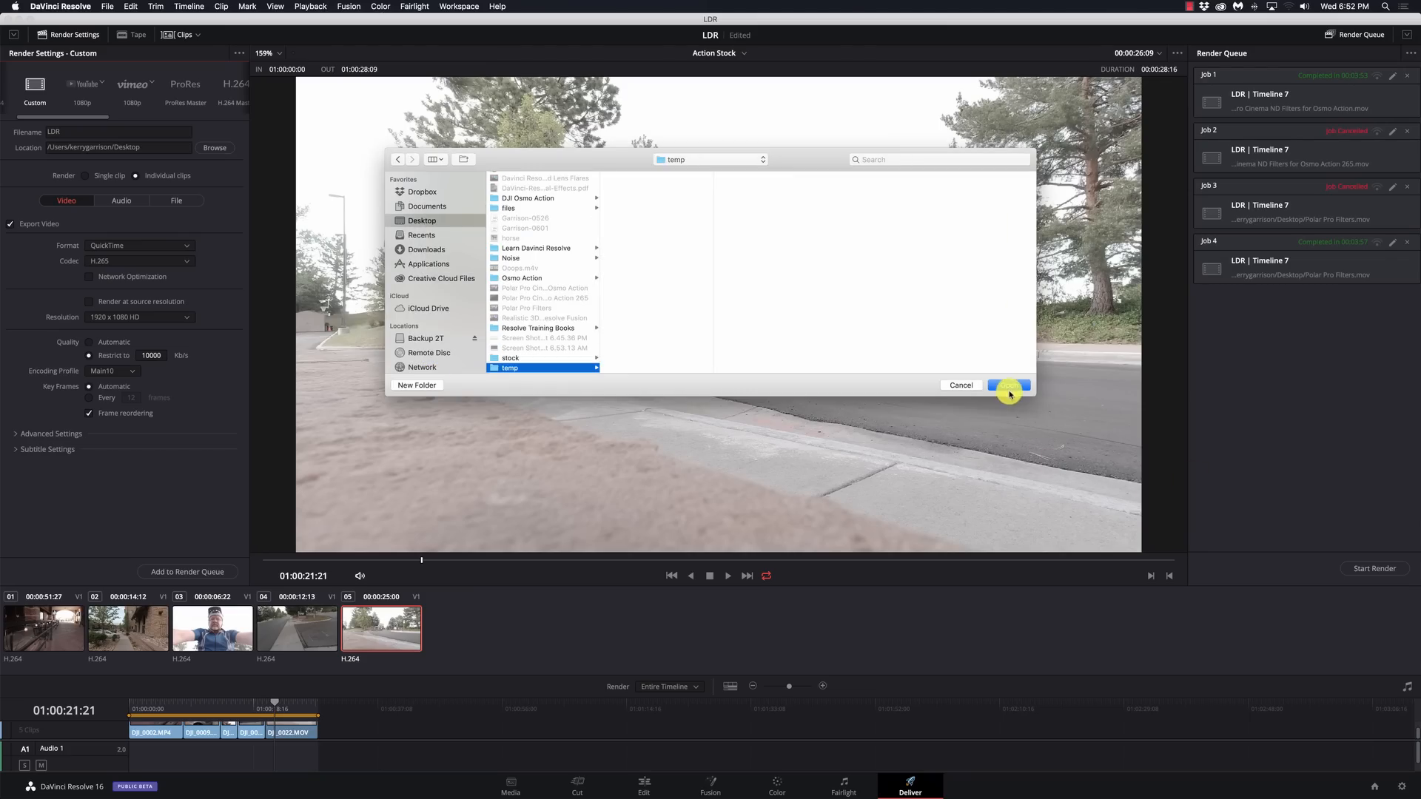
left_click(1008, 391)
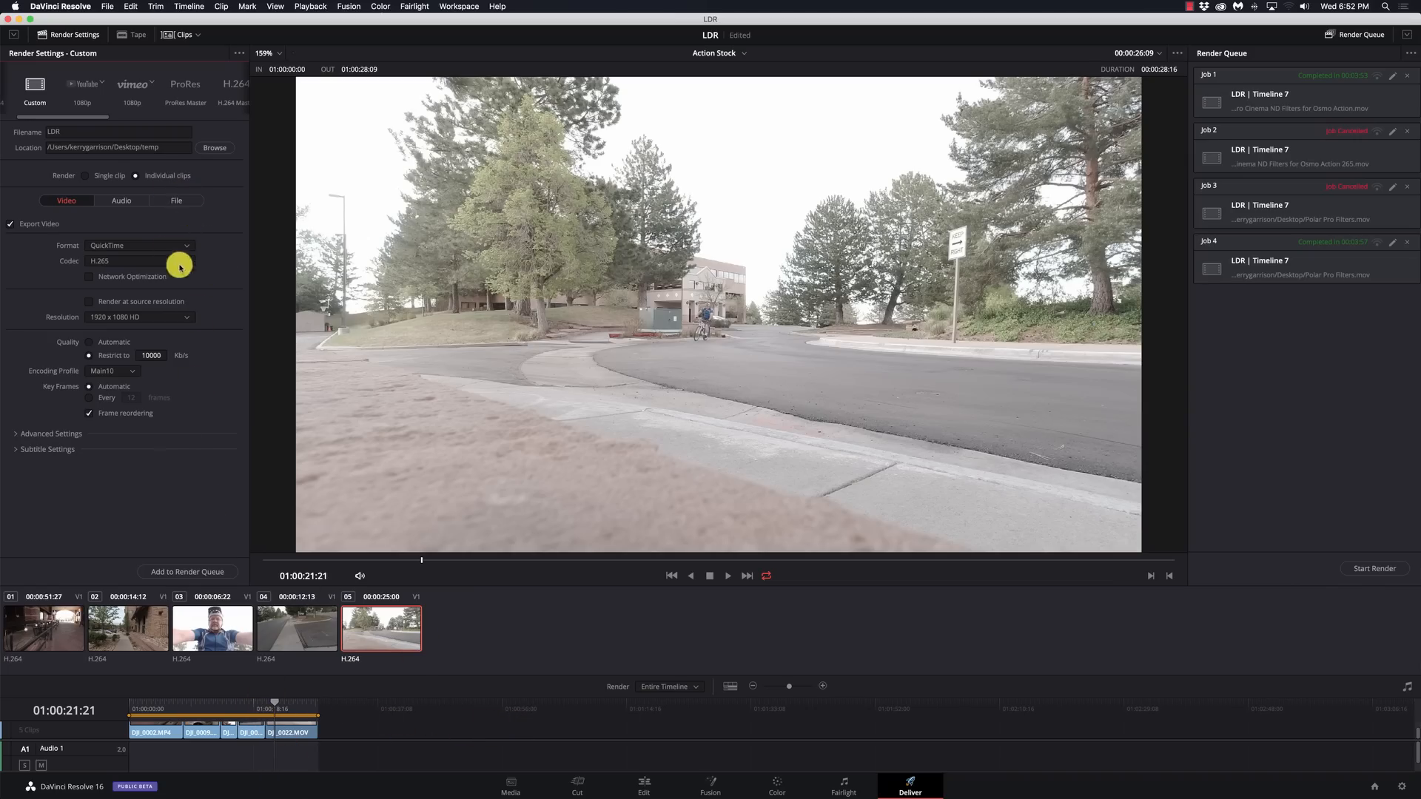
Step: Enable unique filenames, add the job to the render queue and start rendering
left_click(176, 200)
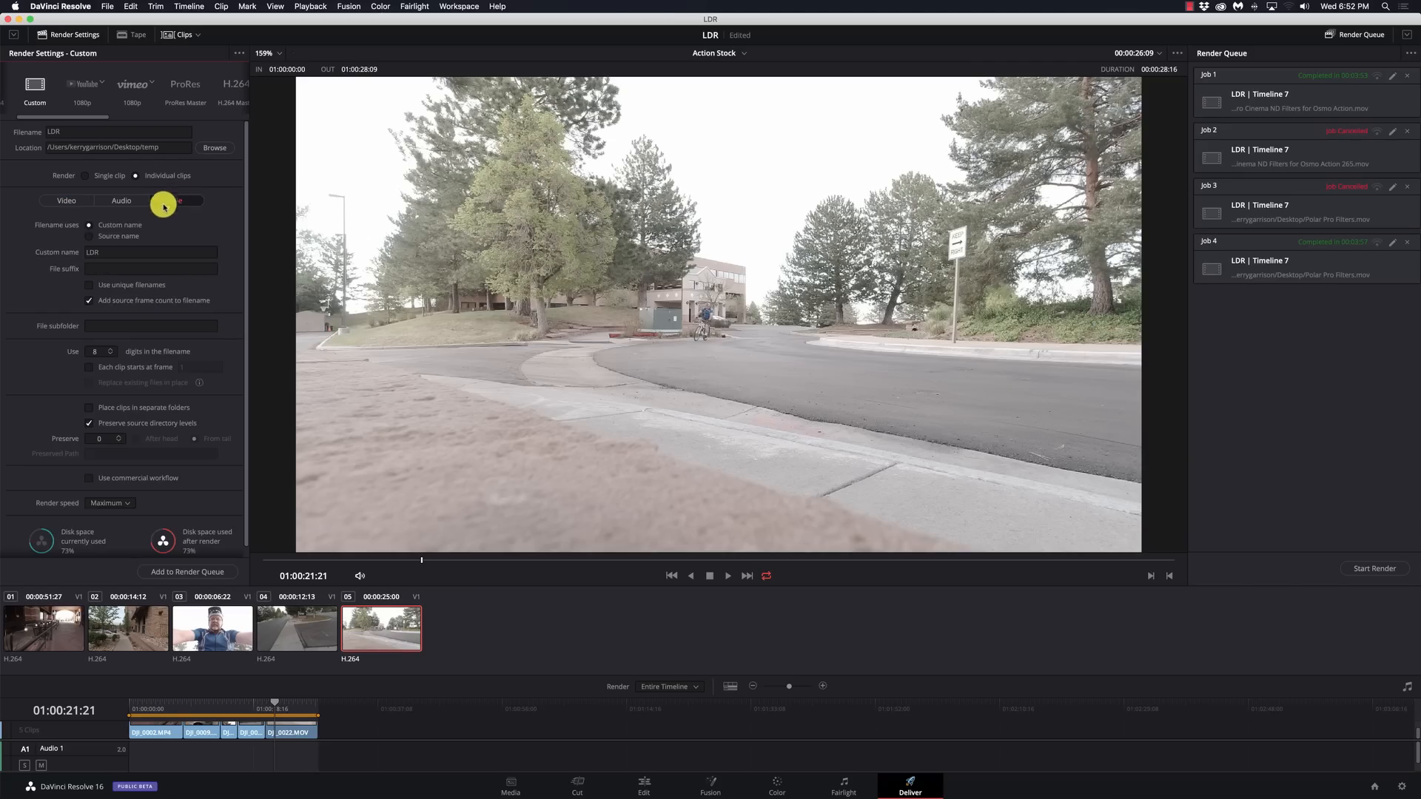
left_click(176, 199)
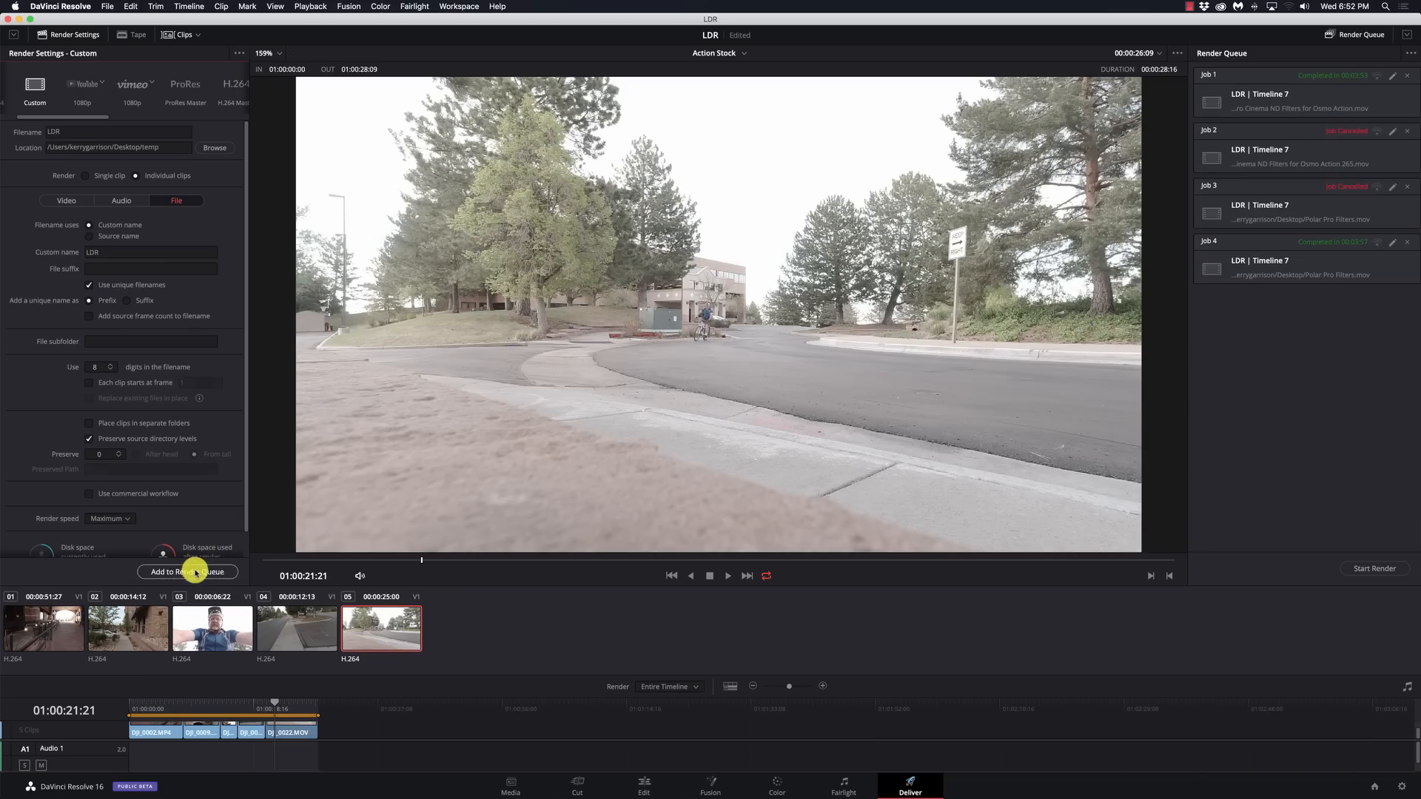
left_click(188, 571)
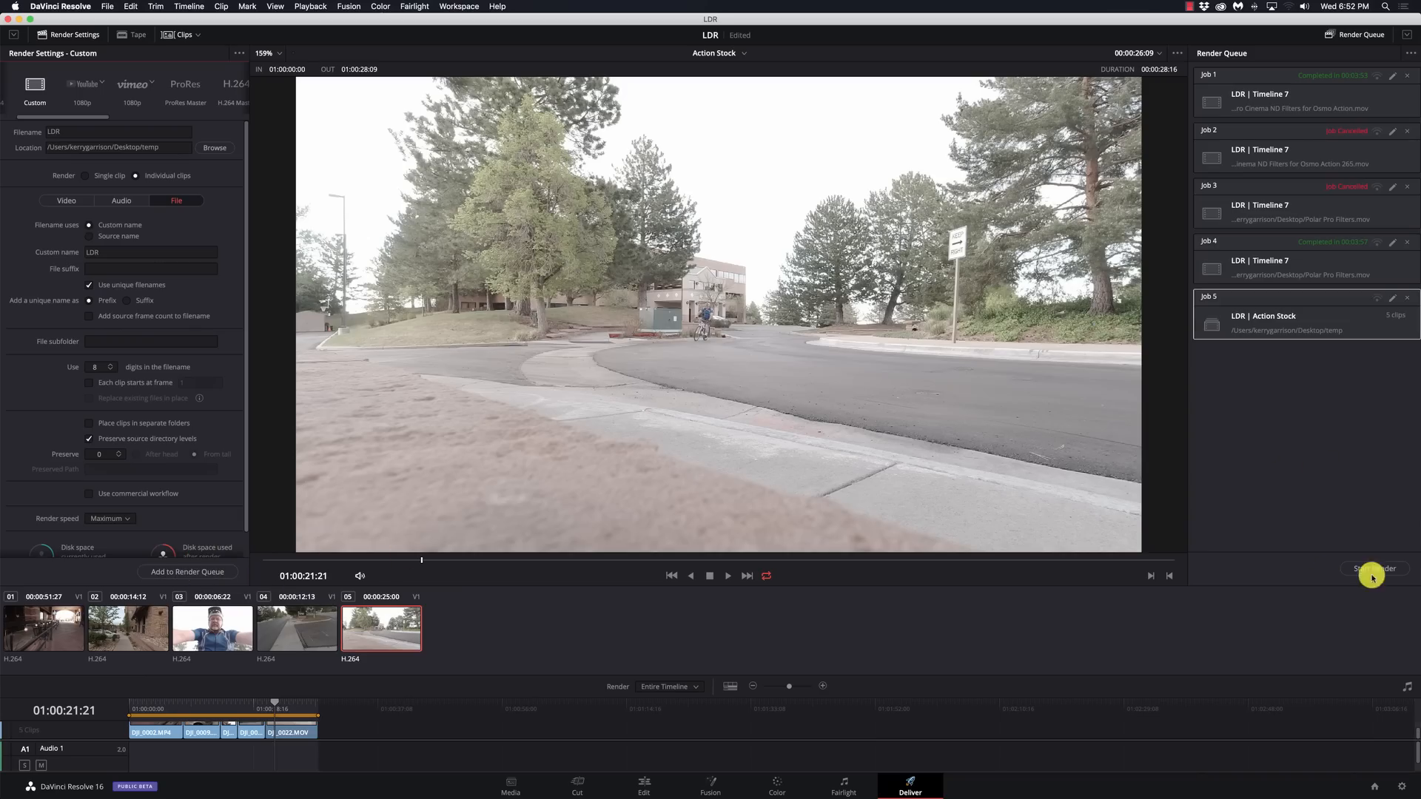
left_click(1375, 568)
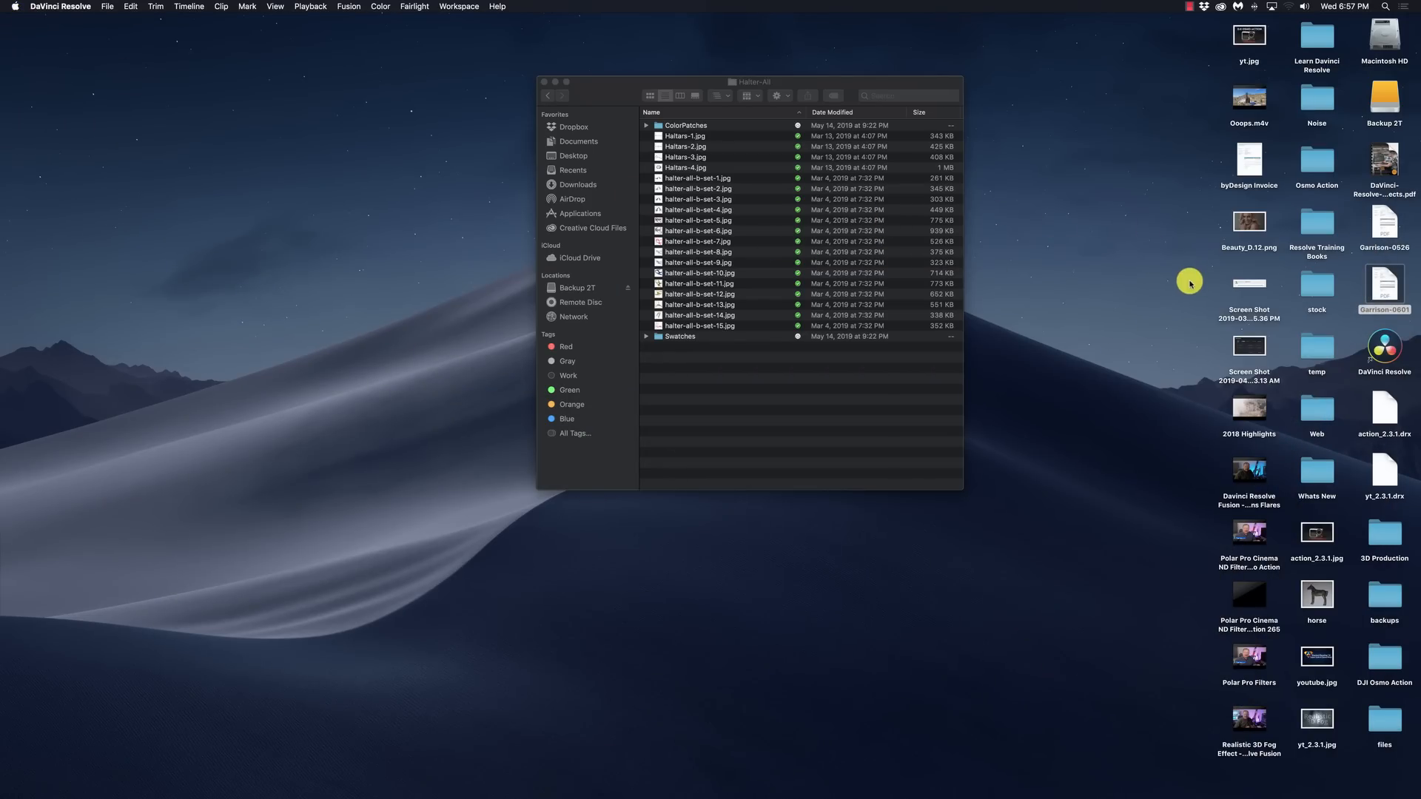
Step: Check the rendered LDR clips in Finder's temp folder, then switch back to DaVinci Resolve
left_click(1318, 346)
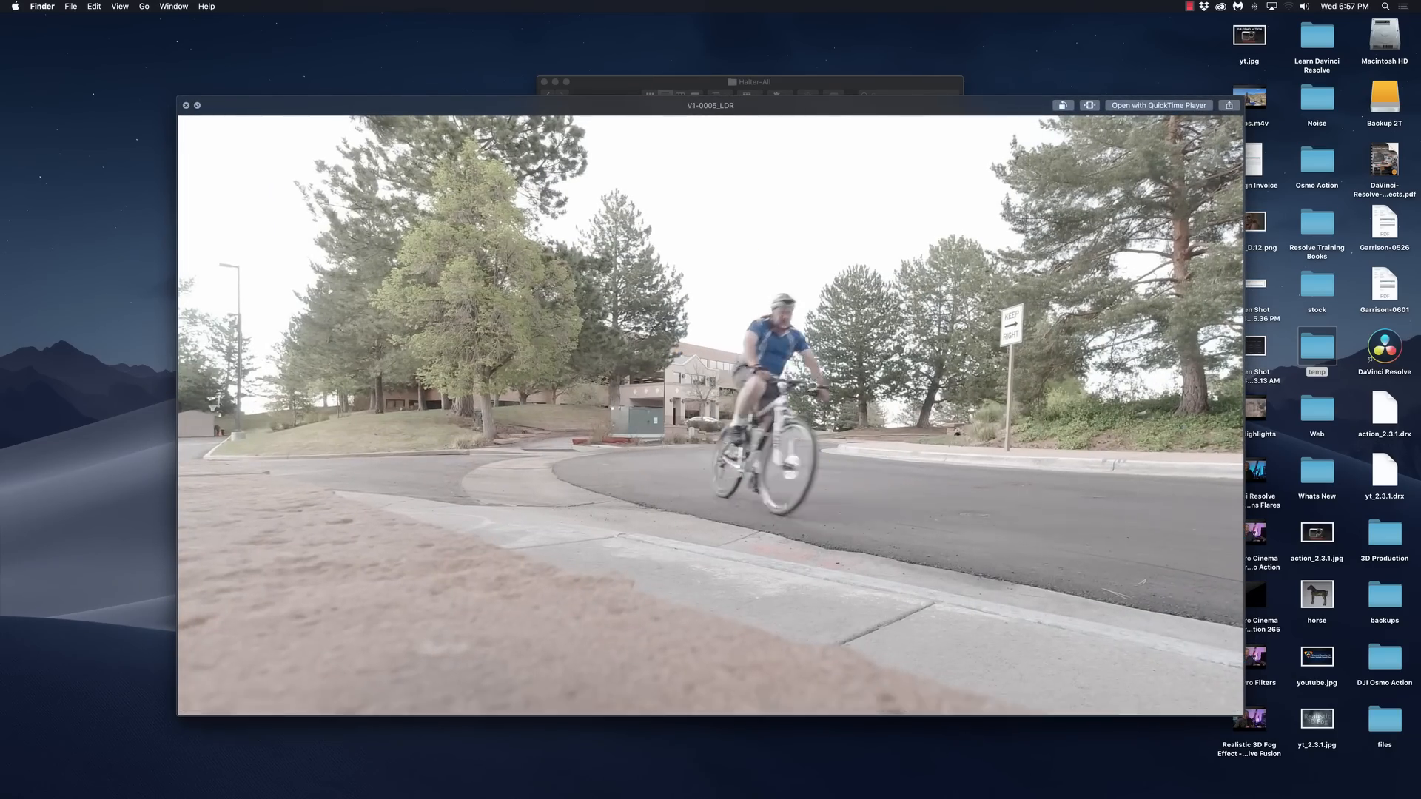
left_click(187, 105)
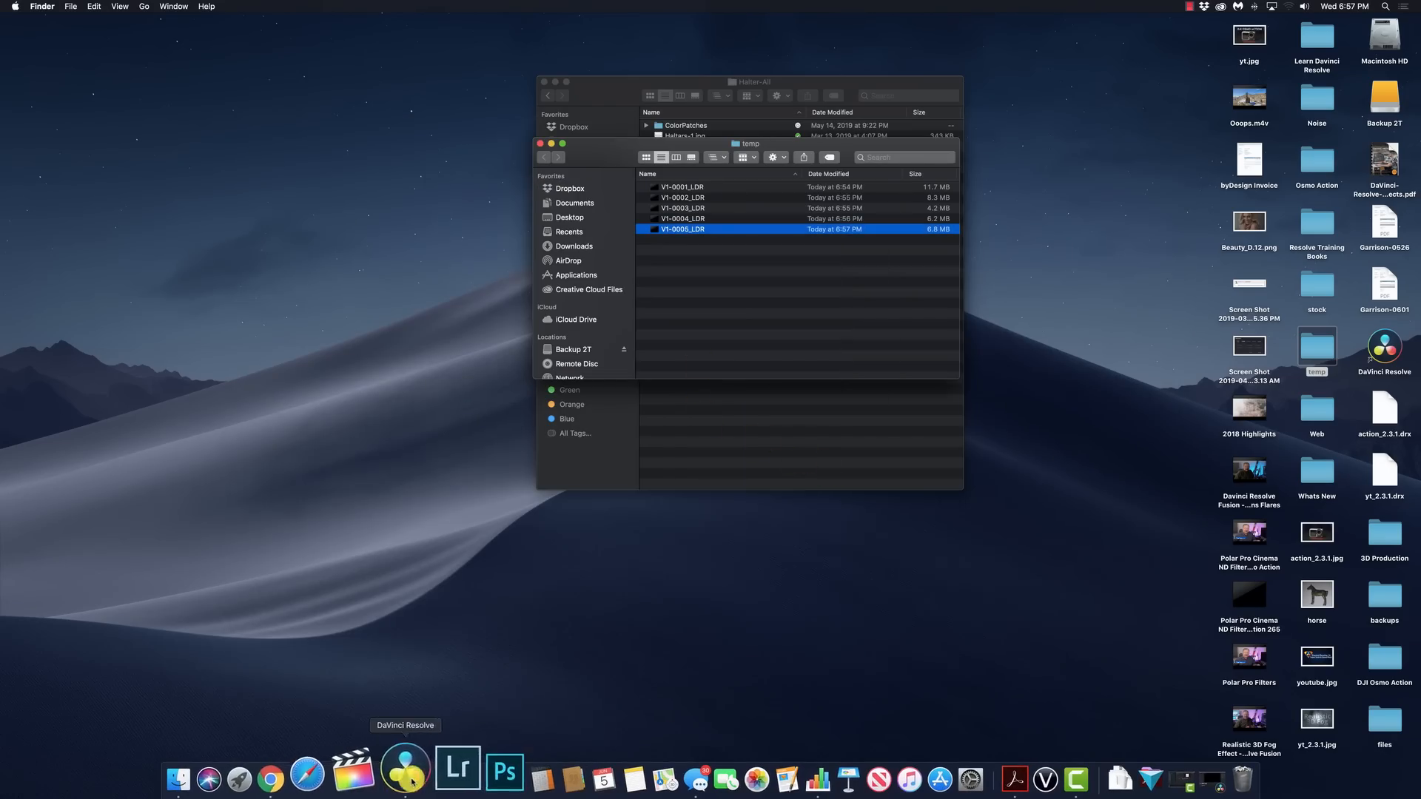
left_click(406, 773)
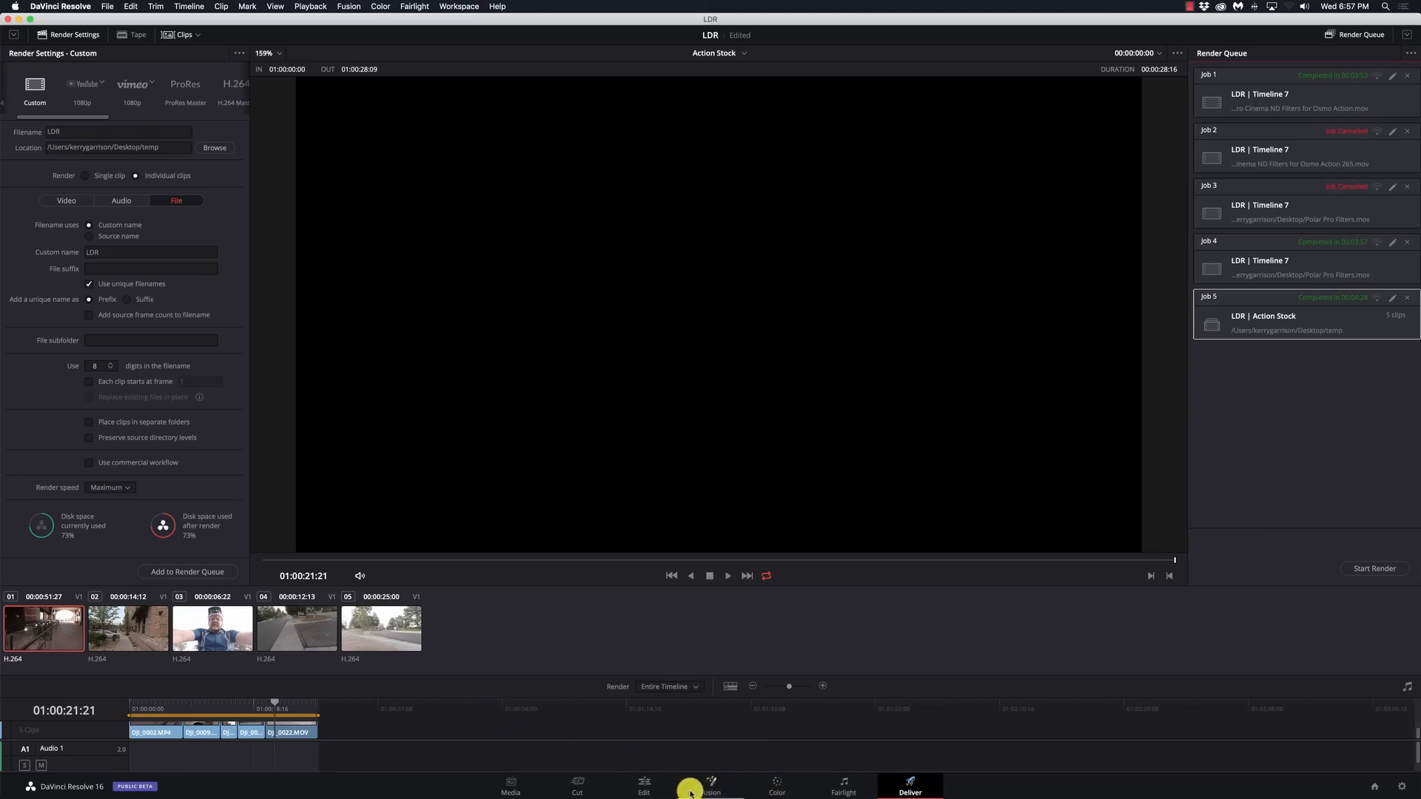
Step: Turn the last DJI_0022 timeline clip into Compound Clip 1 via its context menu
left_click(644, 785)
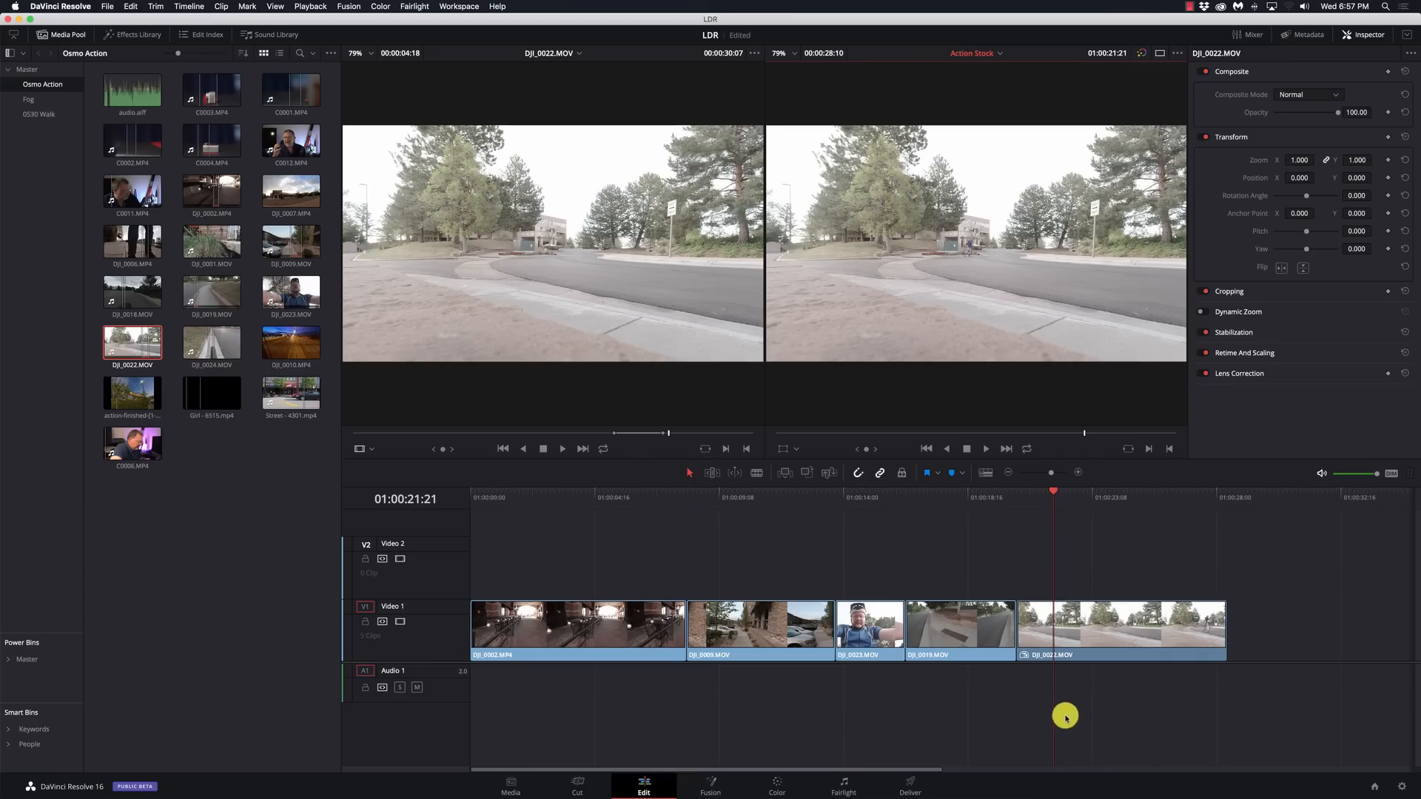
left_click(1121, 625)
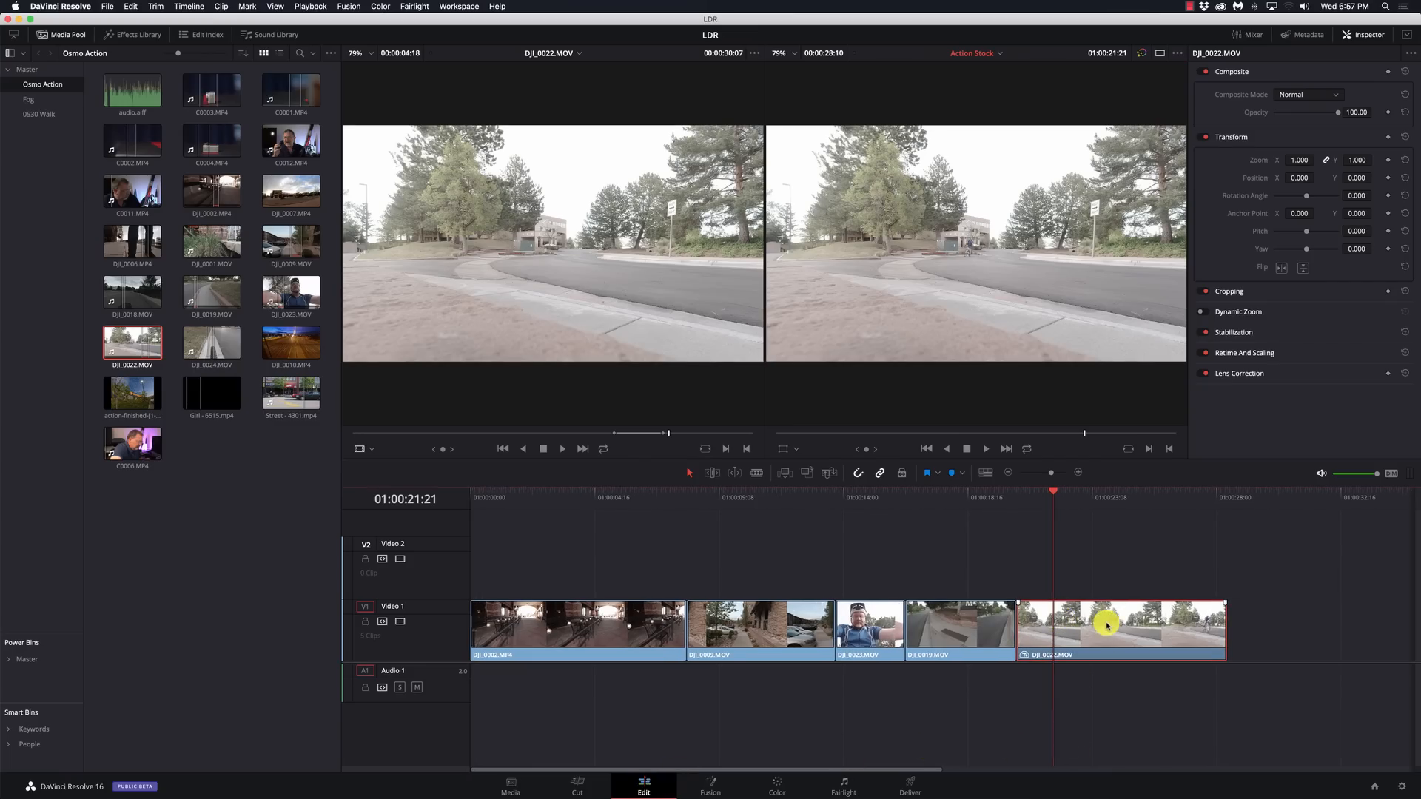
right_click(1105, 625)
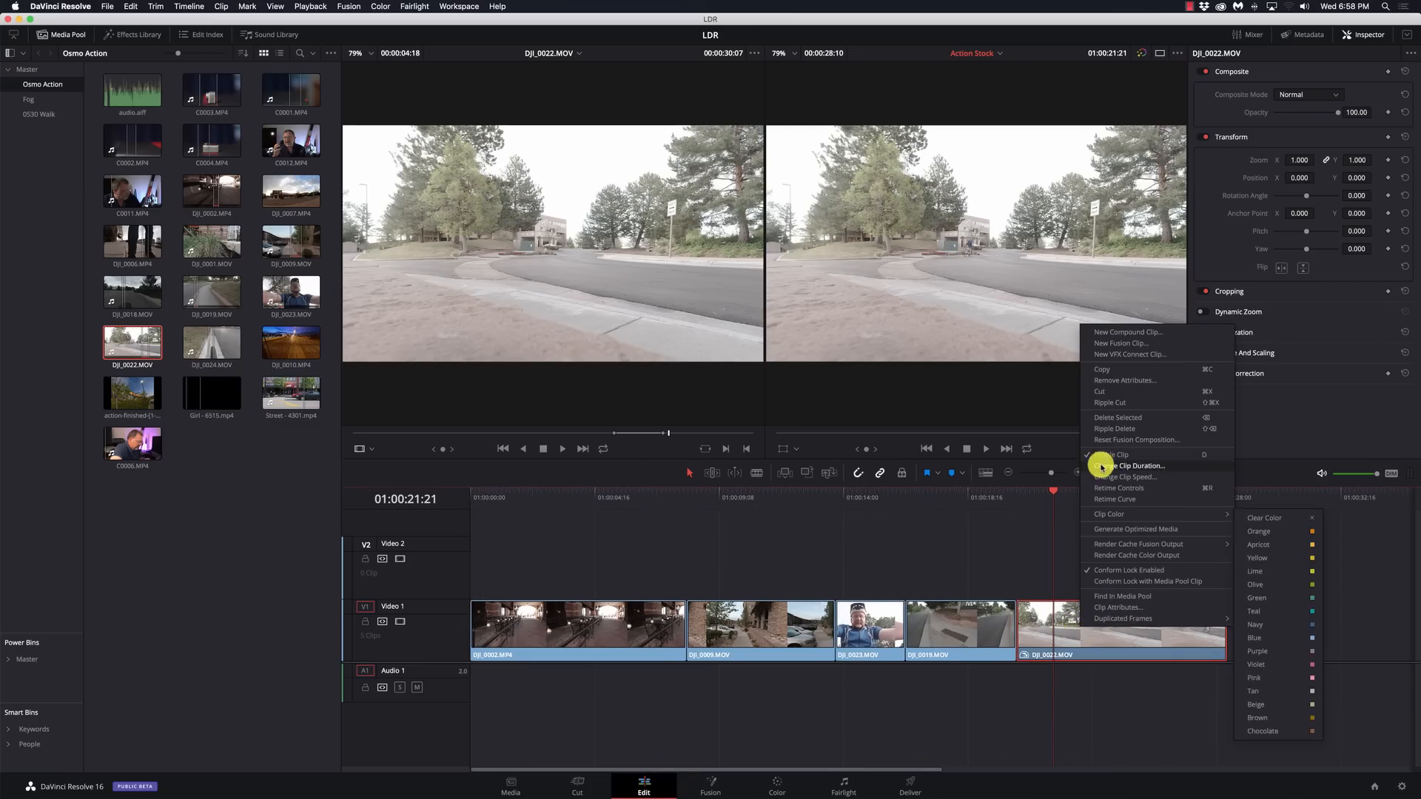
left_click(1128, 332)
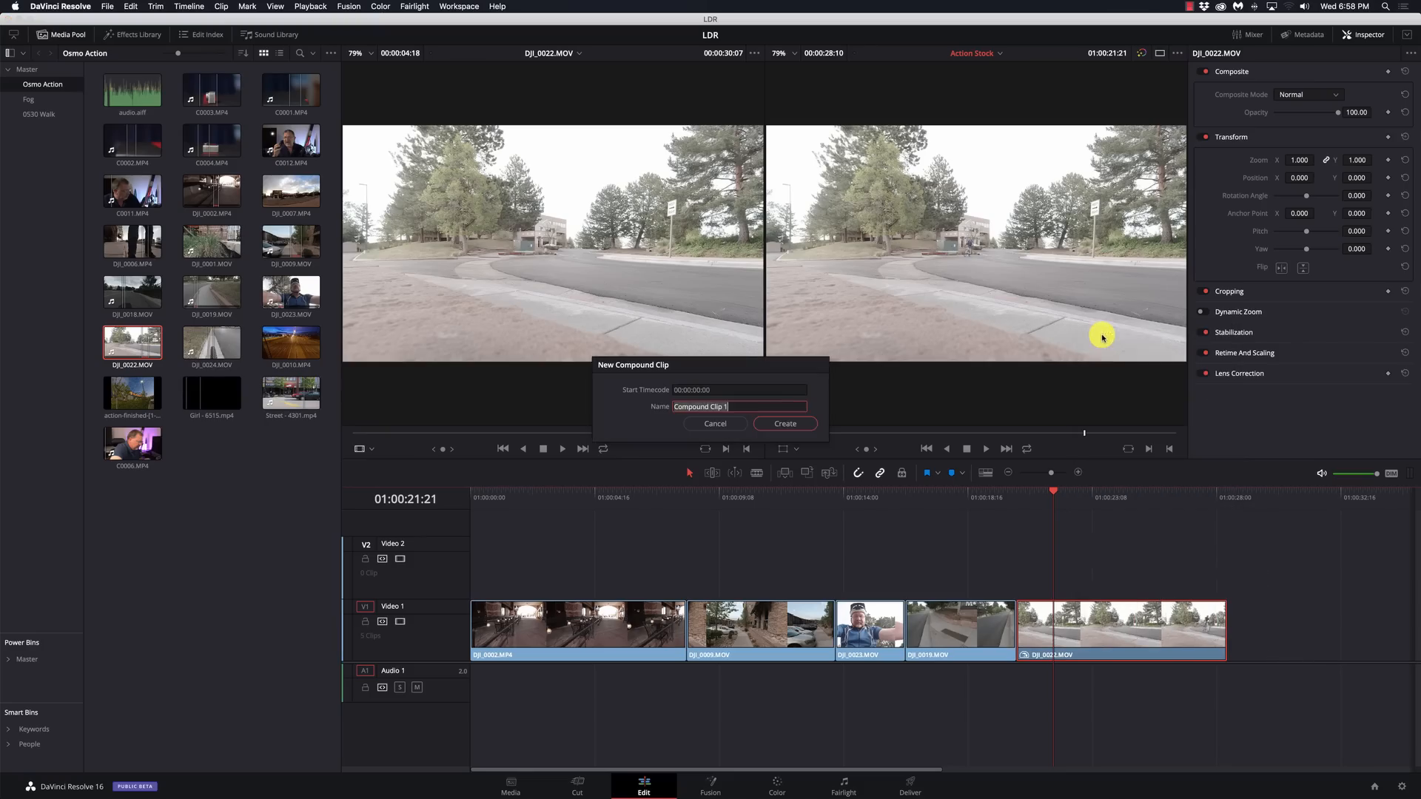
left_click(785, 423)
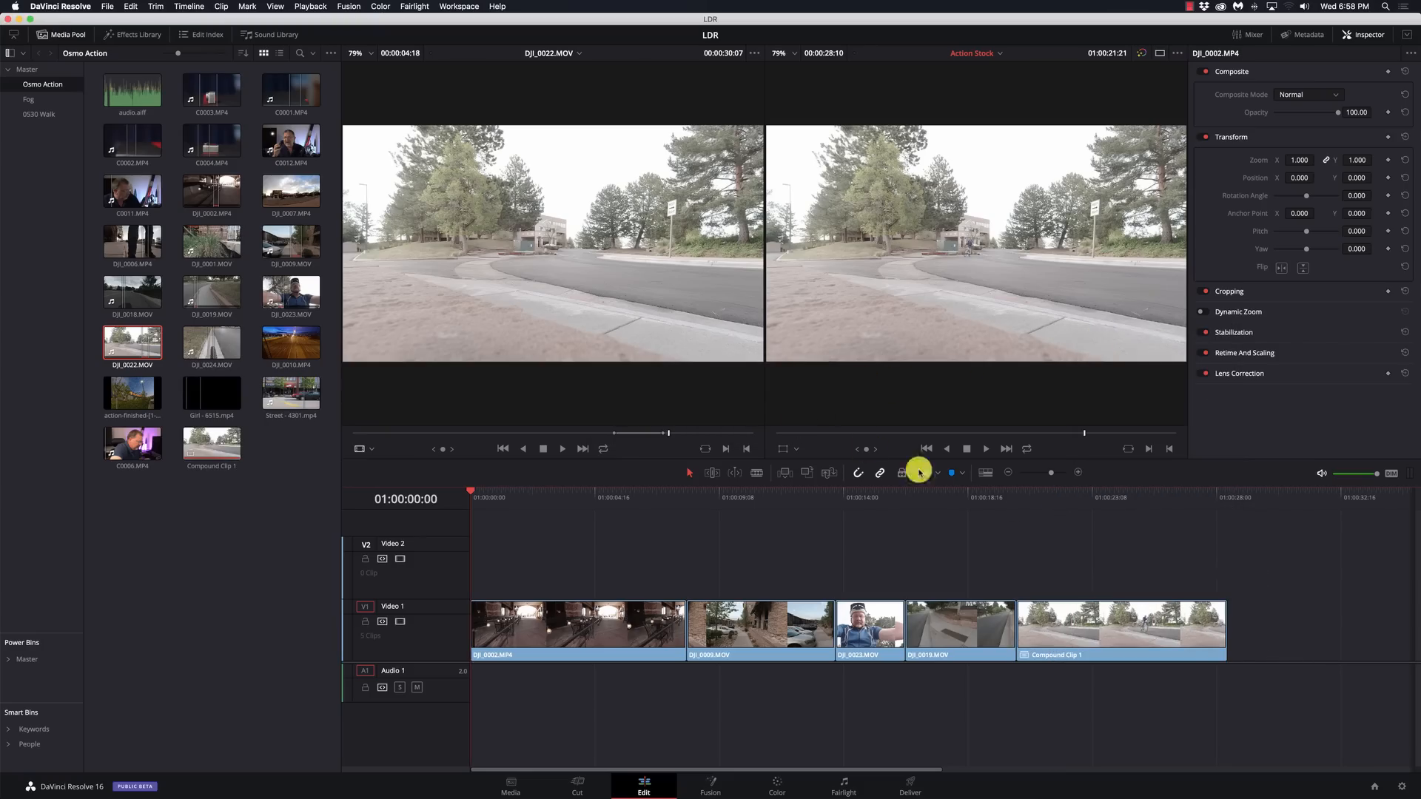
Step: Scrub playback through Compound Clip 1 and bring up its clip options
left_click(1154, 498)
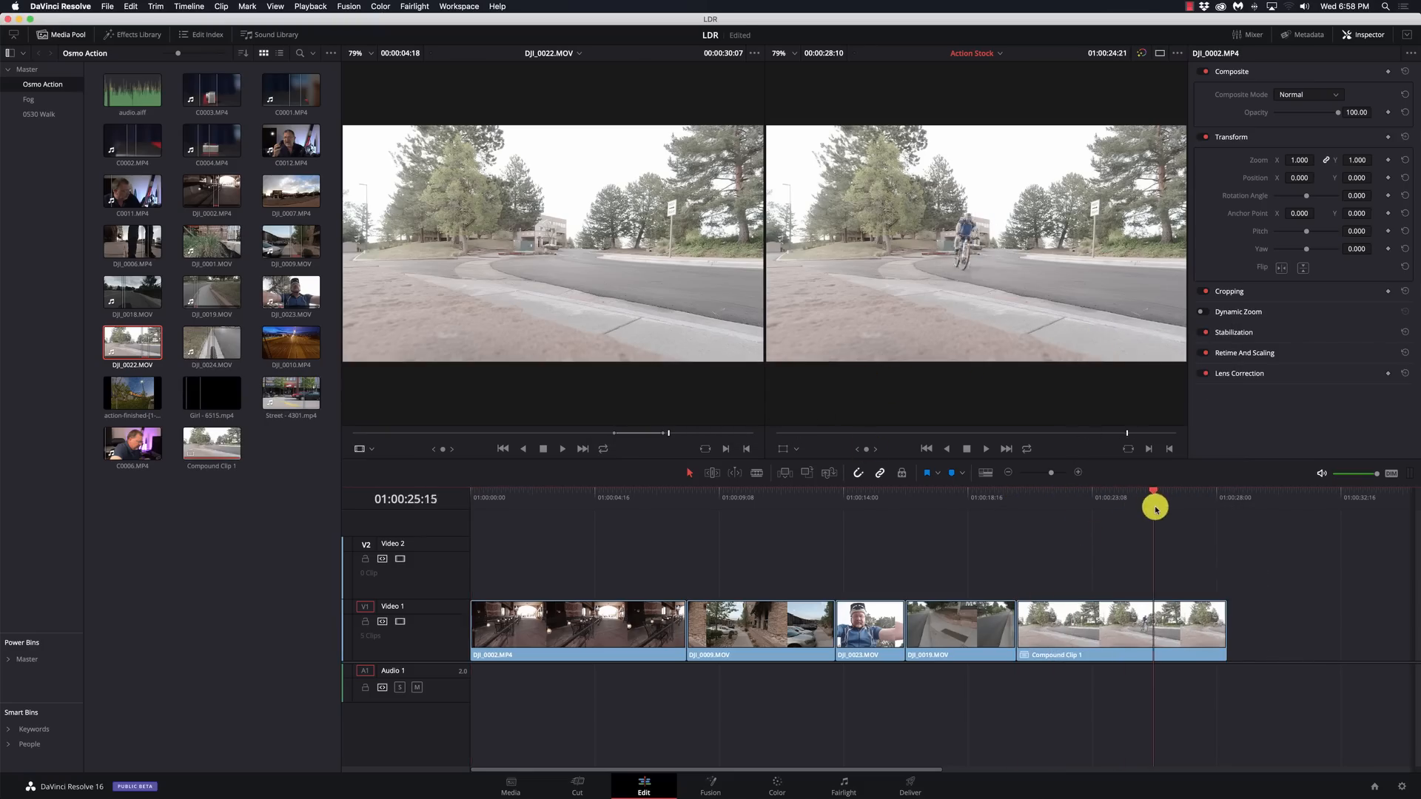
left_click_drag(1154, 508, 1165, 507)
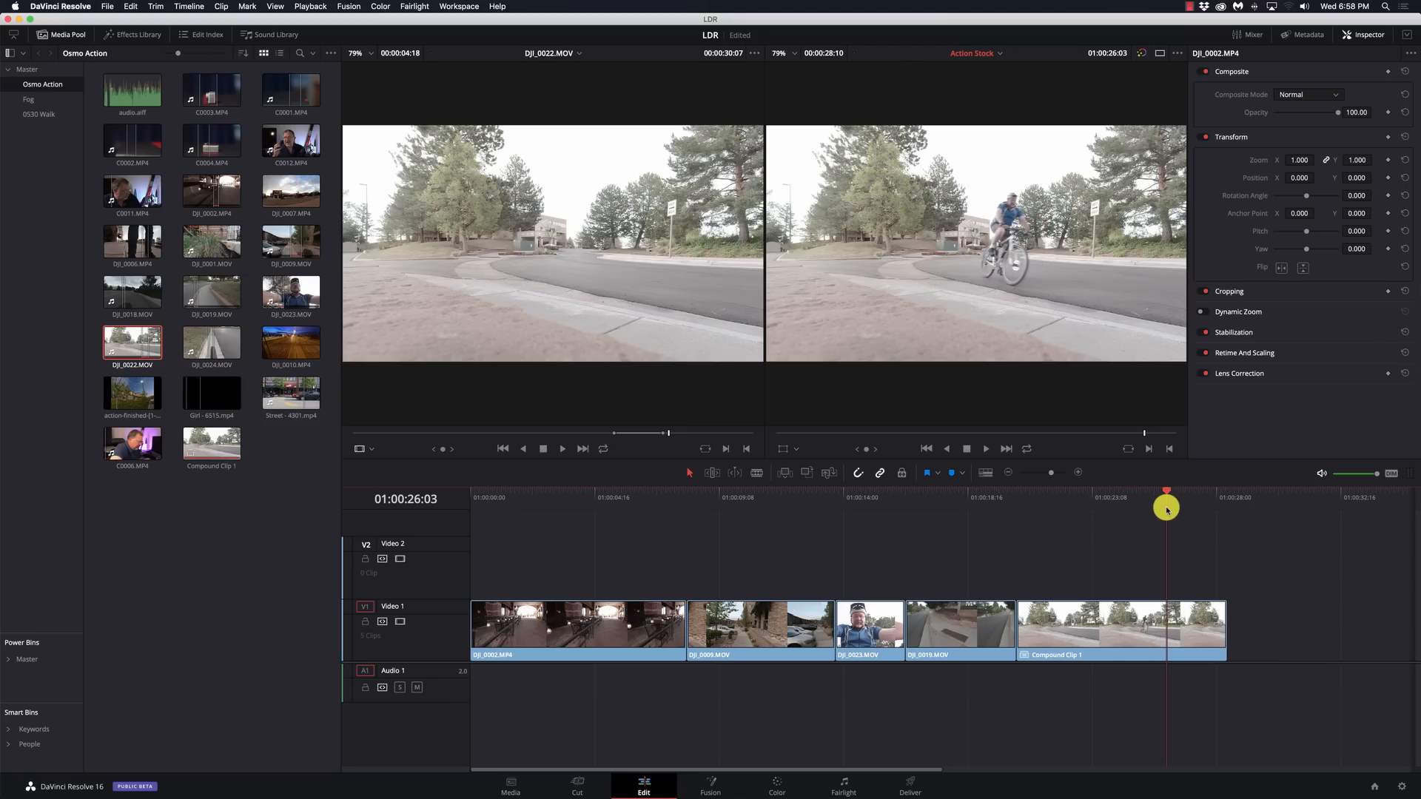
left_click_drag(1168, 507, 1108, 508)
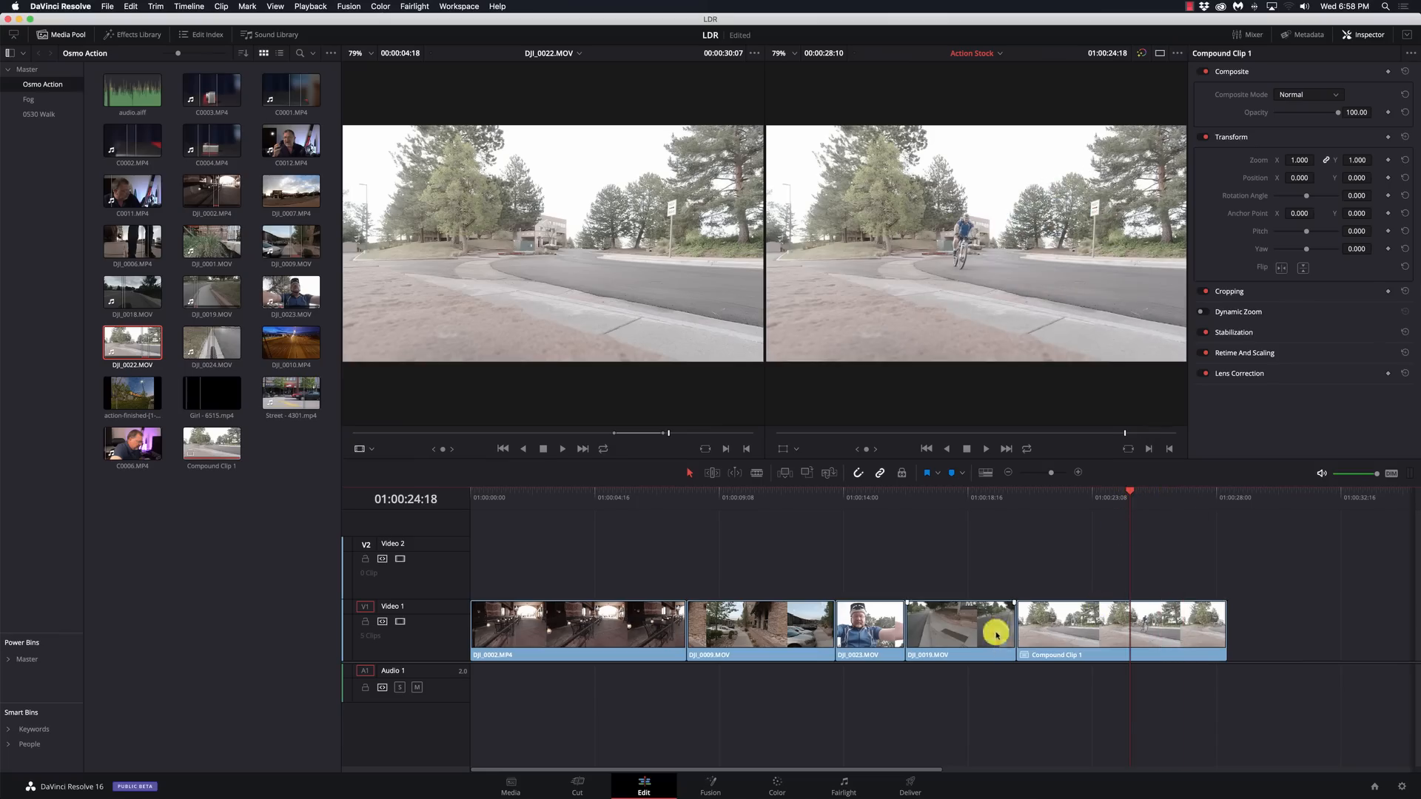
mouse_move(1083, 607)
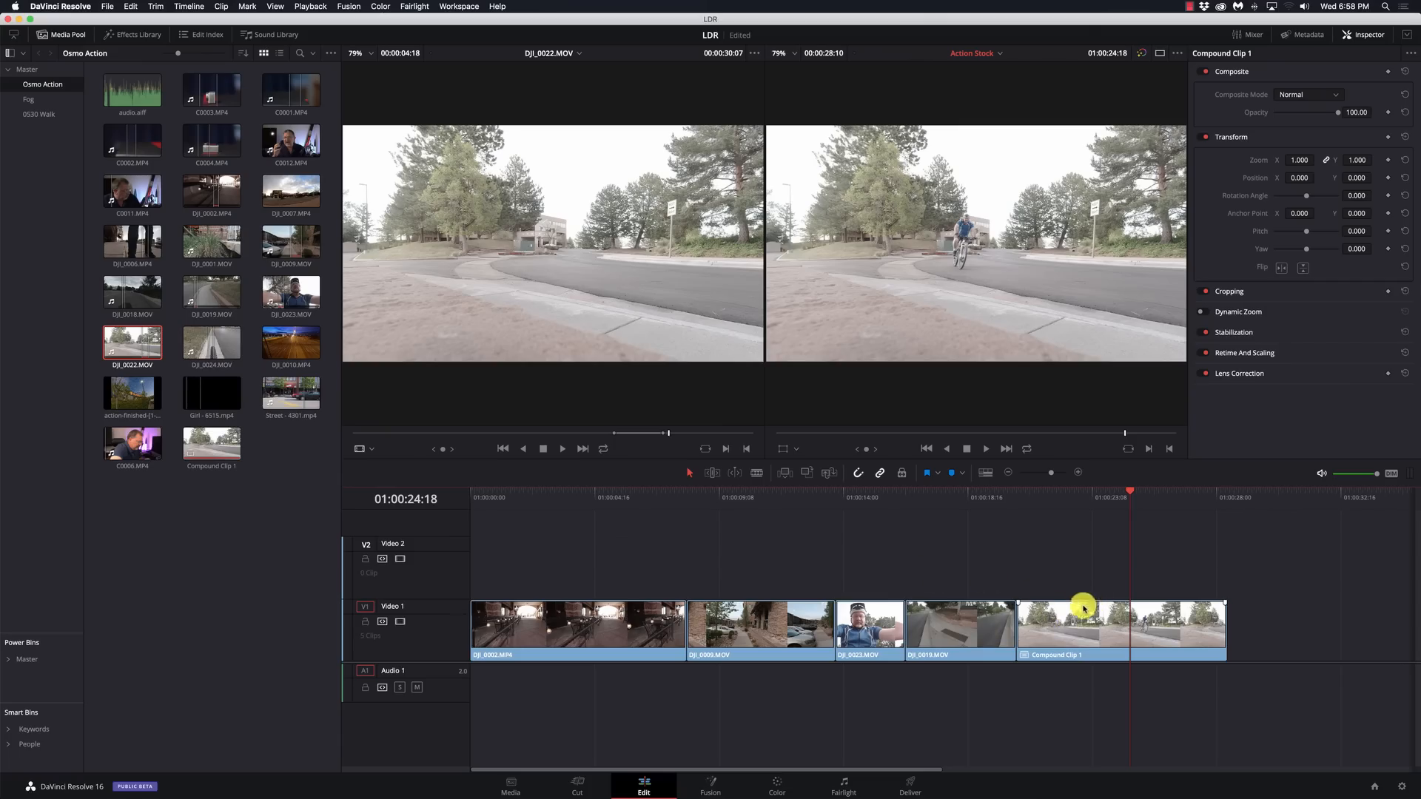
right_click(1083, 620)
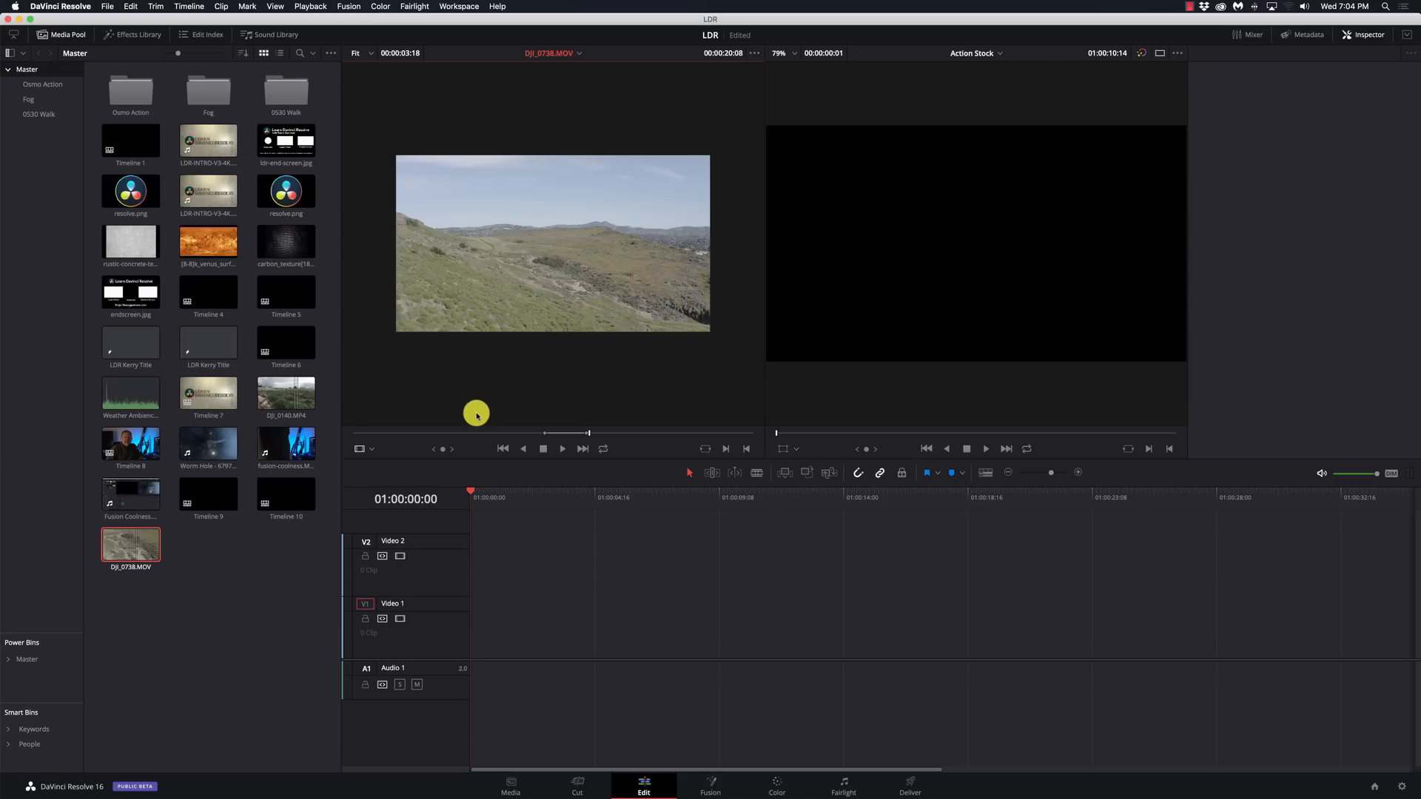
mouse_move(596, 408)
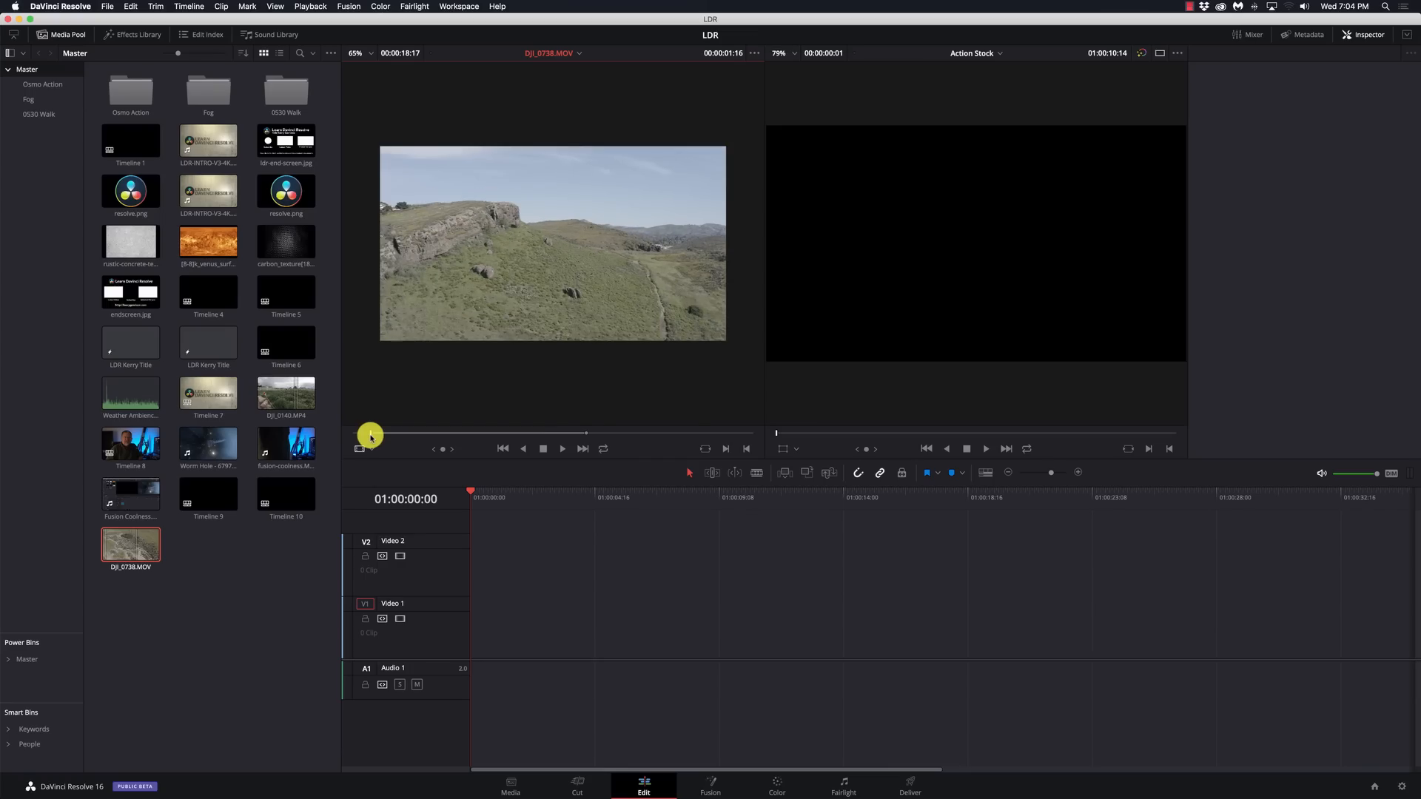
Step: Set the playback position in the DJI_0738.MOV hillside clip in the source viewer
left_click(562, 449)
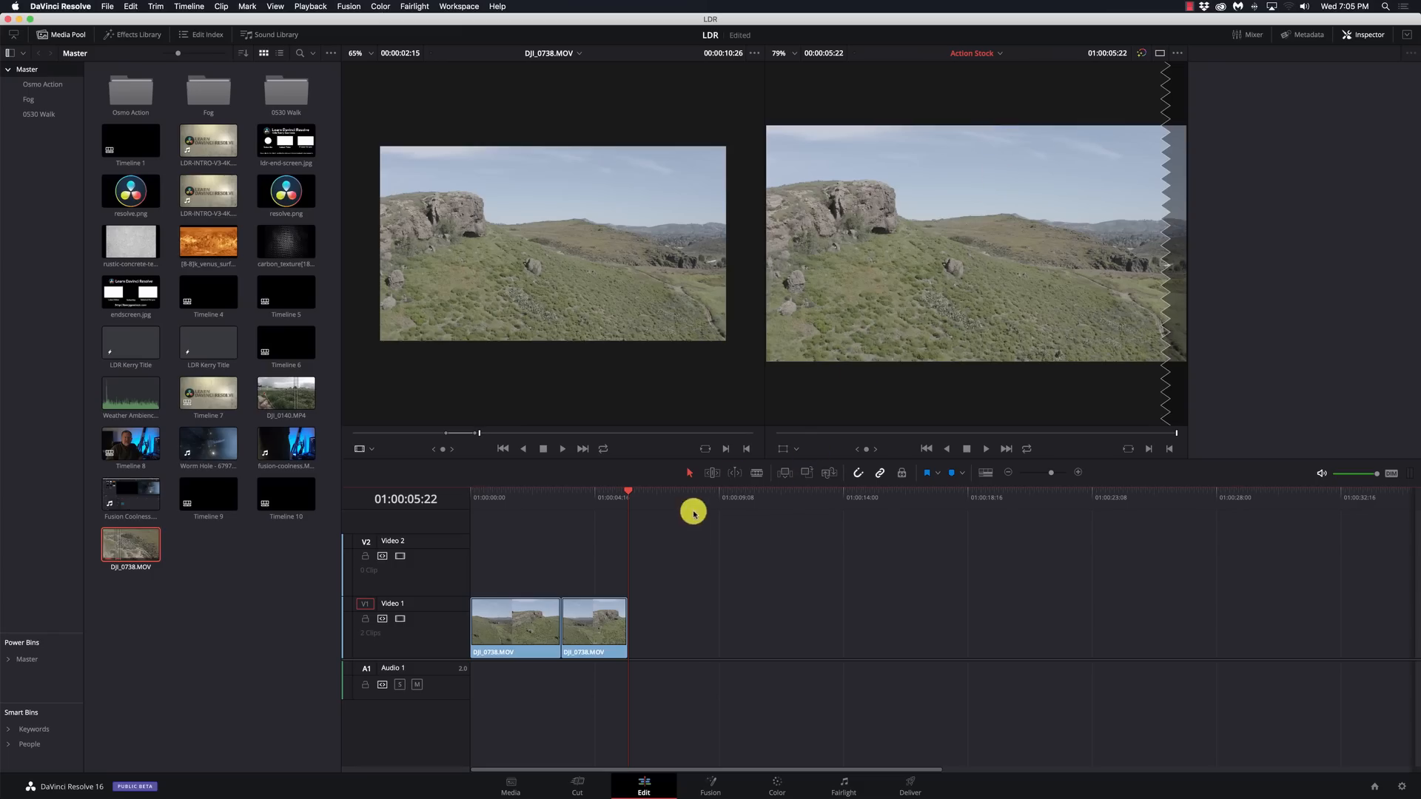
mouse_move(143, 15)
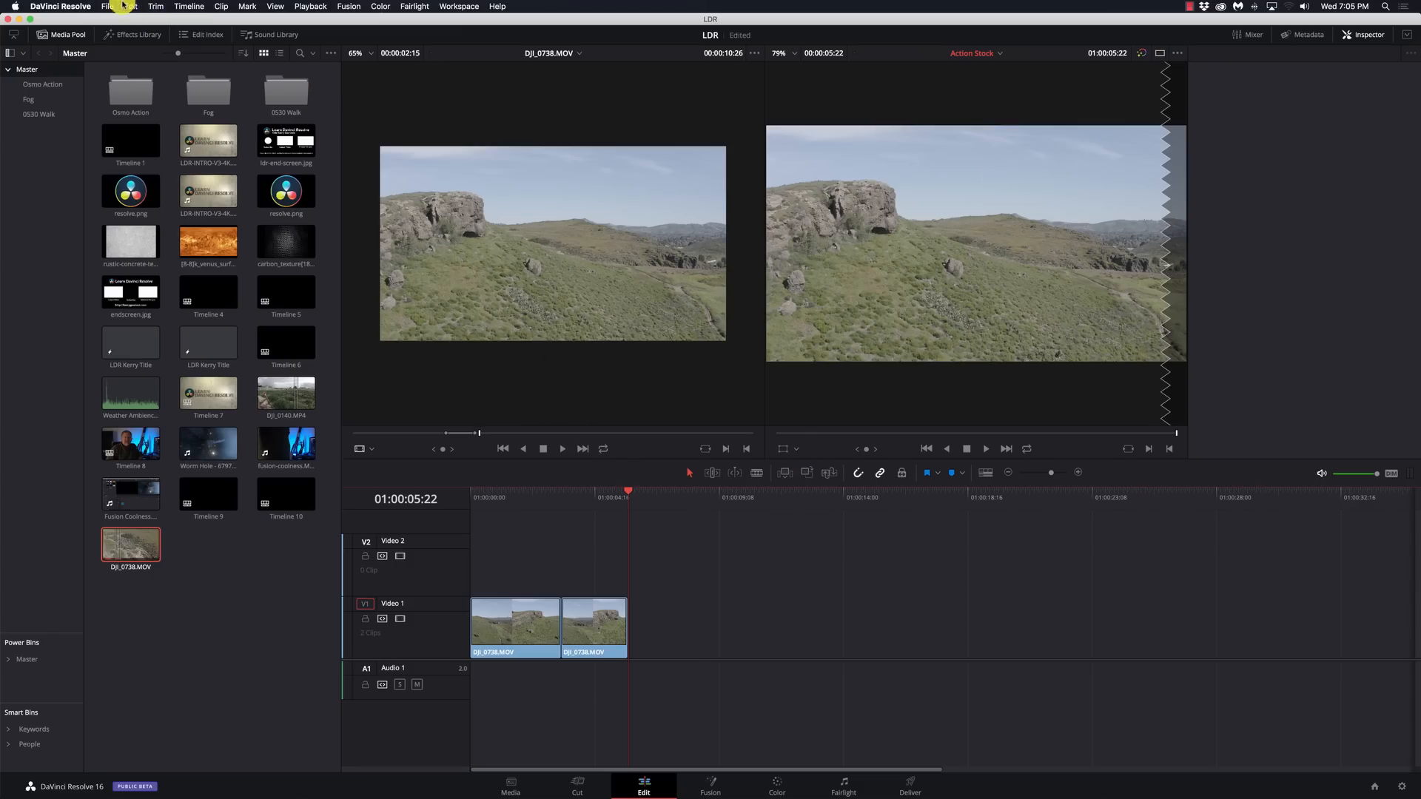
Step: Append two more DJI_0738.MOV hillside clips so four run end to end on Video 1
left_click(130, 6)
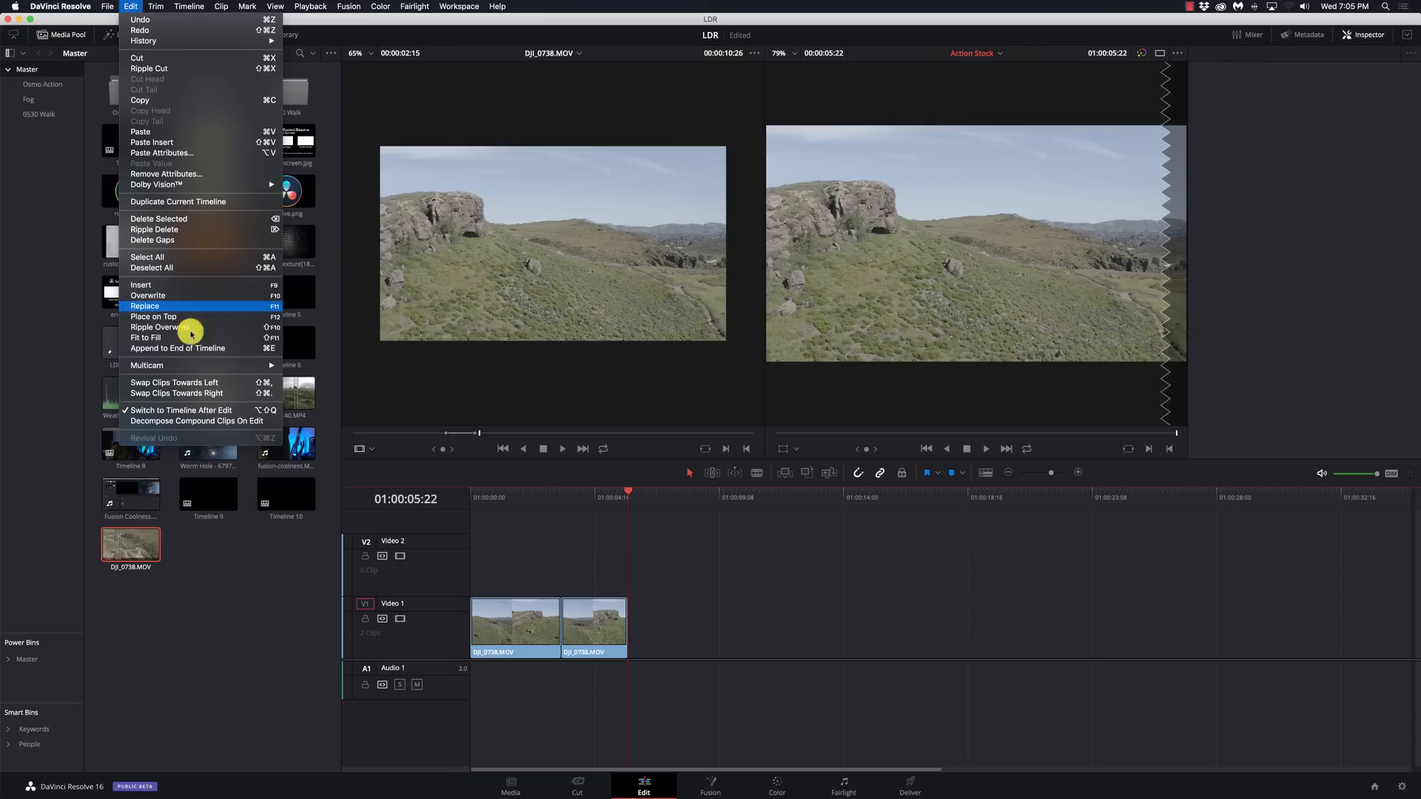
mouse_move(165, 411)
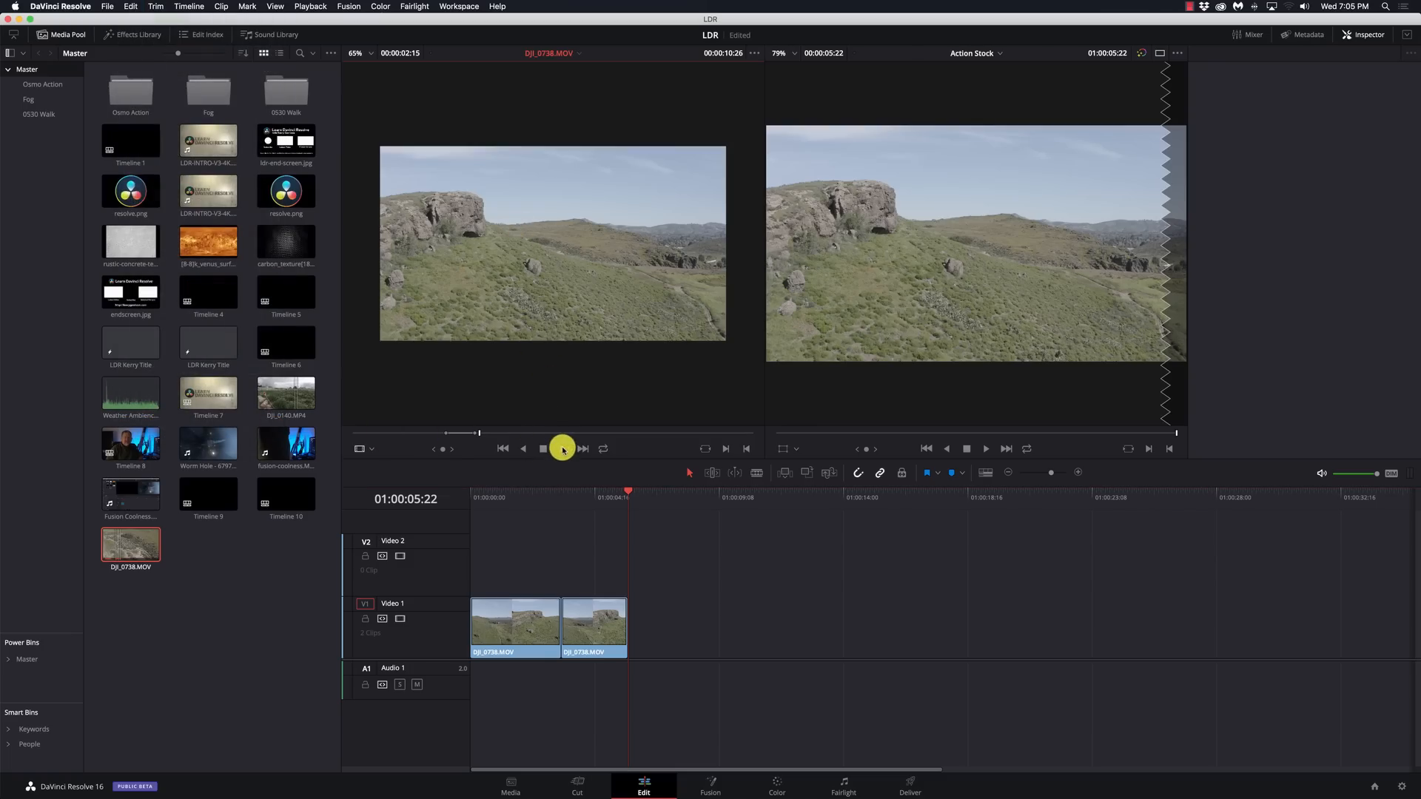
left_click(561, 448)
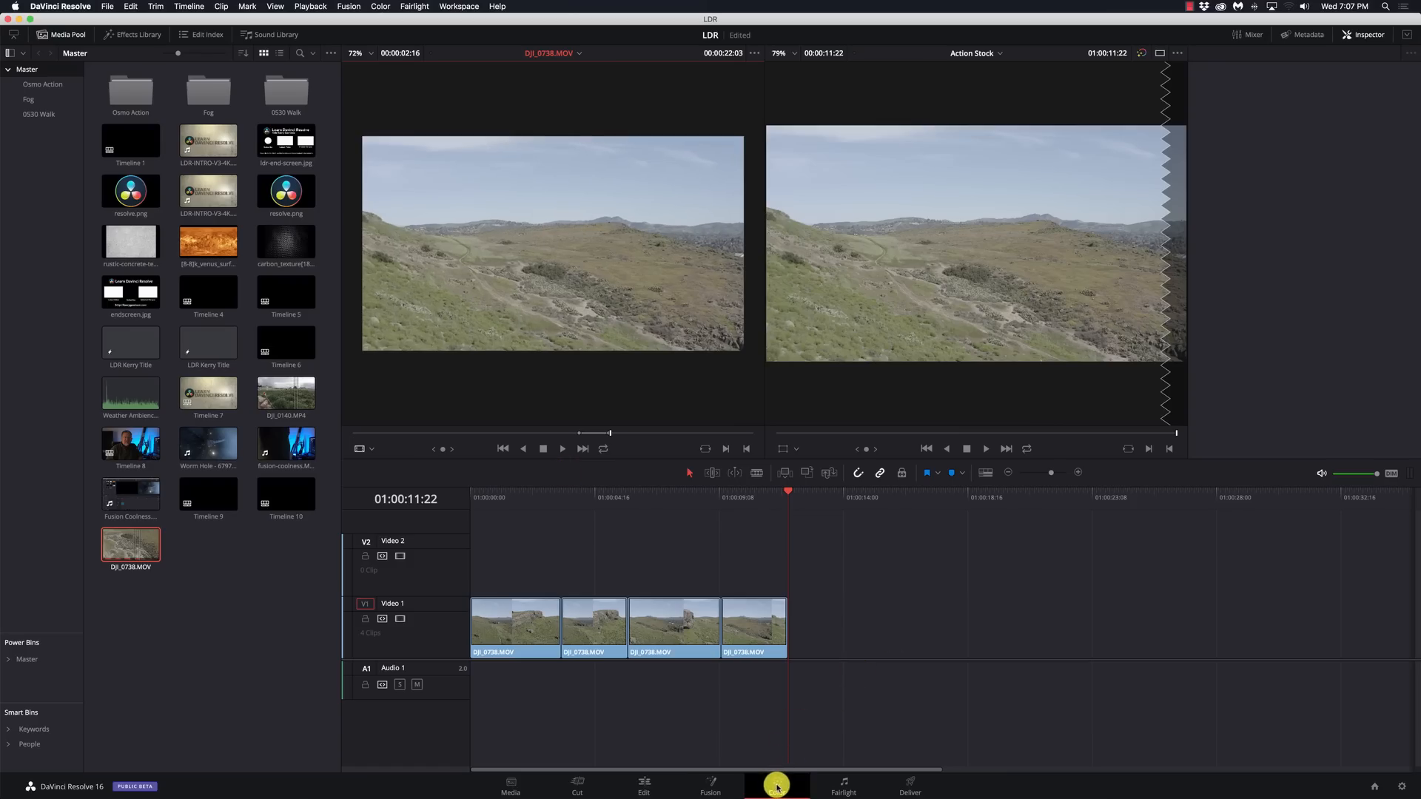
Step: Apply ResolveFX Dehaze at 0.800 strength to the hillside clip's node on the Color page
left_click(776, 784)
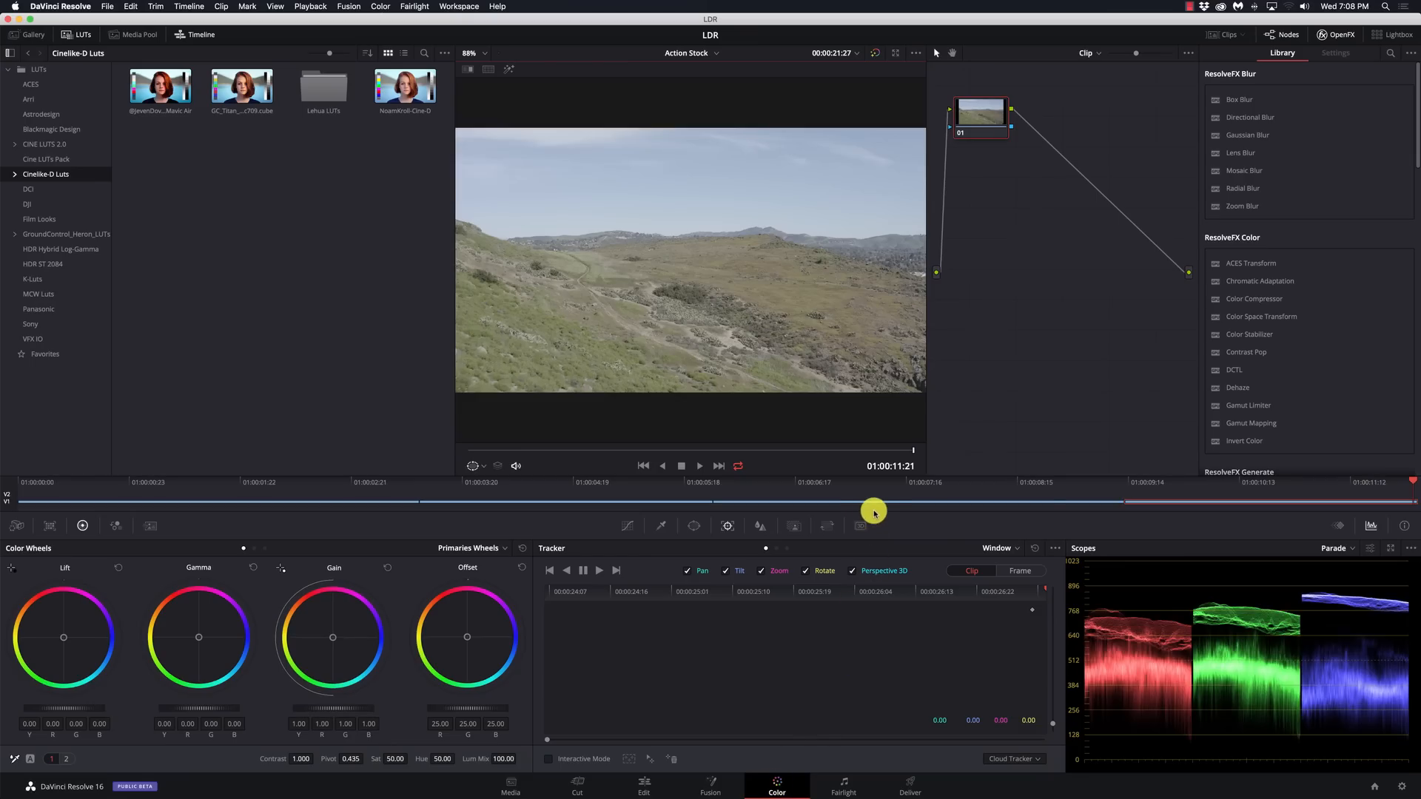
mouse_move(1112, 382)
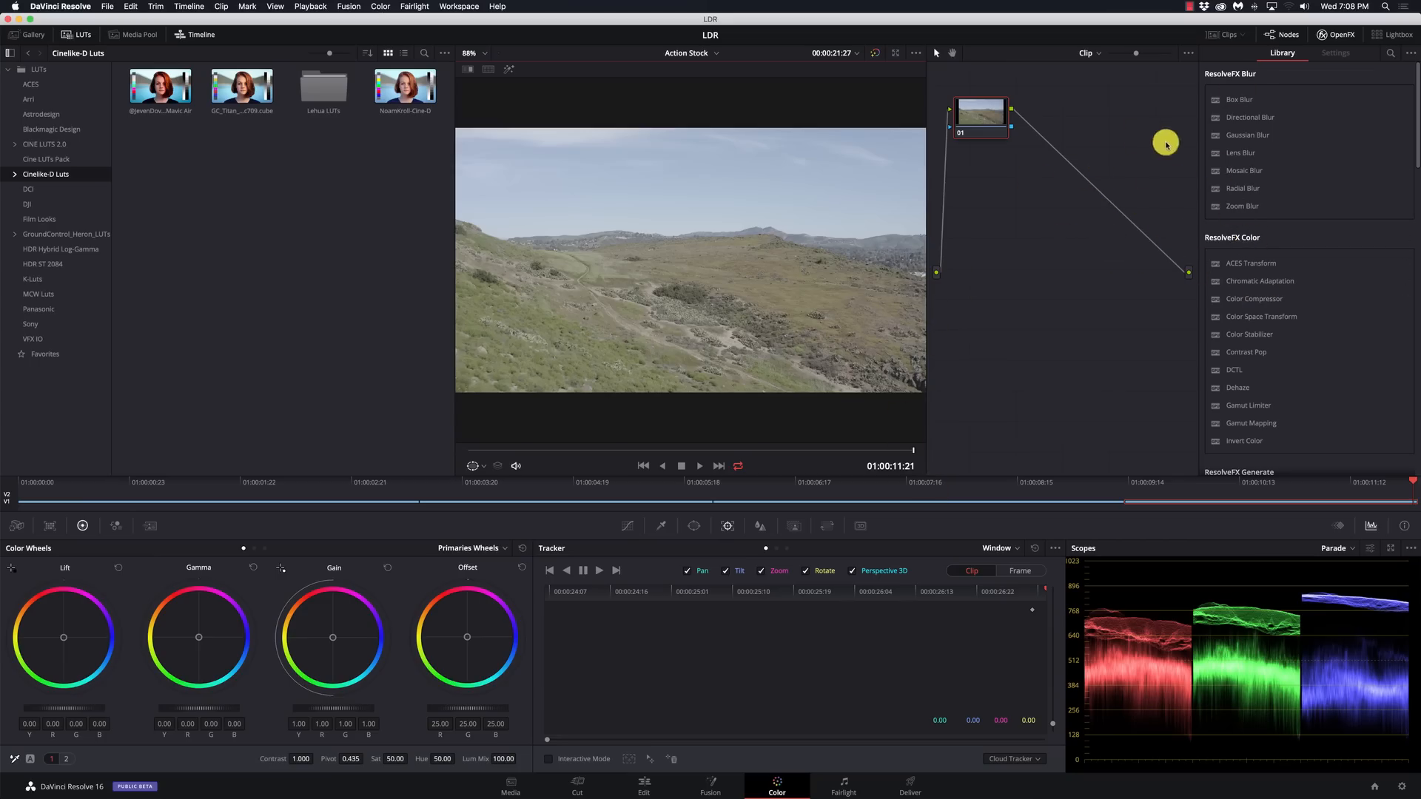
mouse_move(1291, 192)
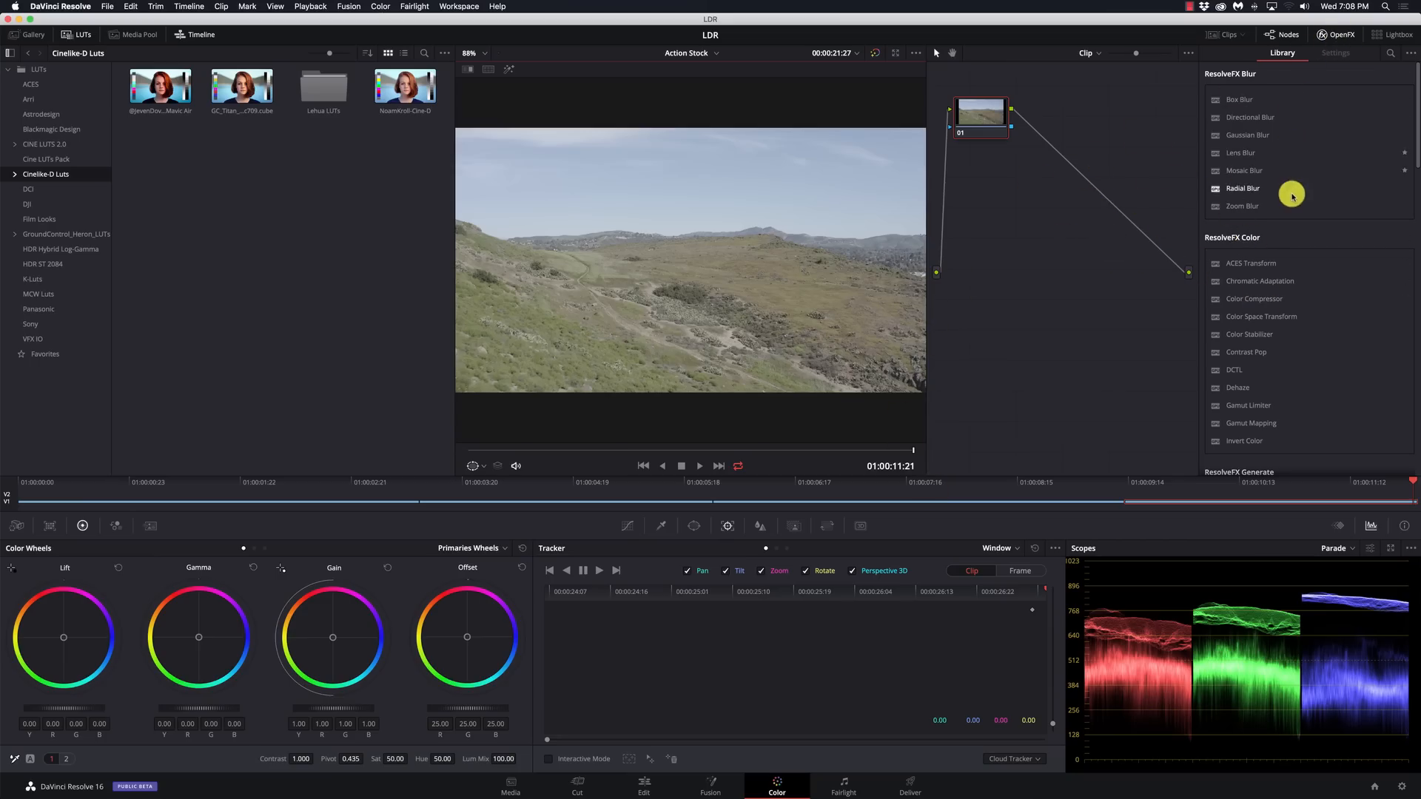
scroll("down", 3)
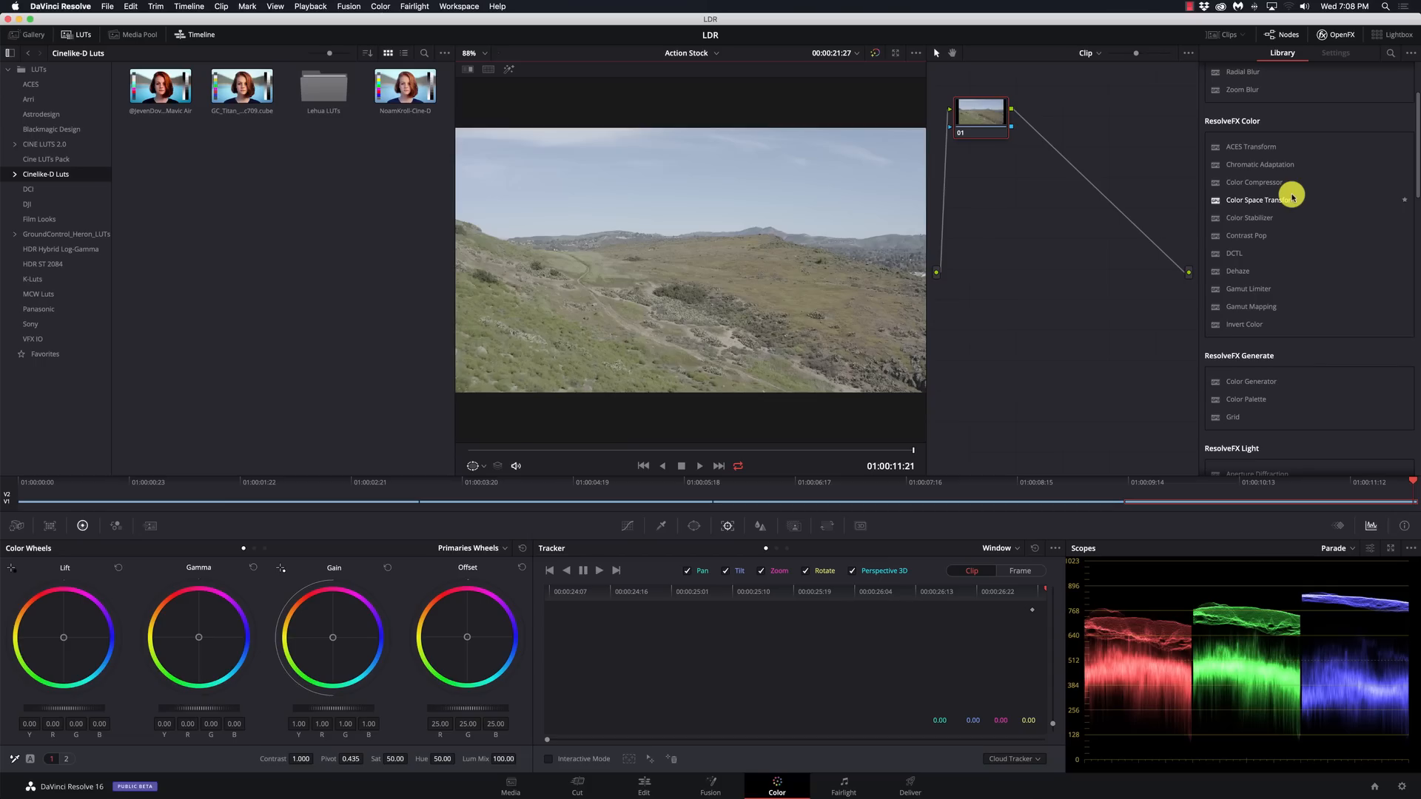
mouse_move(1290, 195)
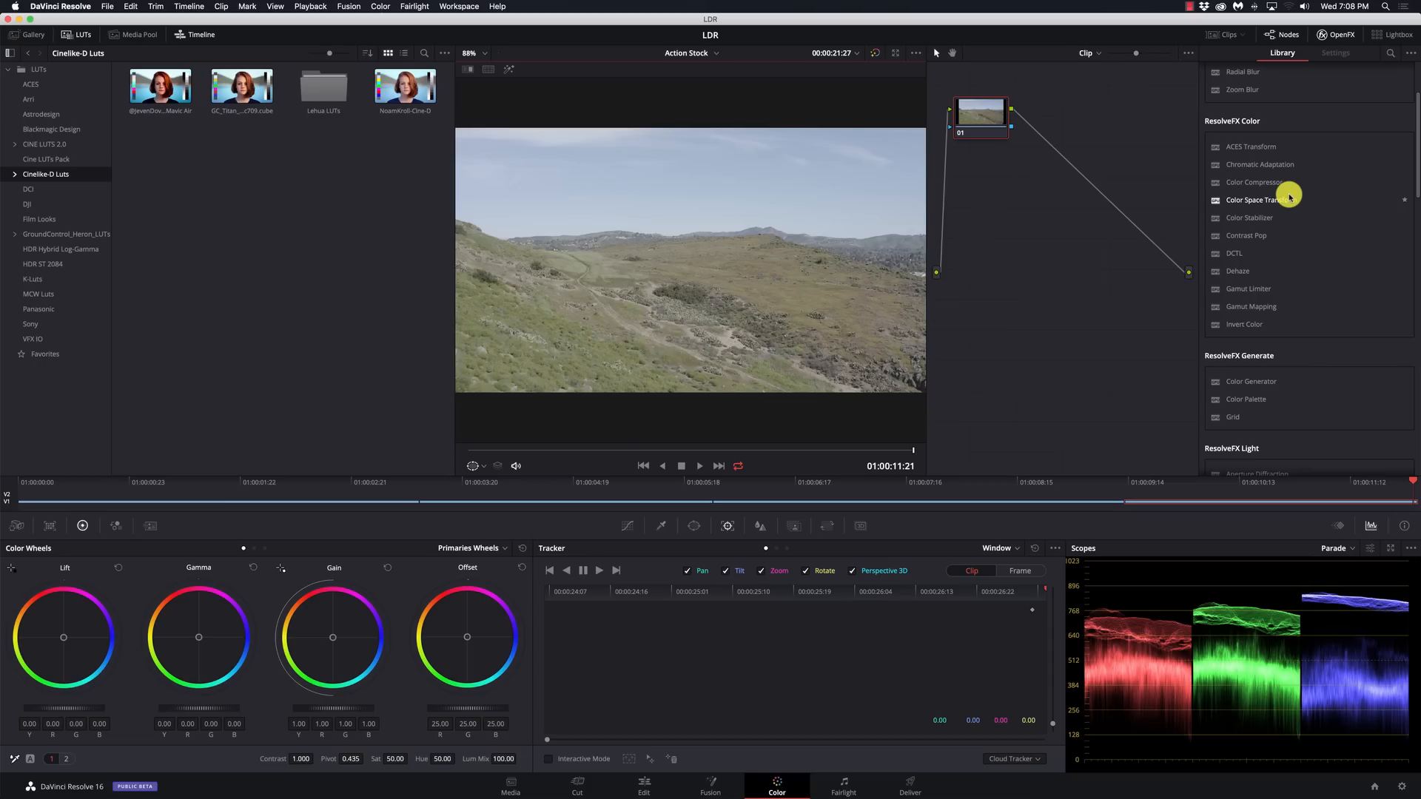
mouse_move(1288, 257)
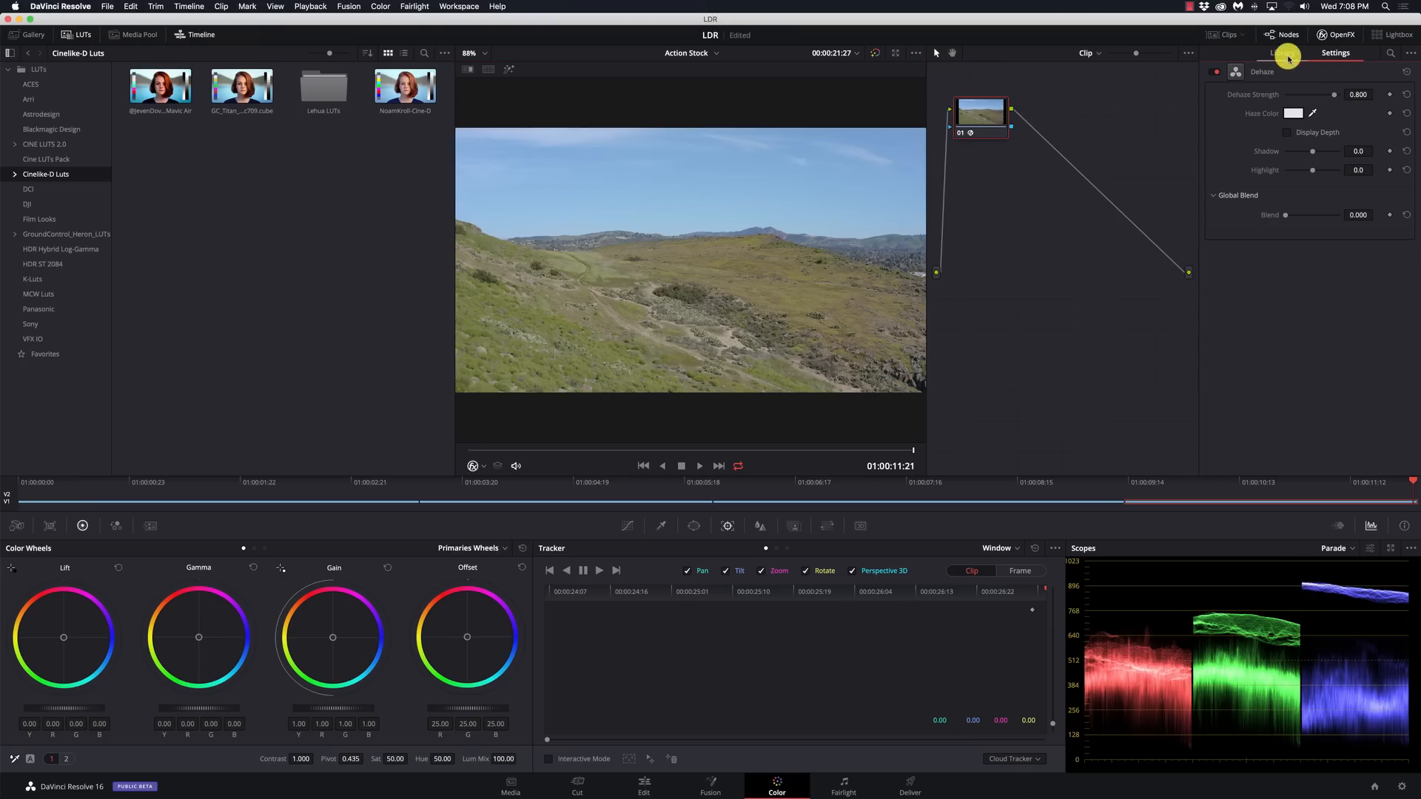
Step: Browse the OpenFX Library down to Color Stabilizer, then return to the Edit page
left_click(1282, 53)
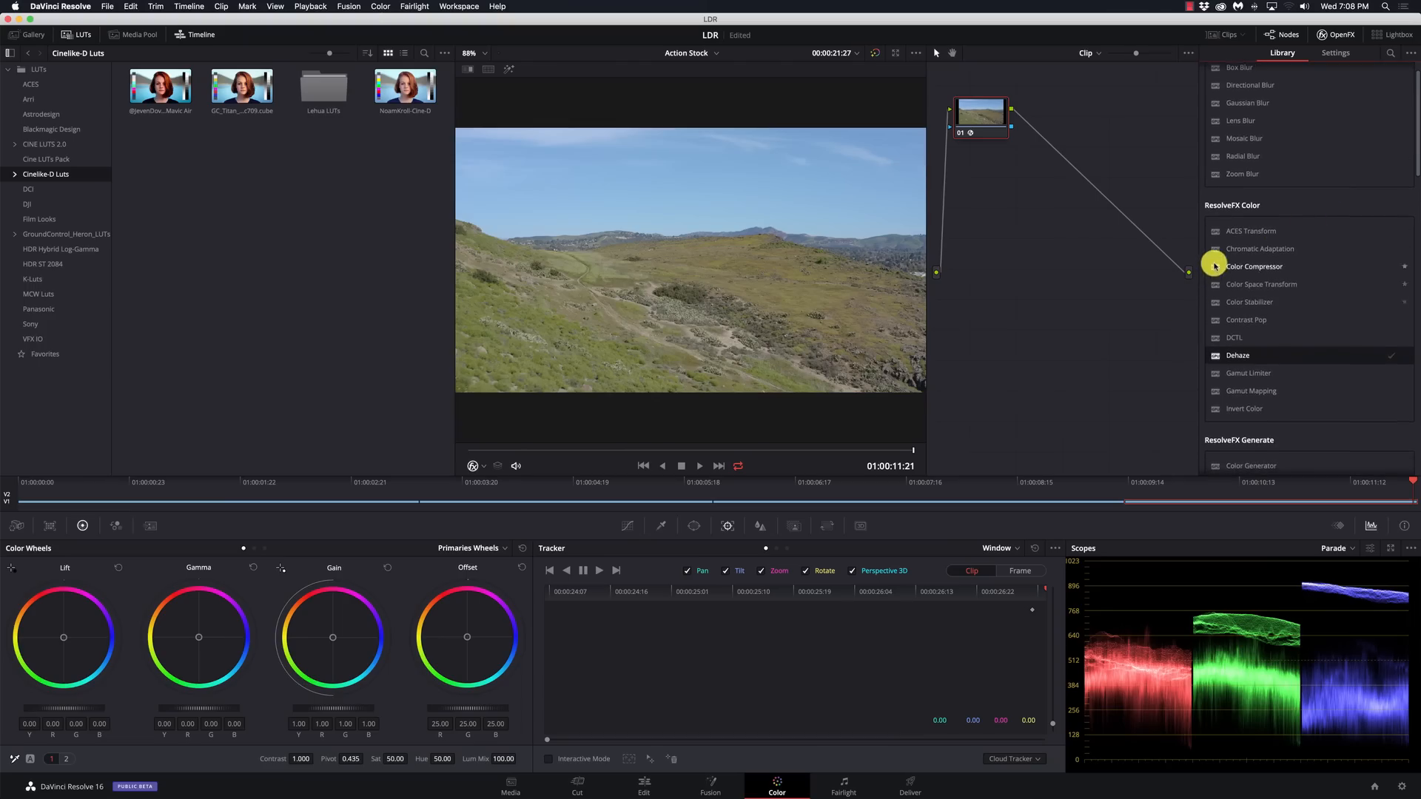
scroll("down", 3)
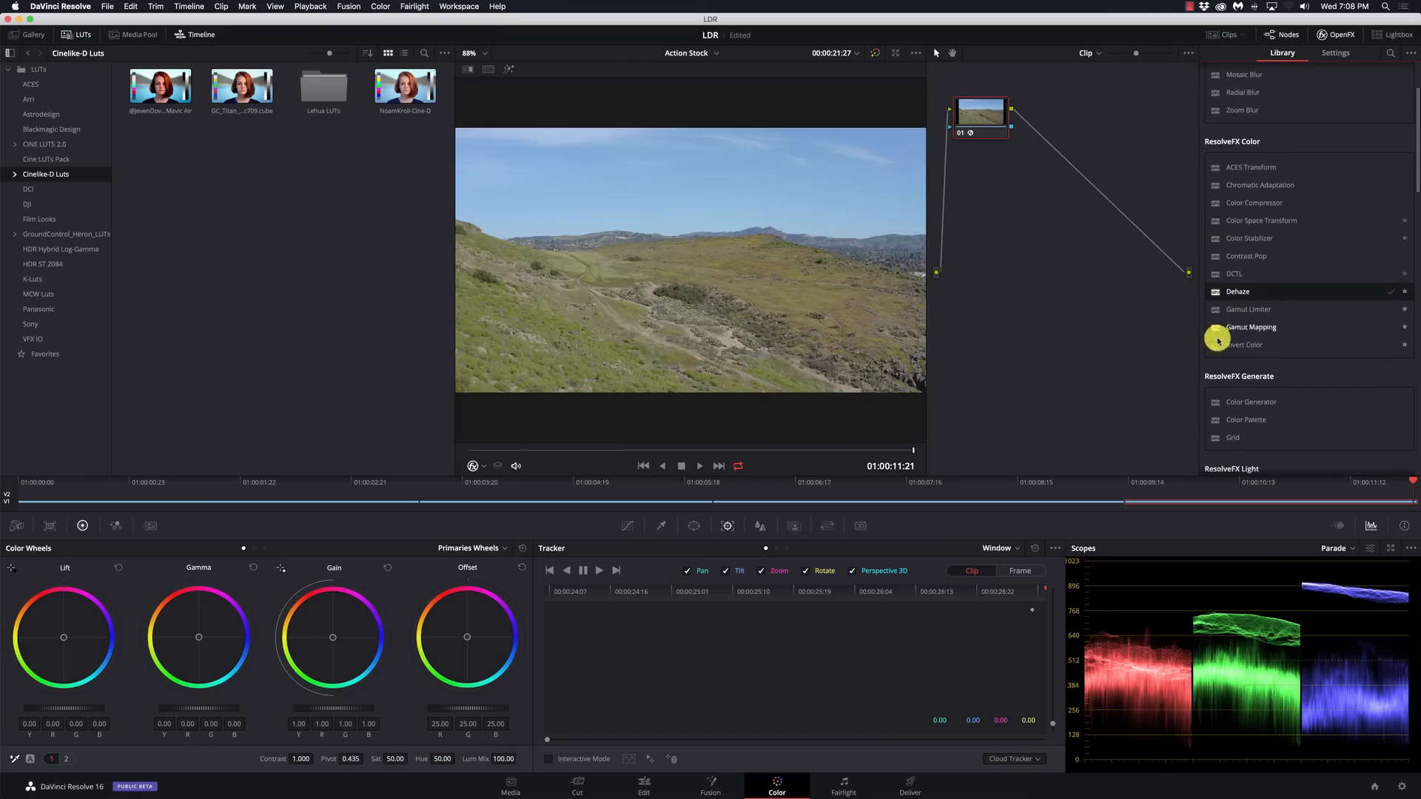
scroll("down", 3)
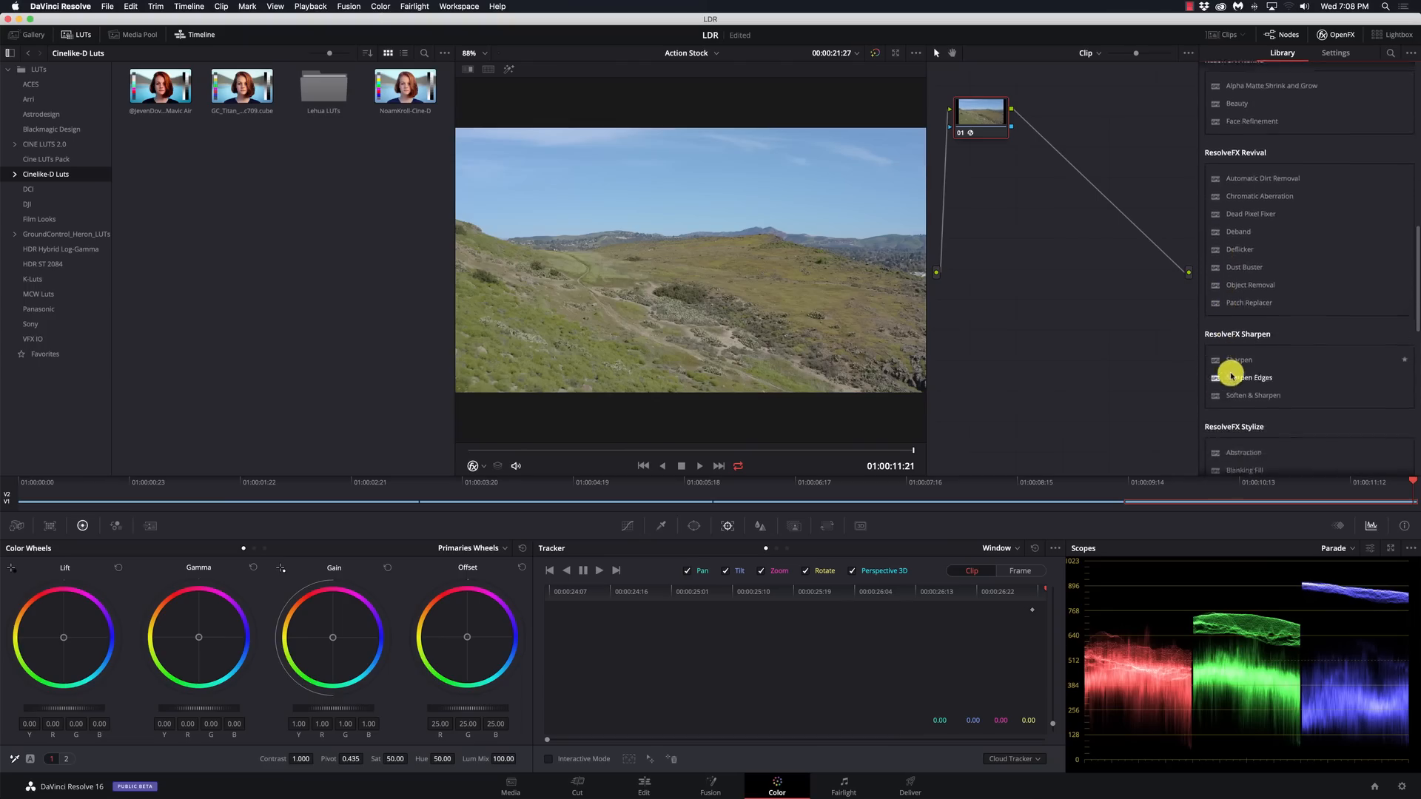
scroll("down", 3)
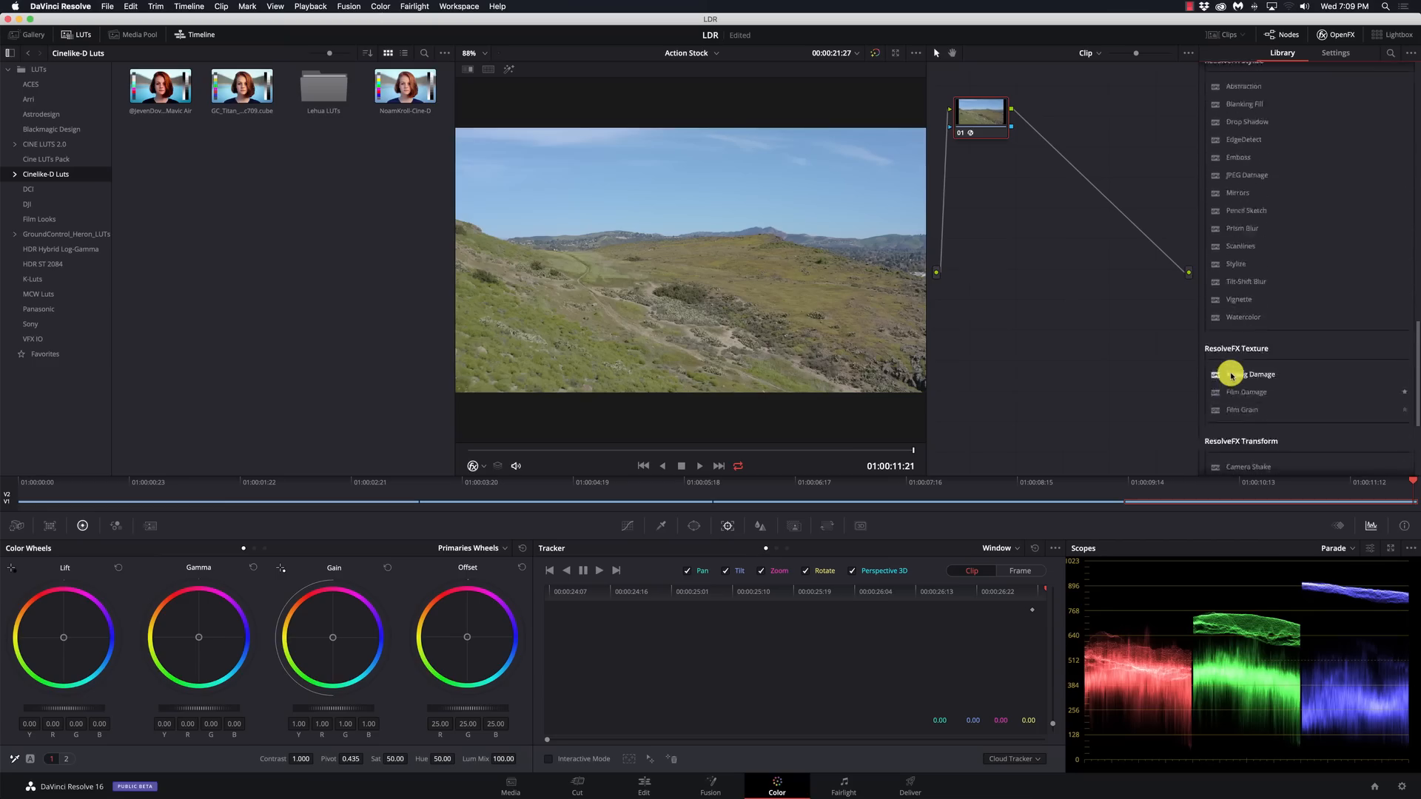
scroll("down", 3)
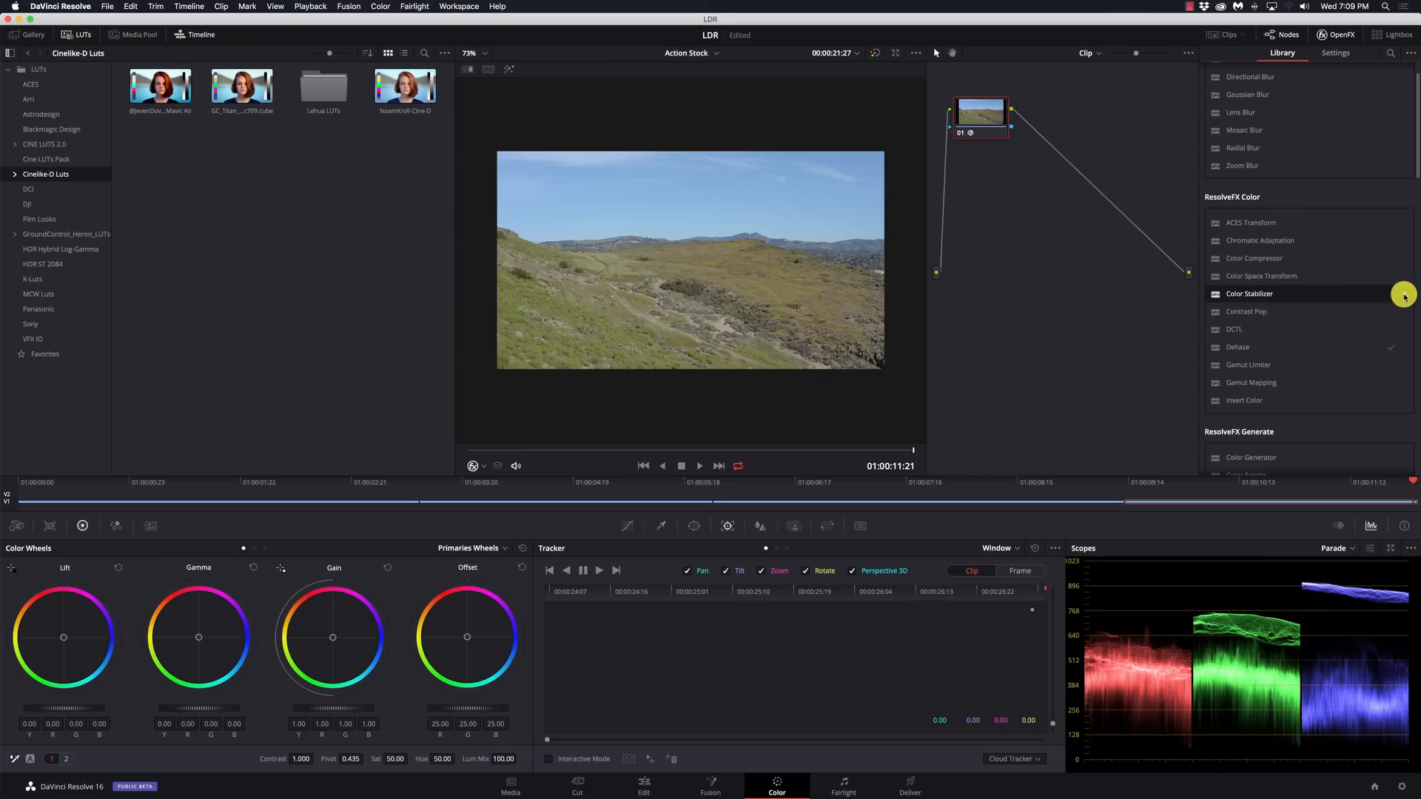
mouse_move(1267, 294)
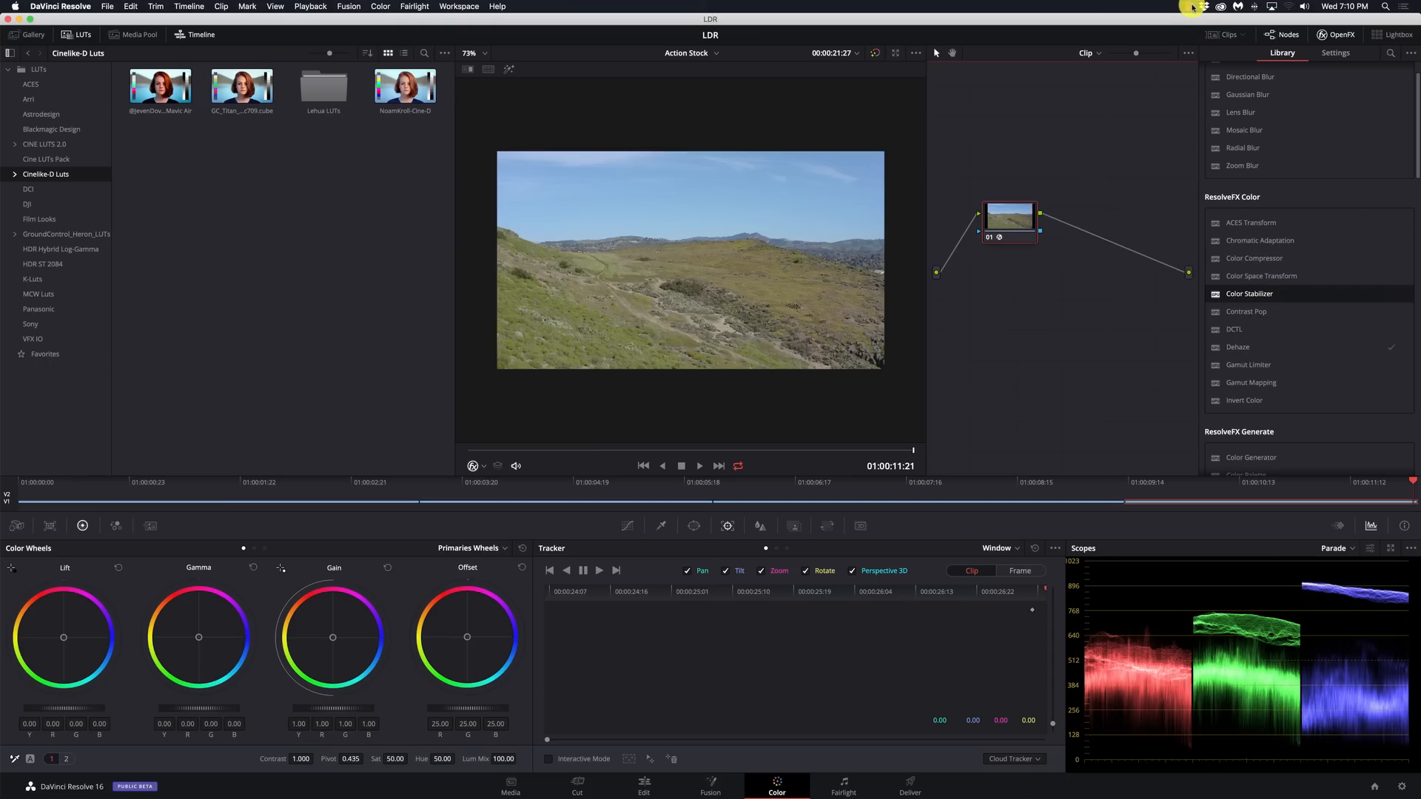
mouse_move(1189, 7)
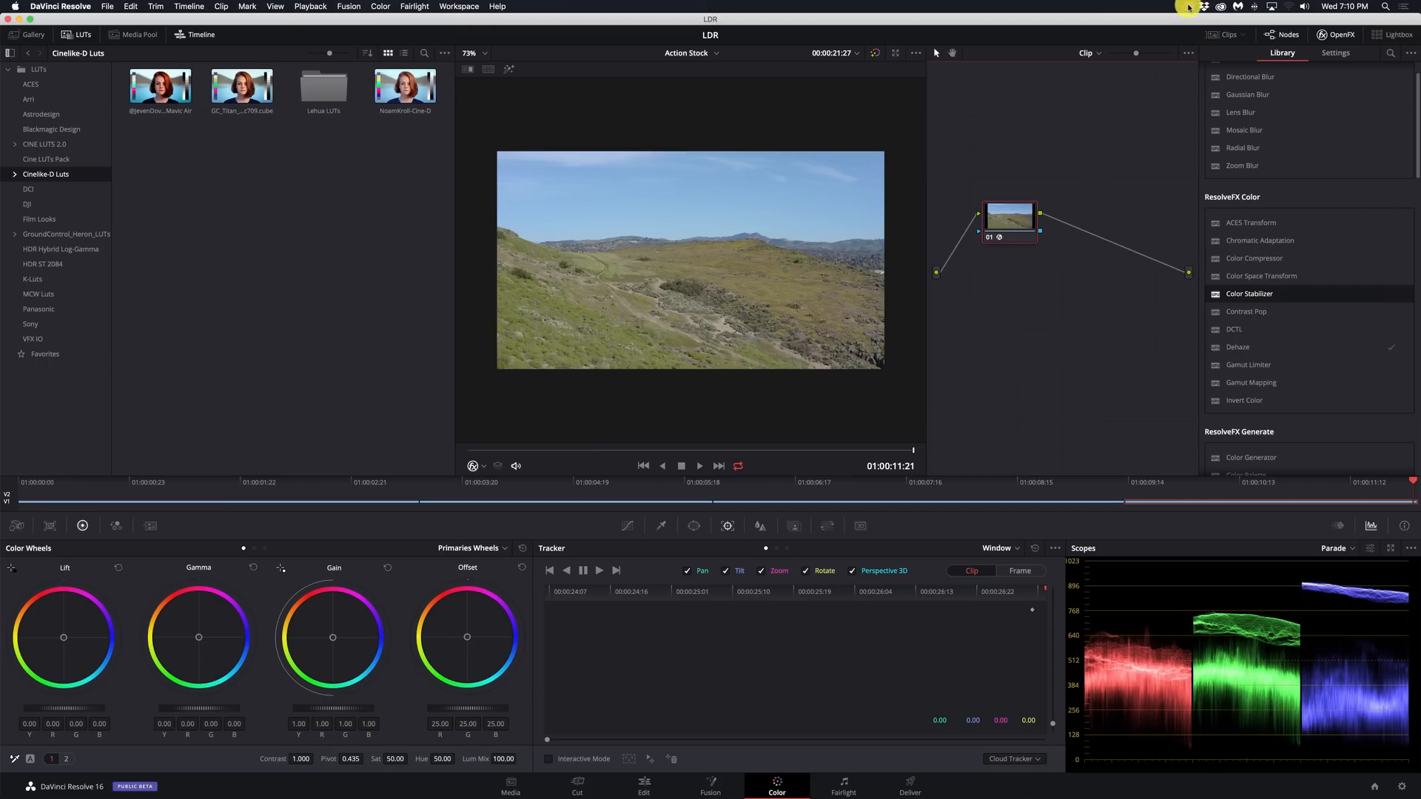
left_click(644, 786)
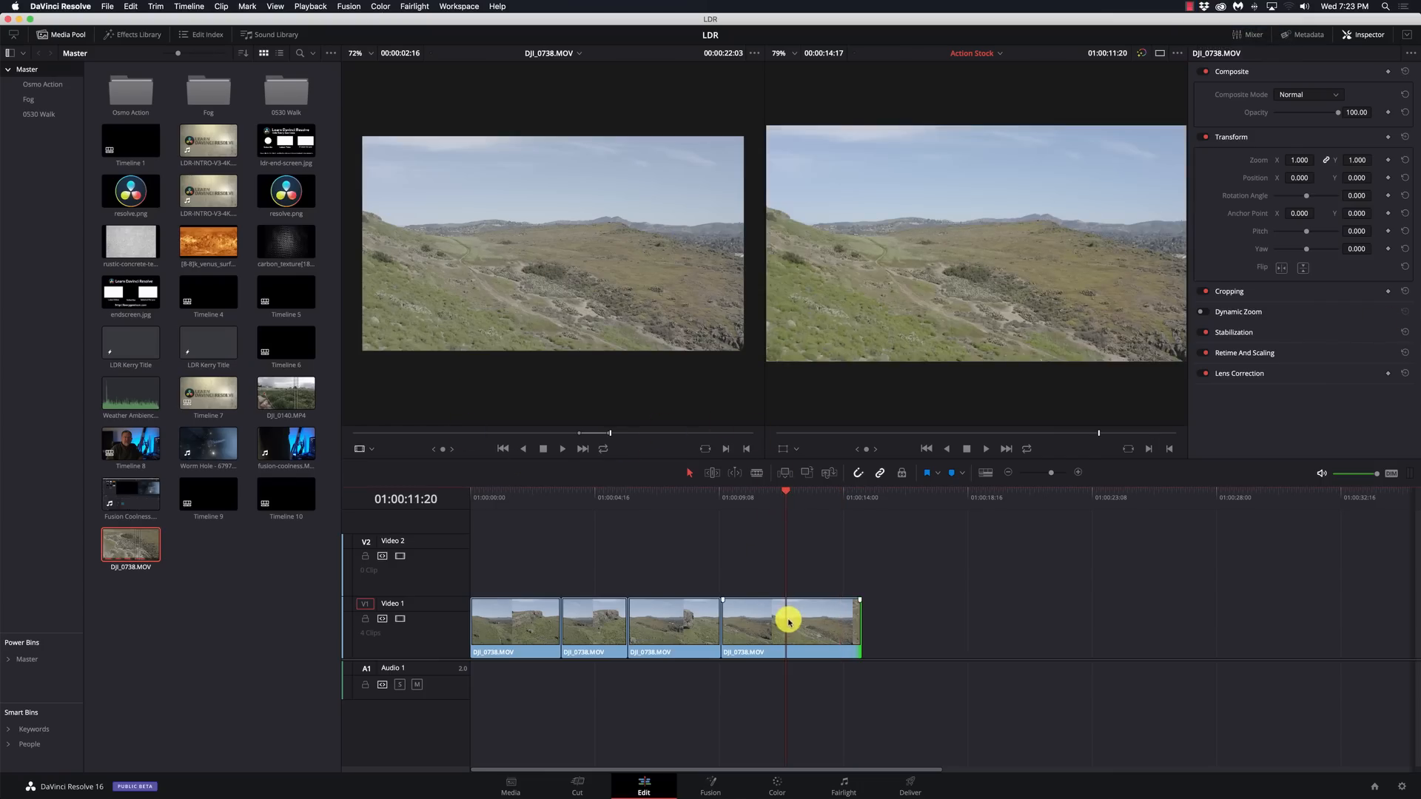
Step: Raise a section of the last hillside clip's speed and view its Retime Speed curve
left_click(789, 623)
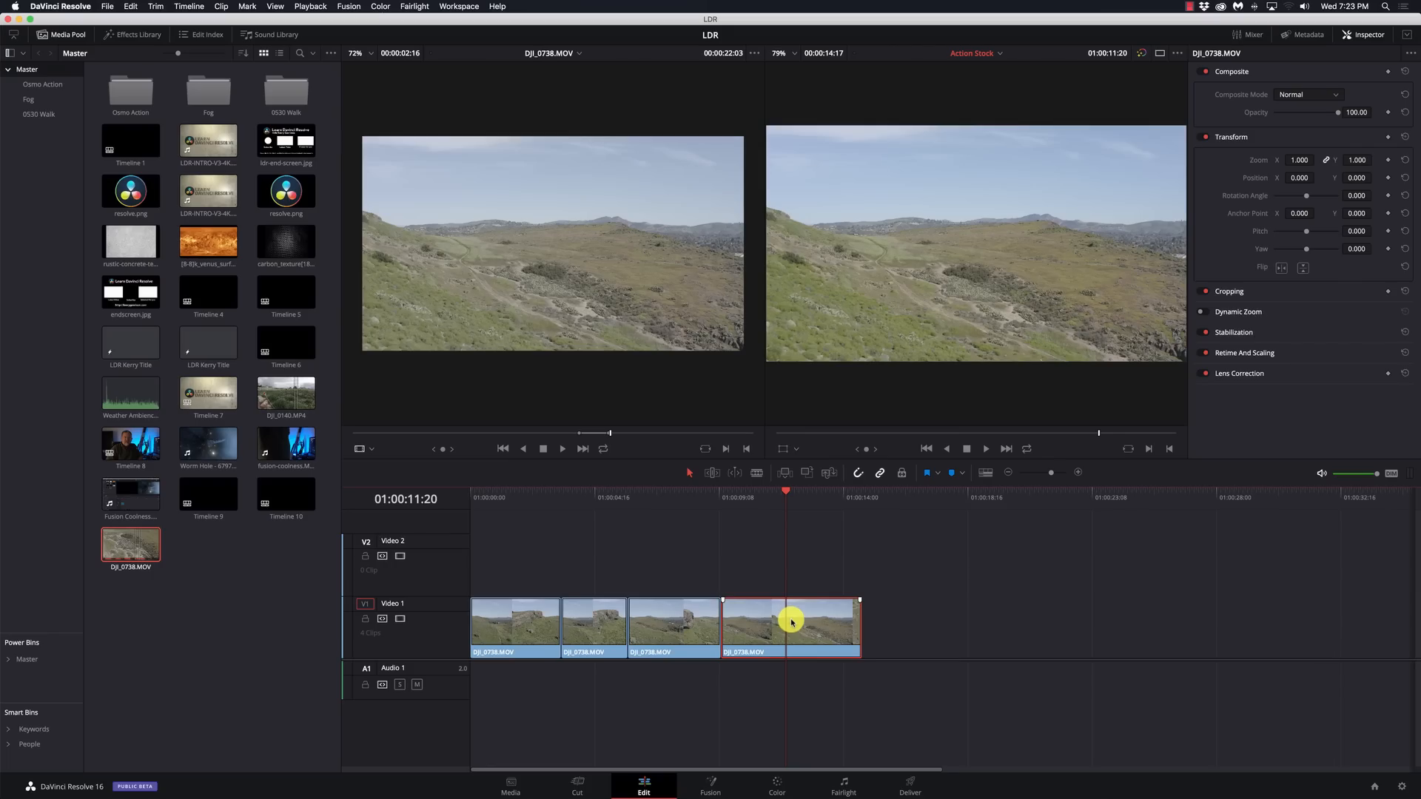
right_click(791, 623)
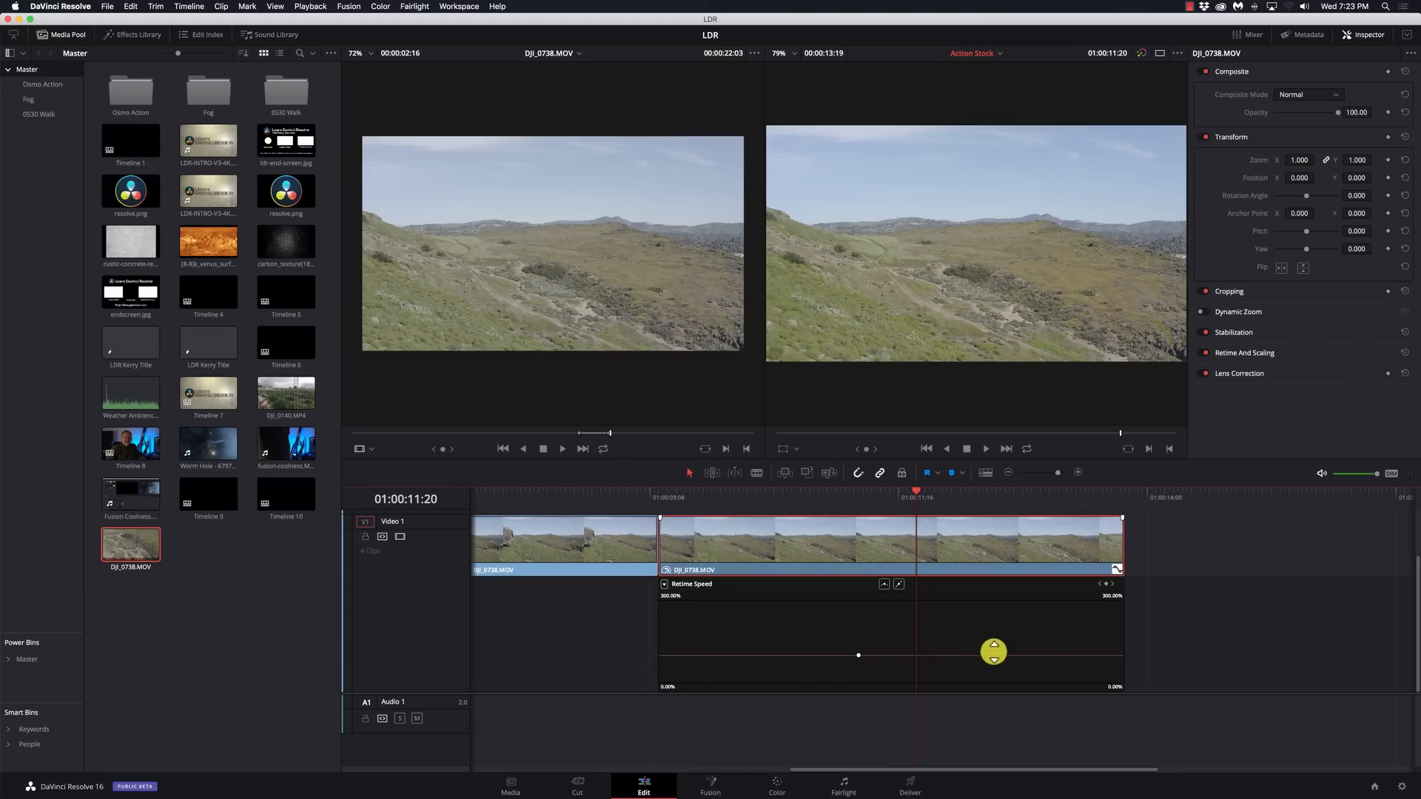
left_click_drag(993, 653, 930, 620)
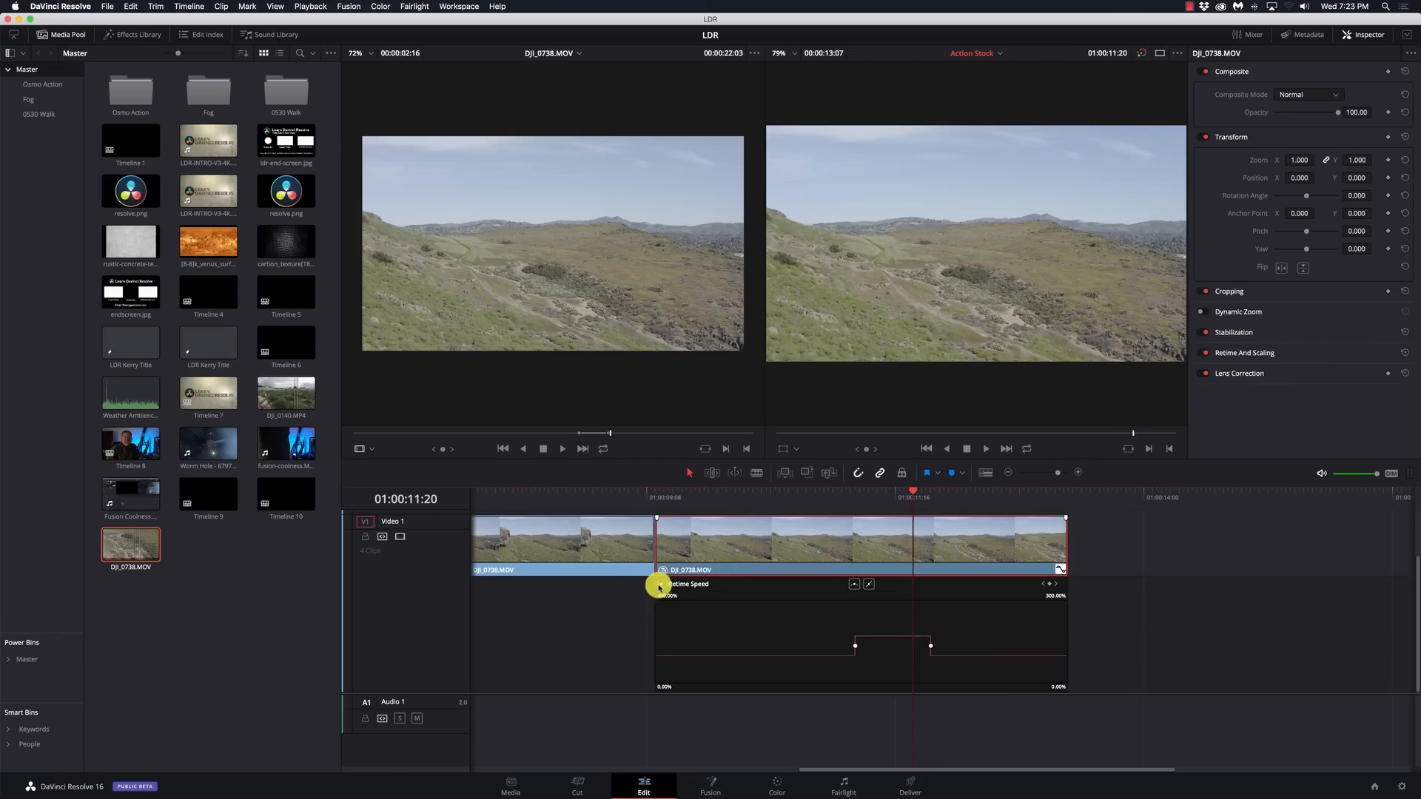
left_click(677, 469)
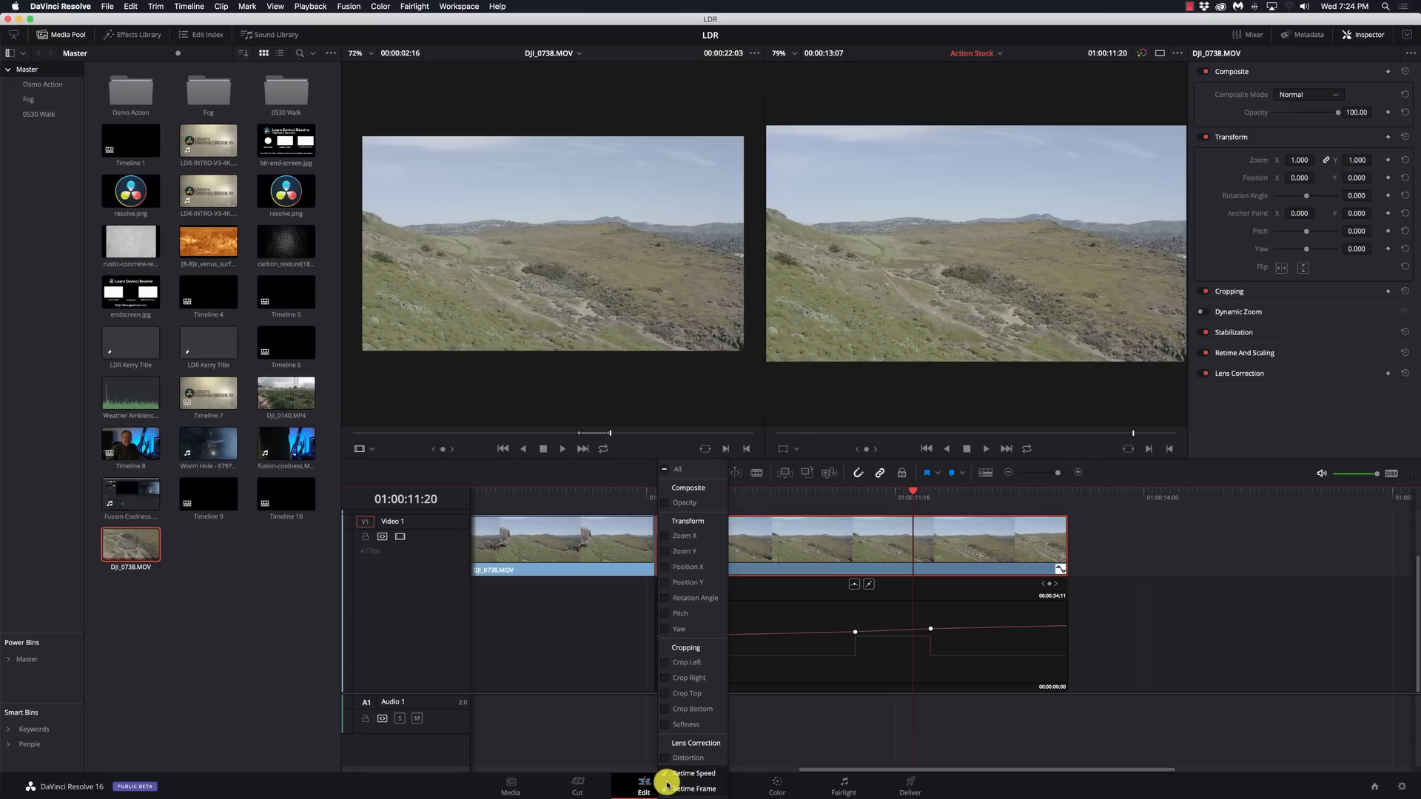
left_click(692, 773)
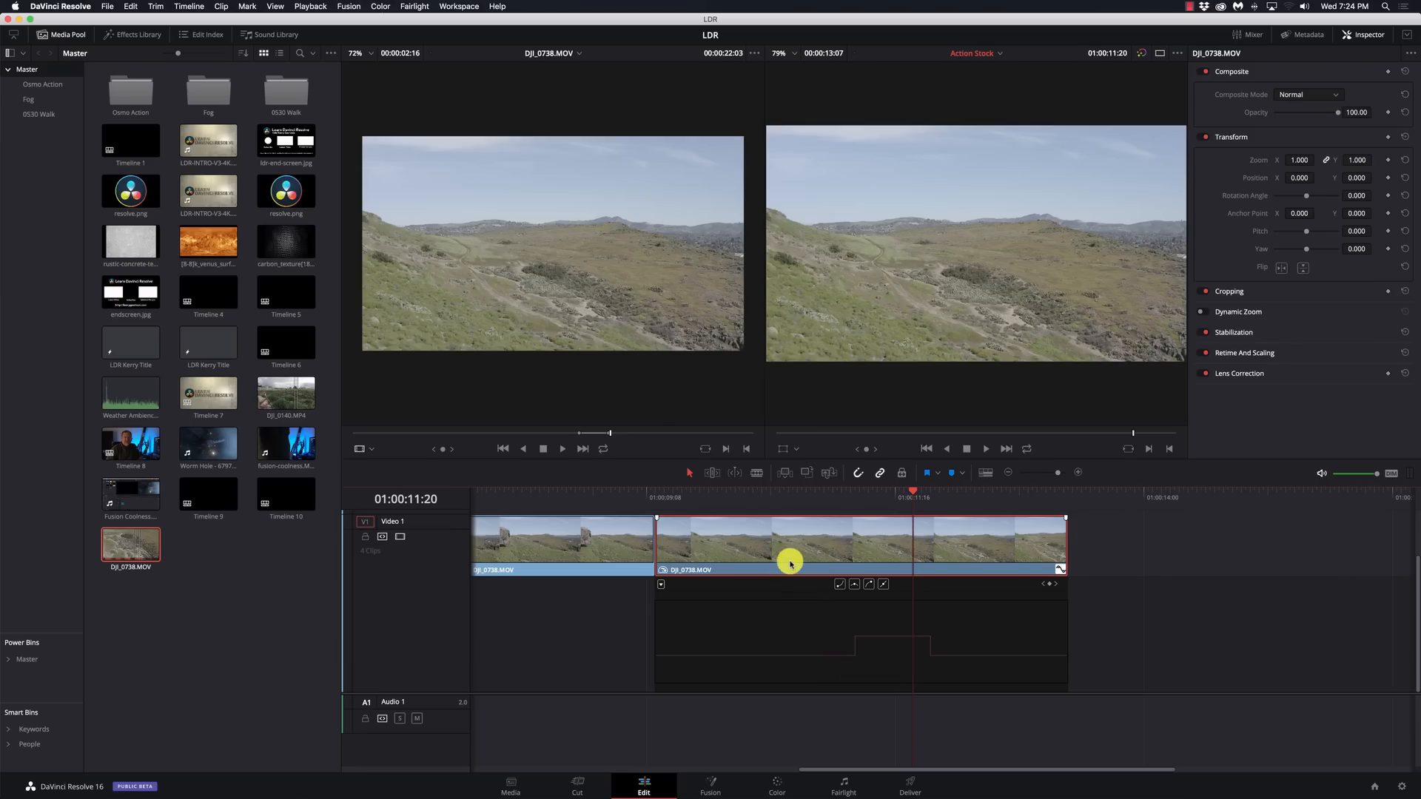
mouse_move(983, 535)
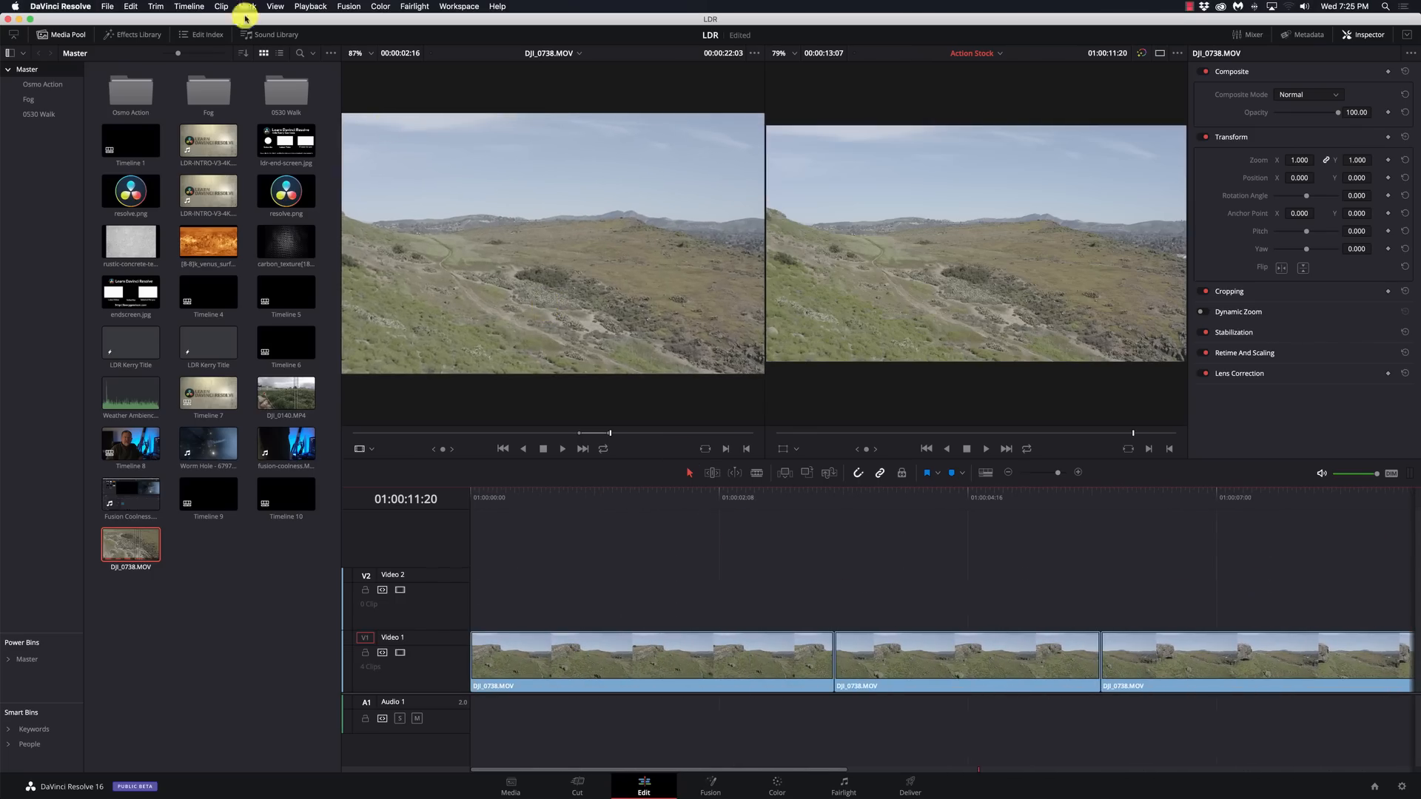
Step: Search the Sound Library for 'ambient' then 'Industrial' and load the Air Conditioner 01 result
left_click(273, 34)
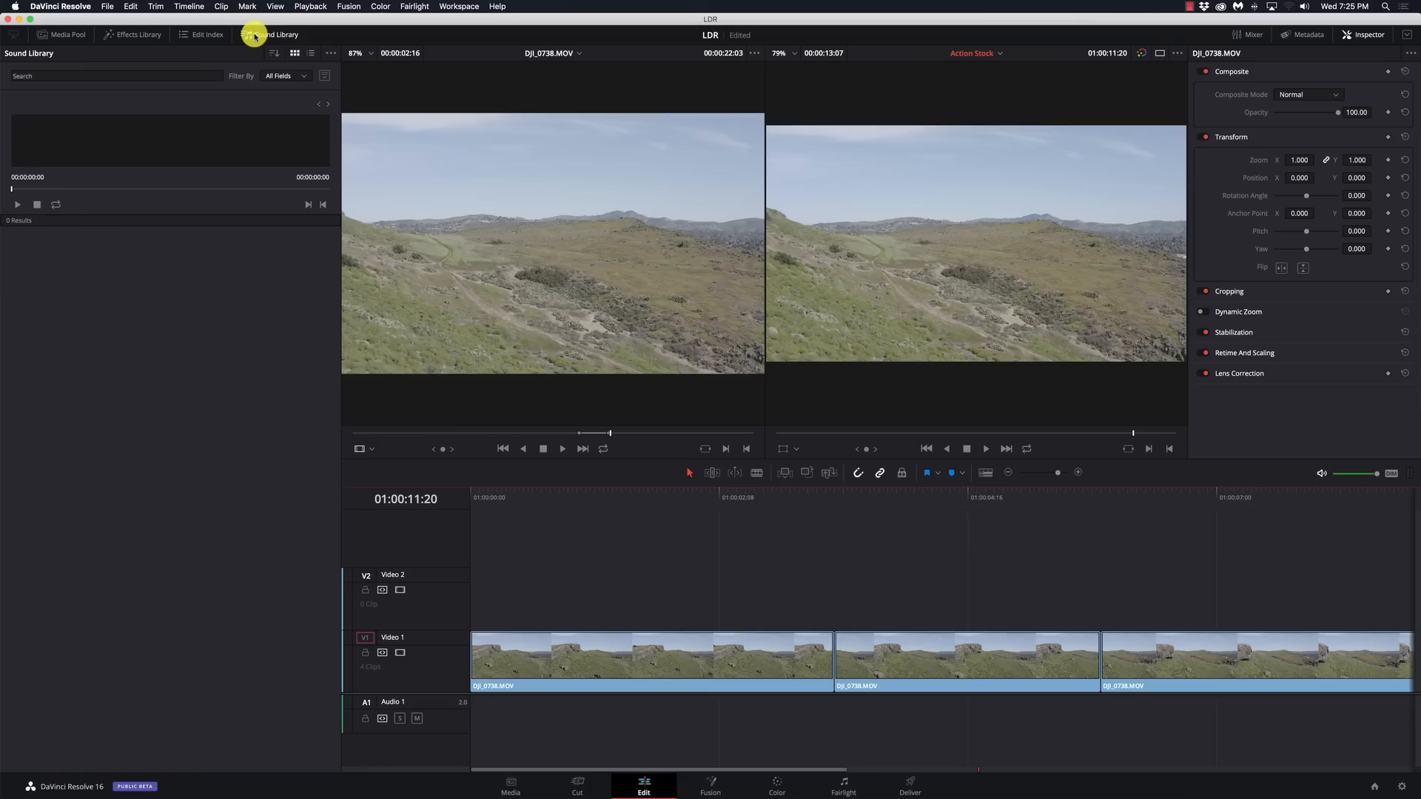
mouse_move(111, 102)
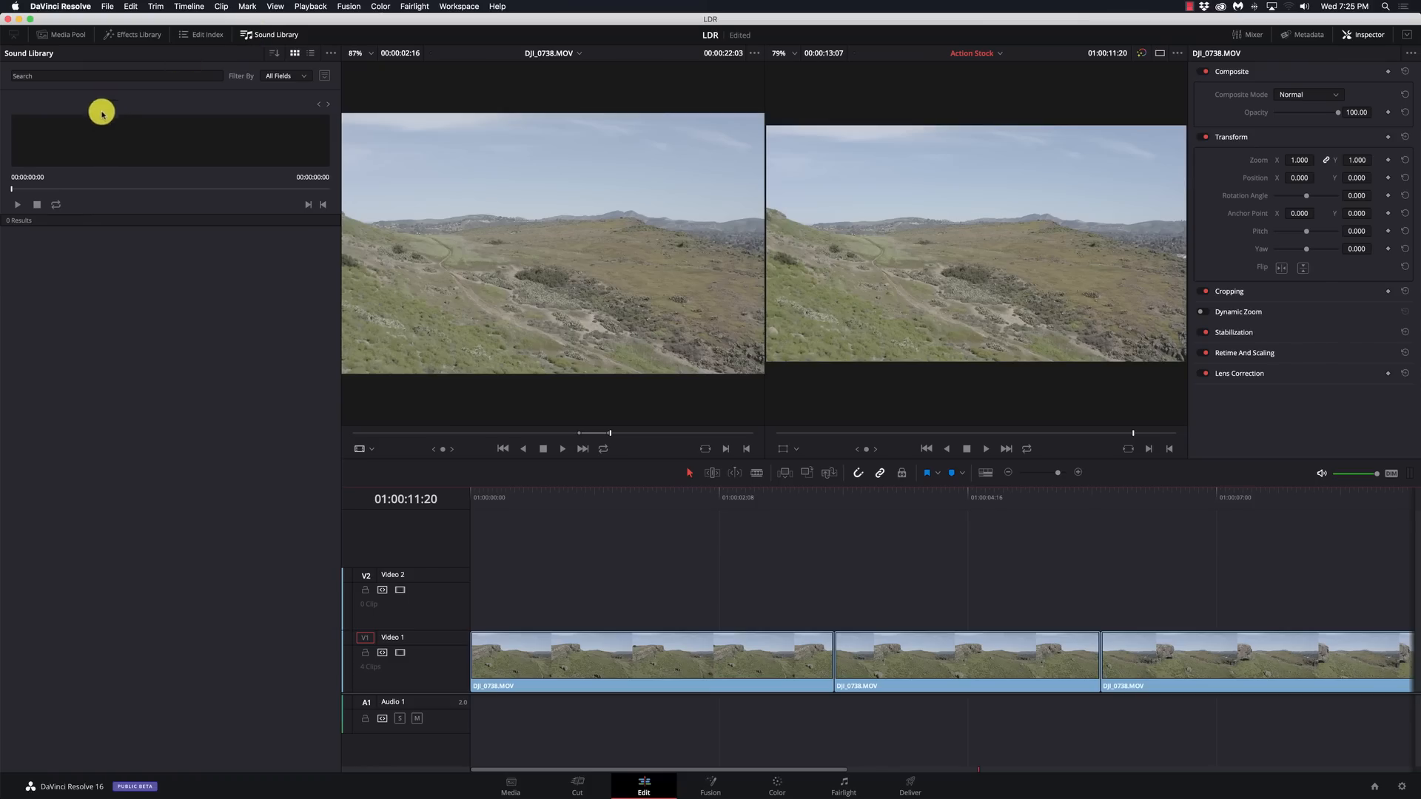
left_click(116, 76)
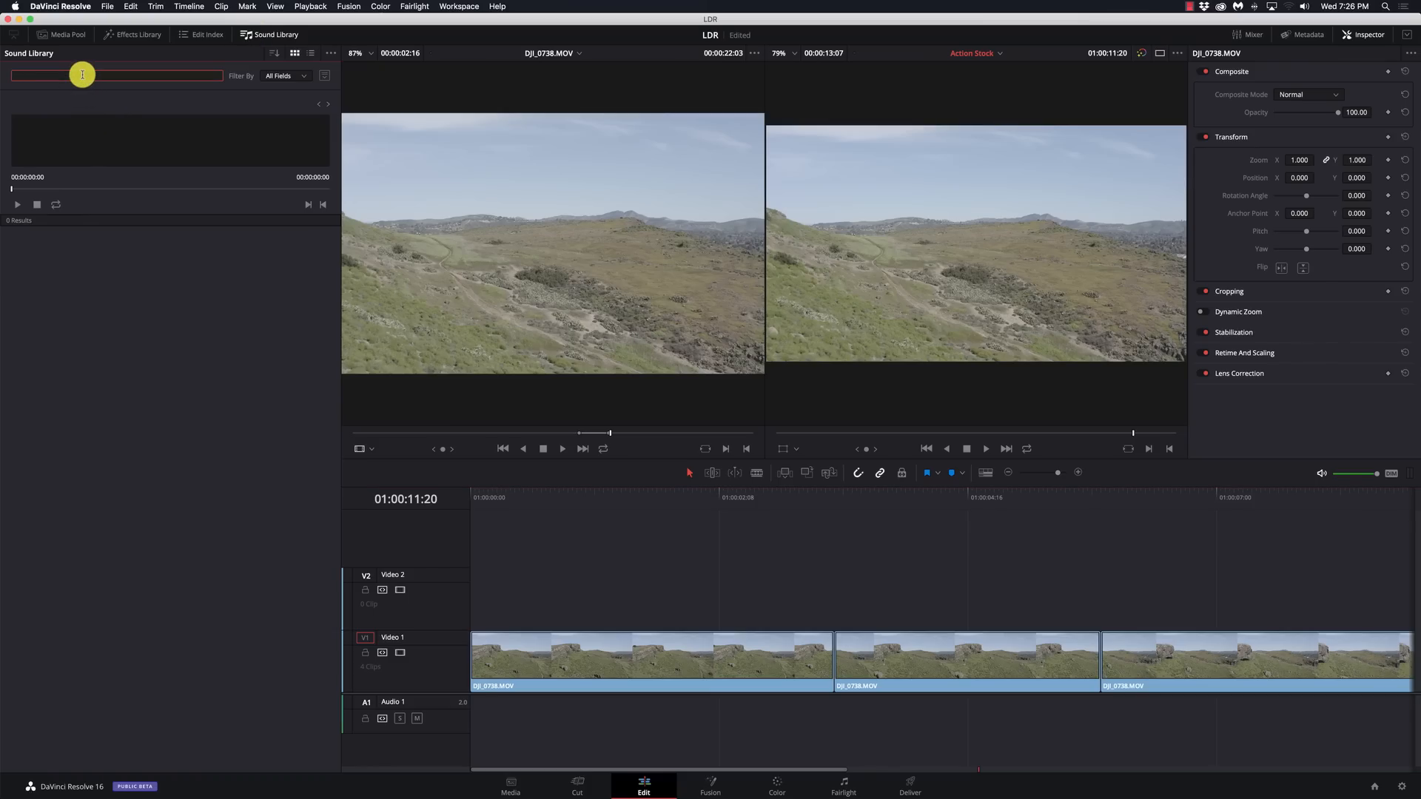
type("ambient")
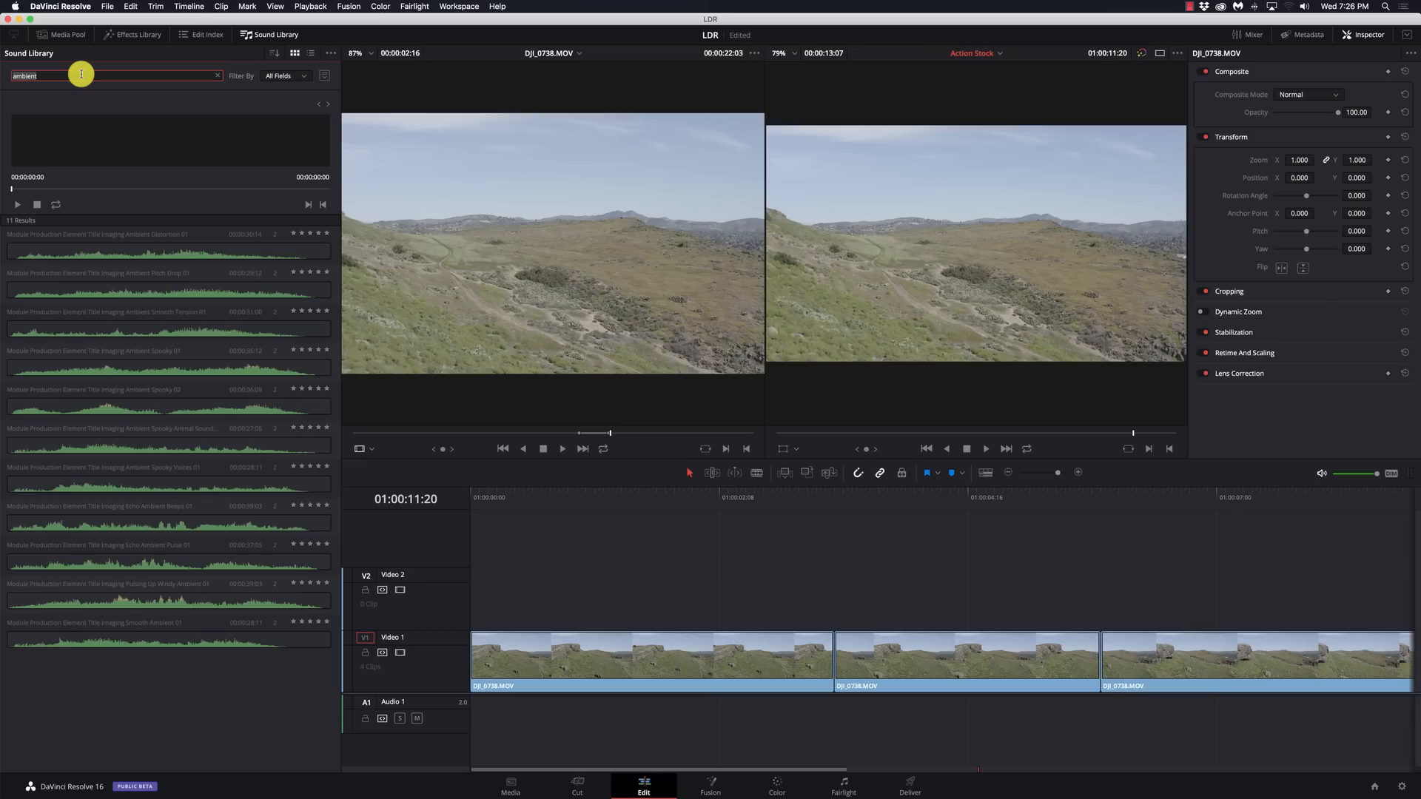
type("industrial")
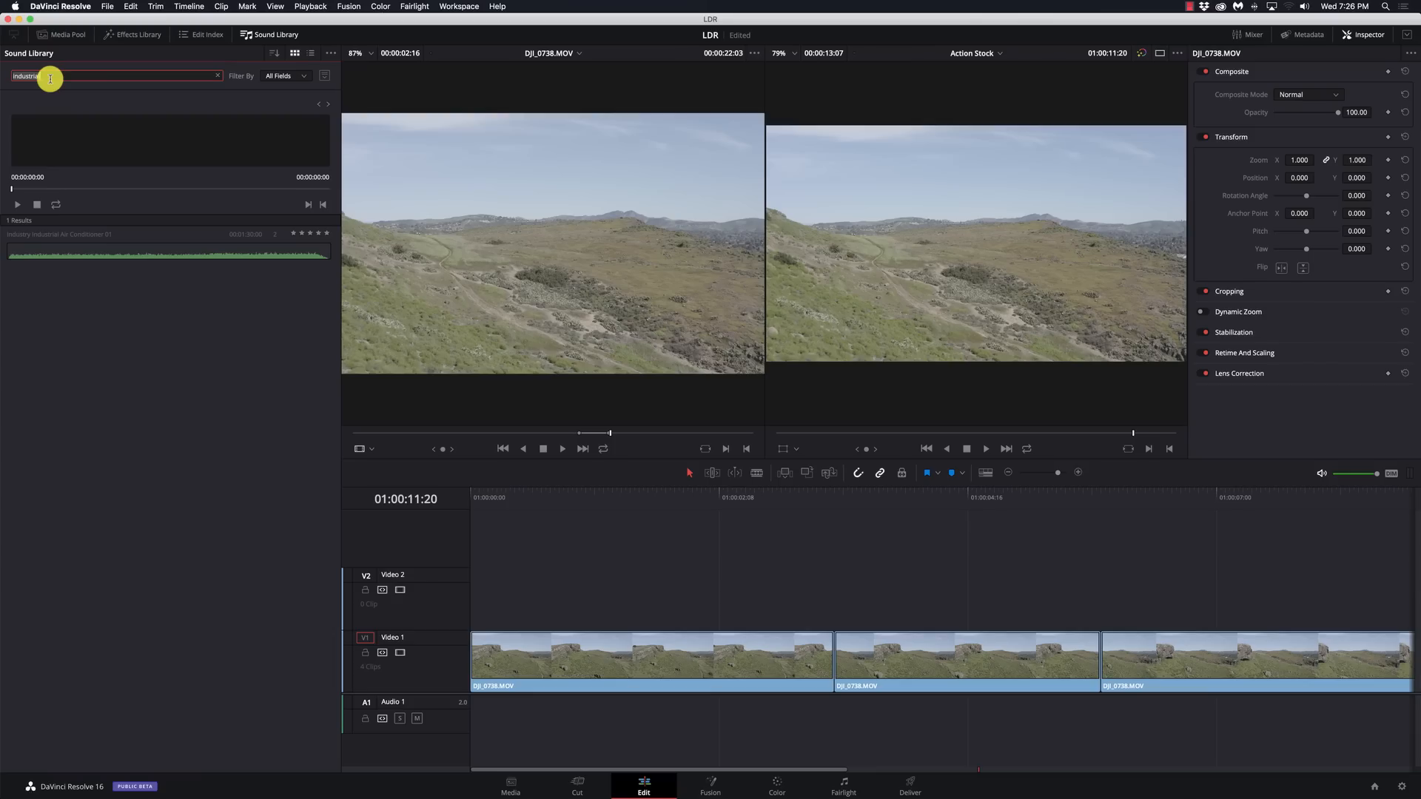
left_click(285, 75)
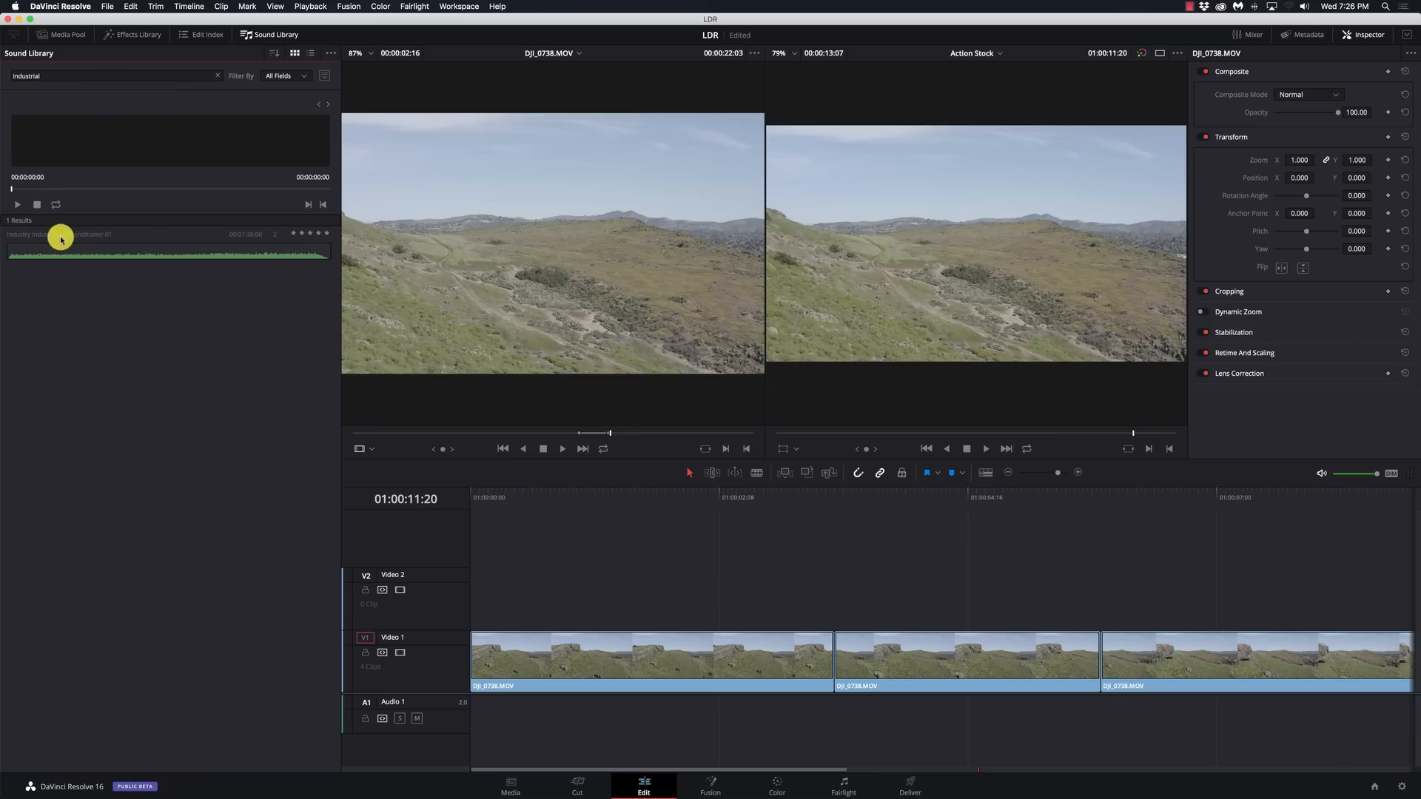
mouse_move(105, 241)
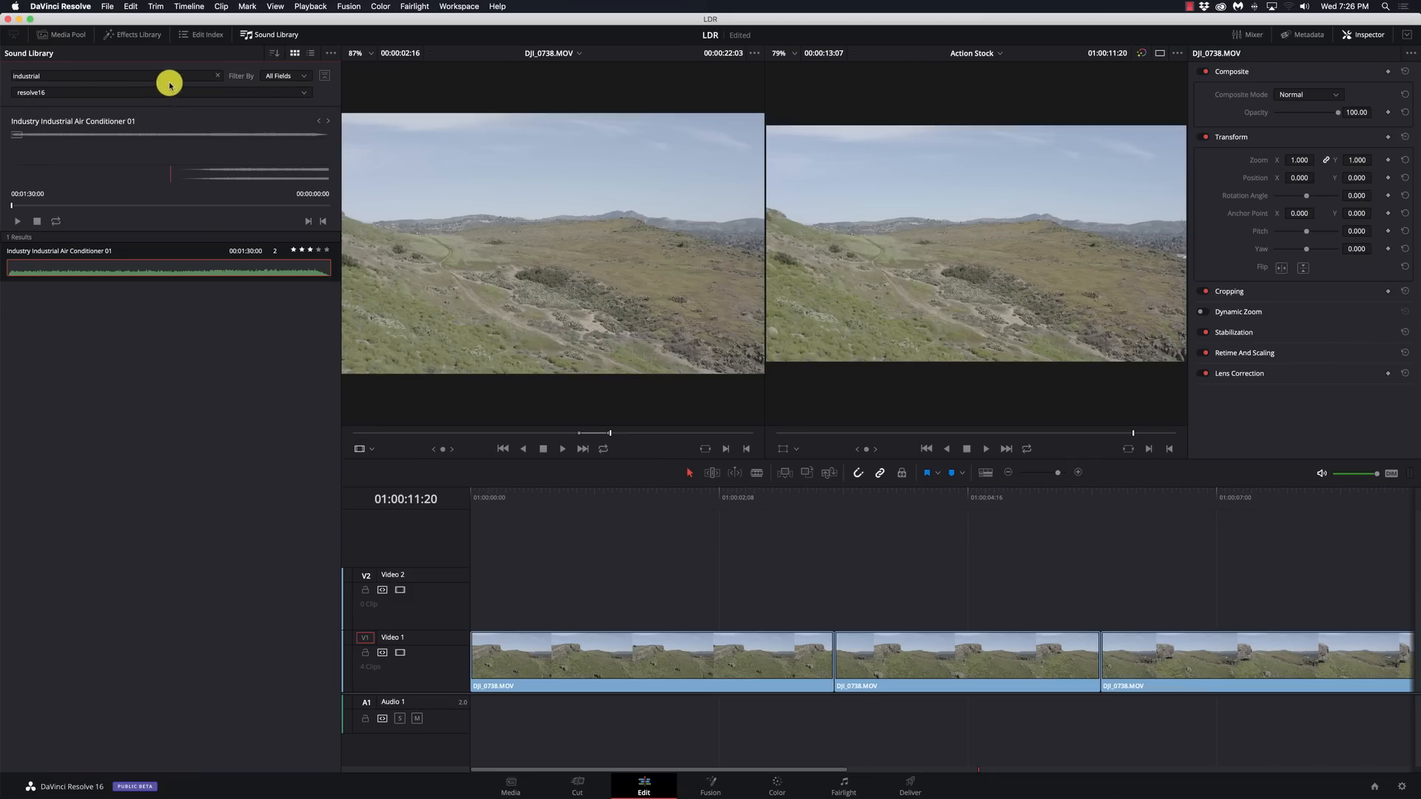
left_click(108, 75)
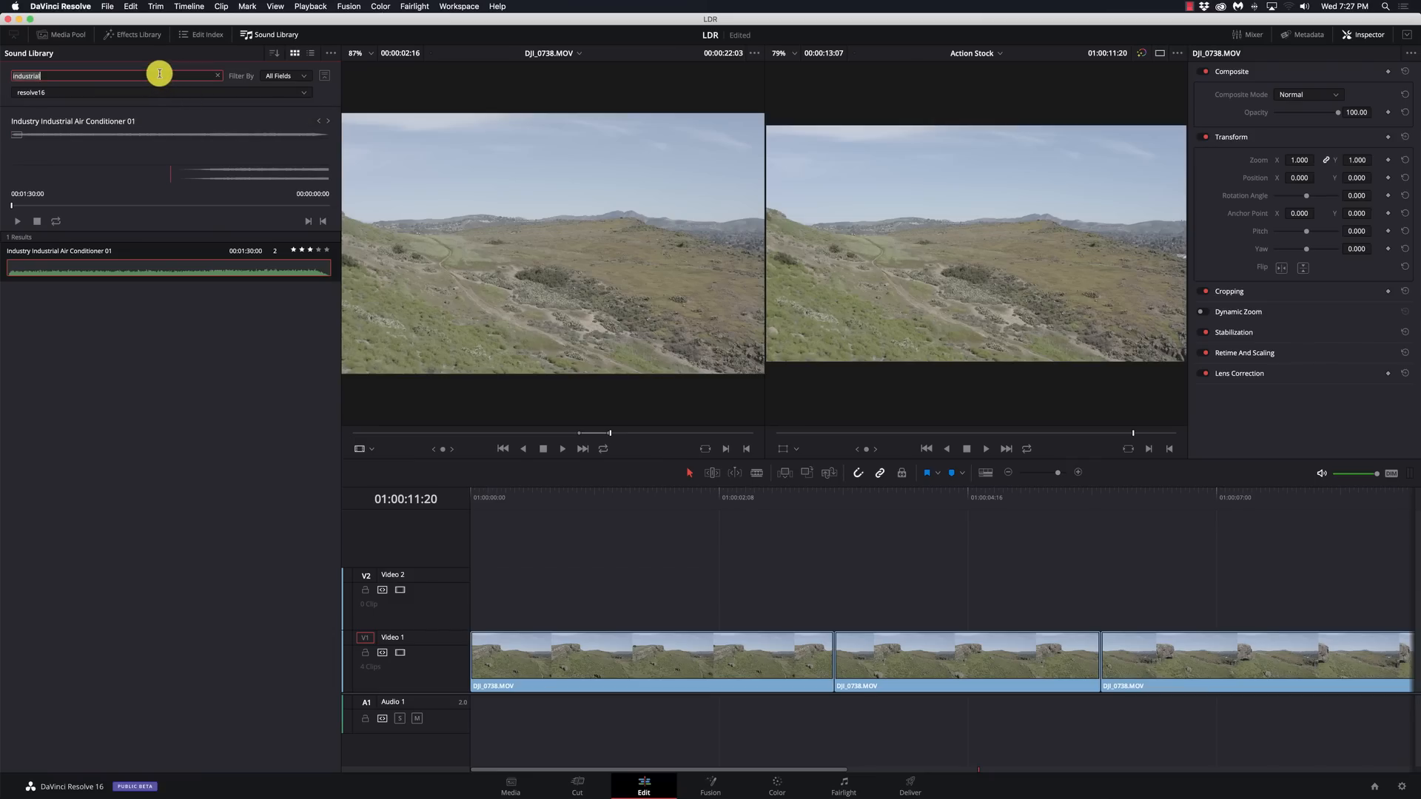
left_click(16, 221)
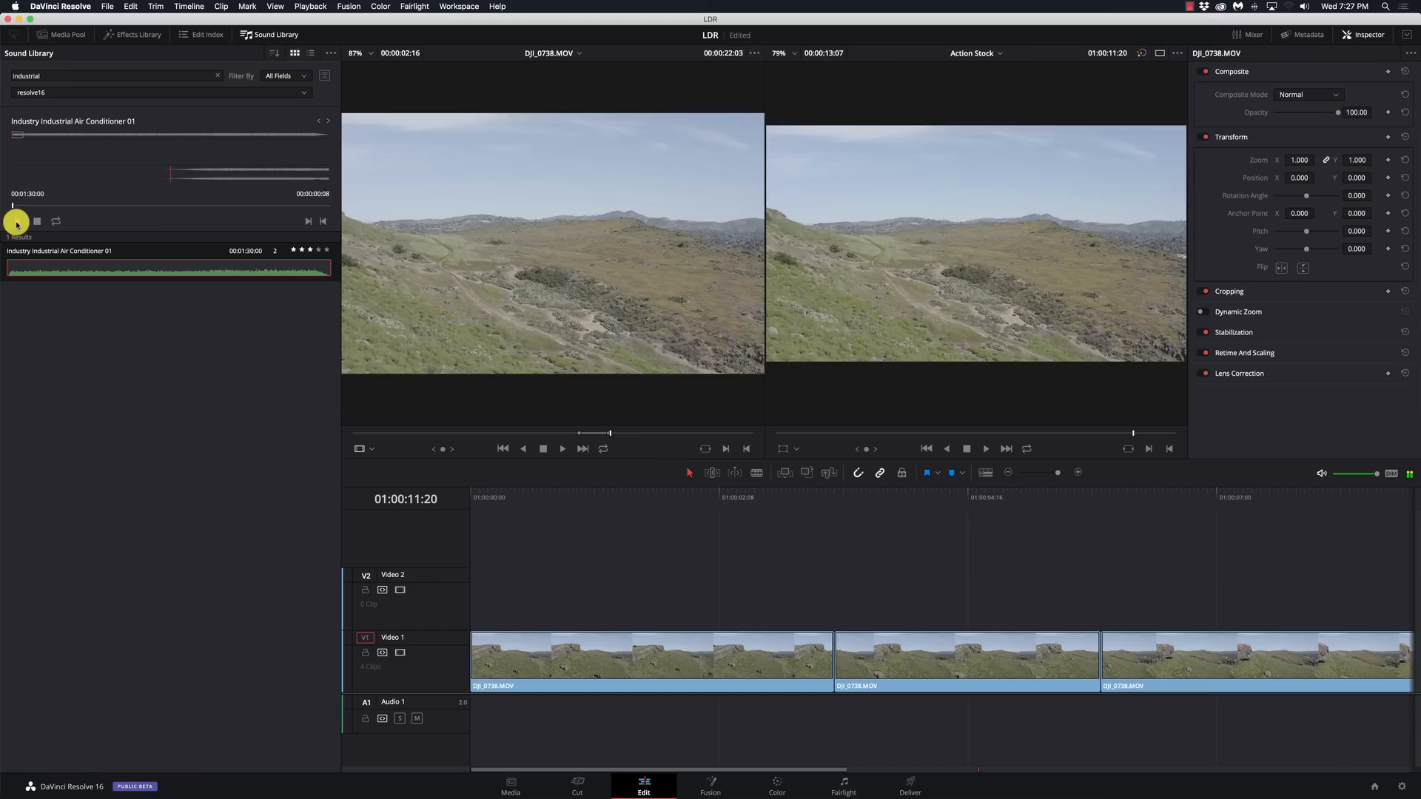
left_click(16, 221)
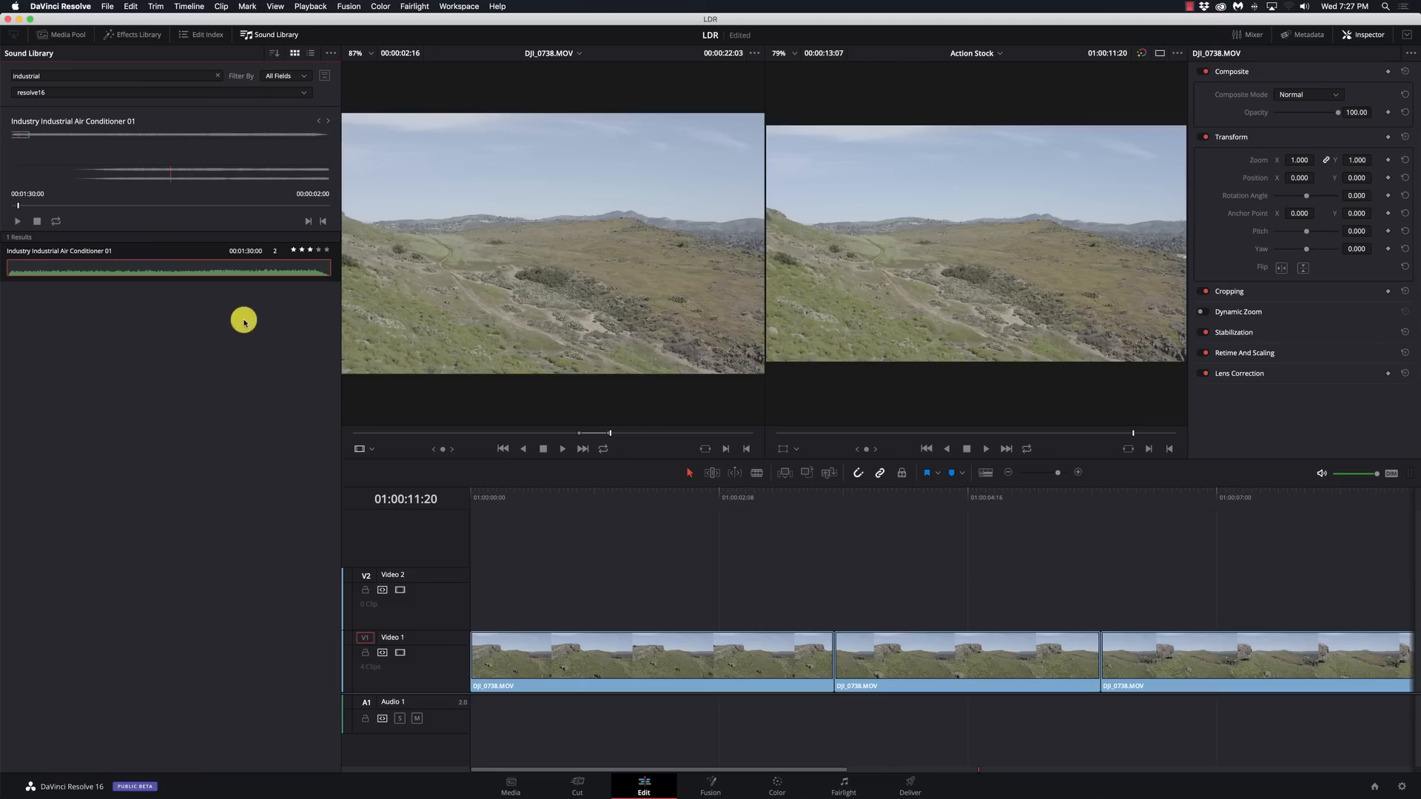
mouse_move(39, 167)
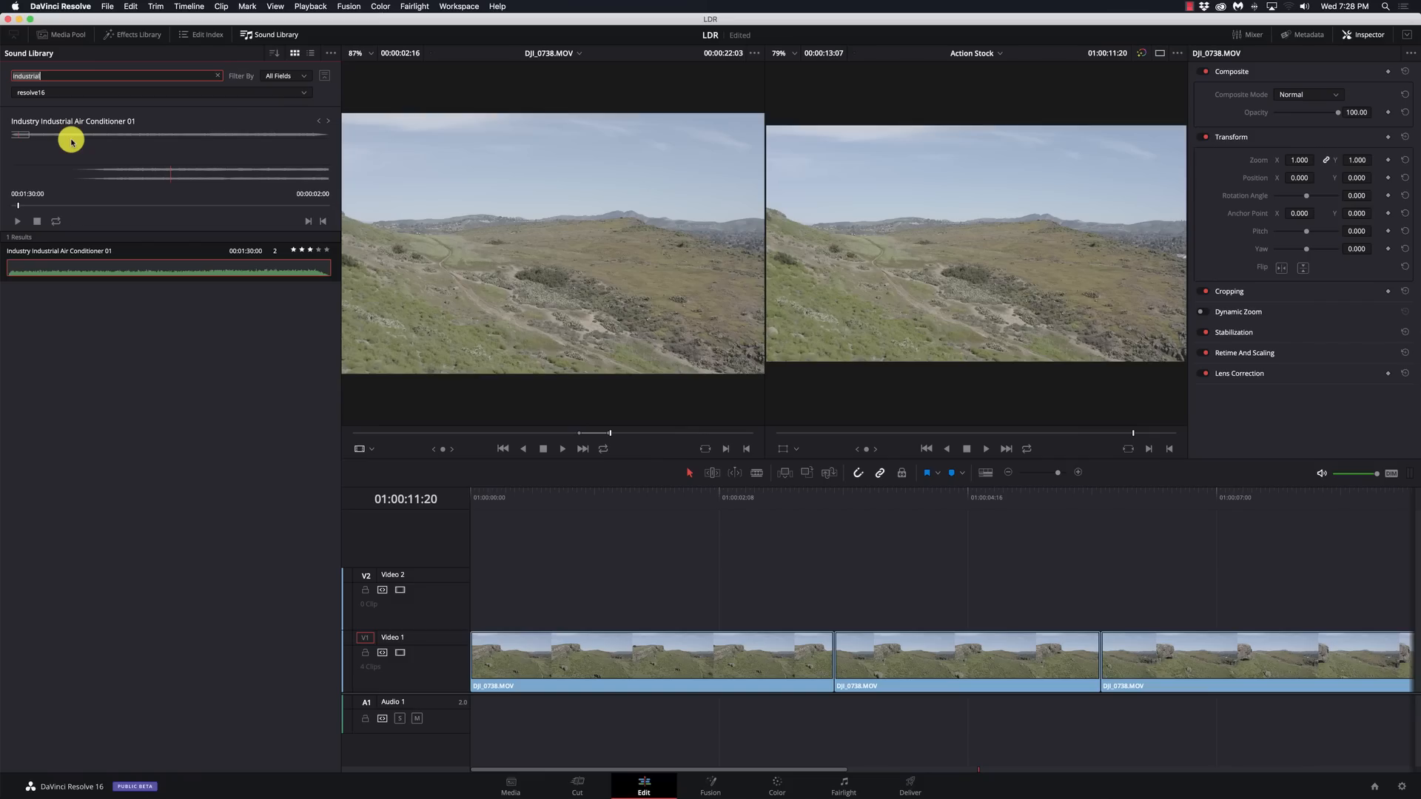
mouse_move(443, 557)
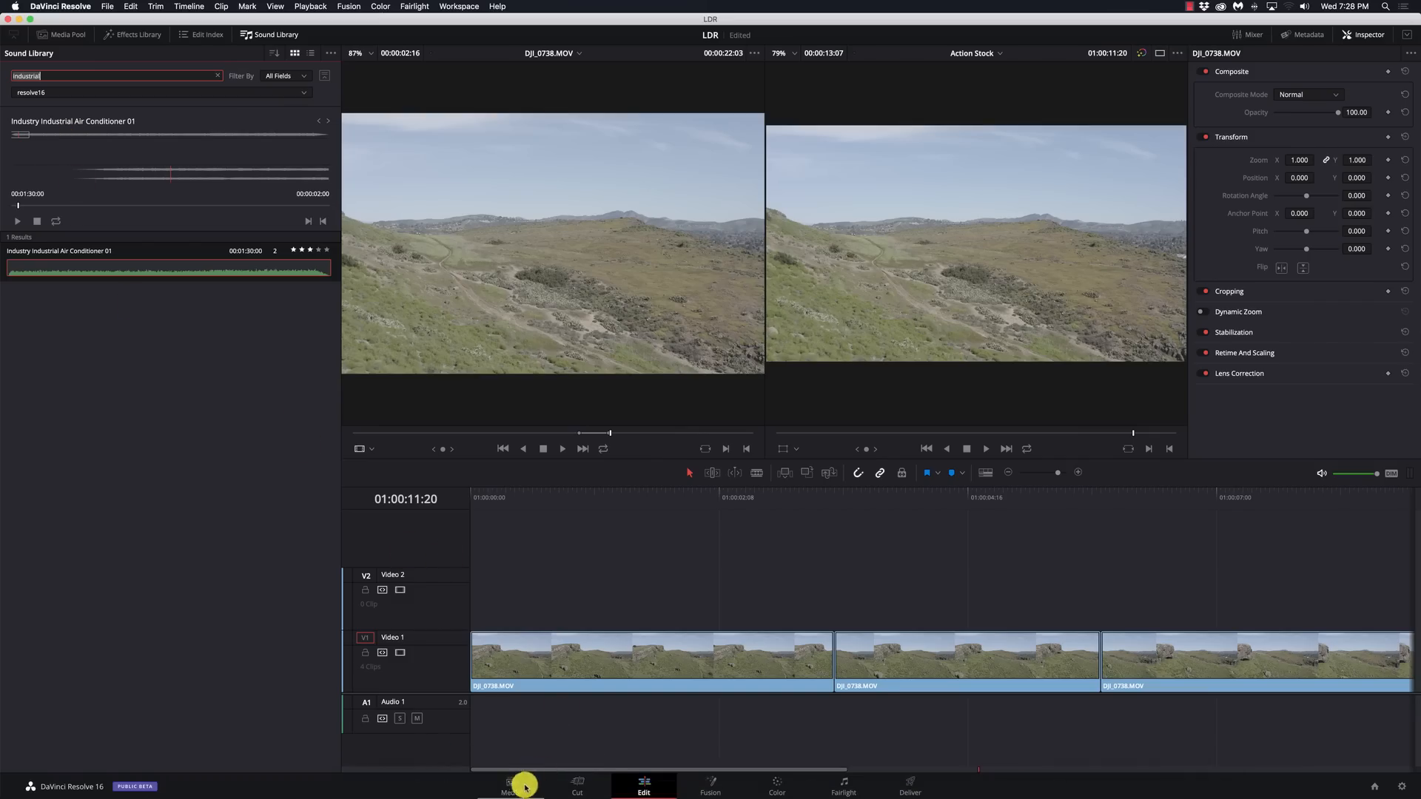
Step: Browse Backup 2T > MORH > Music on the Media page and preview a melodyloops MP3 track
left_click(510, 784)
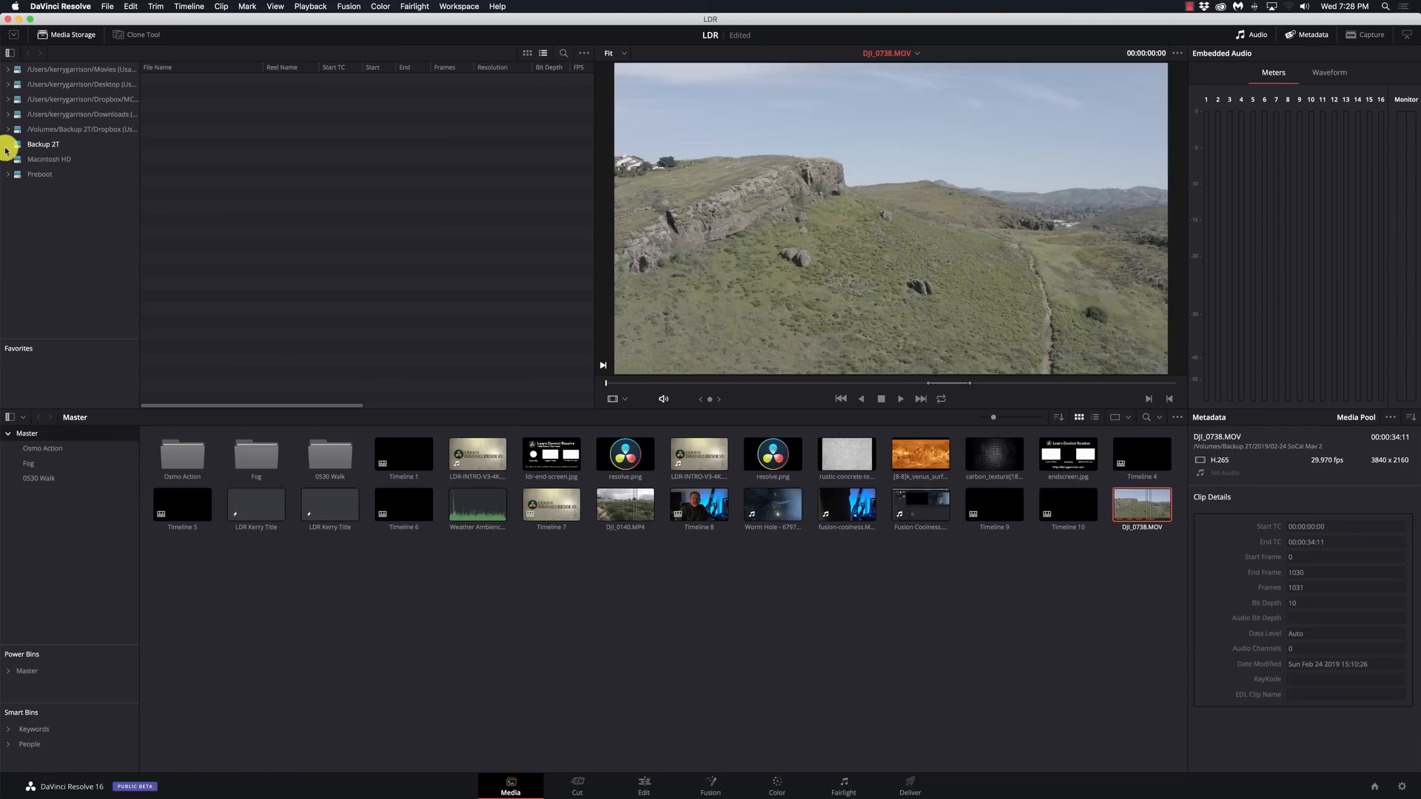
left_click(7, 144)
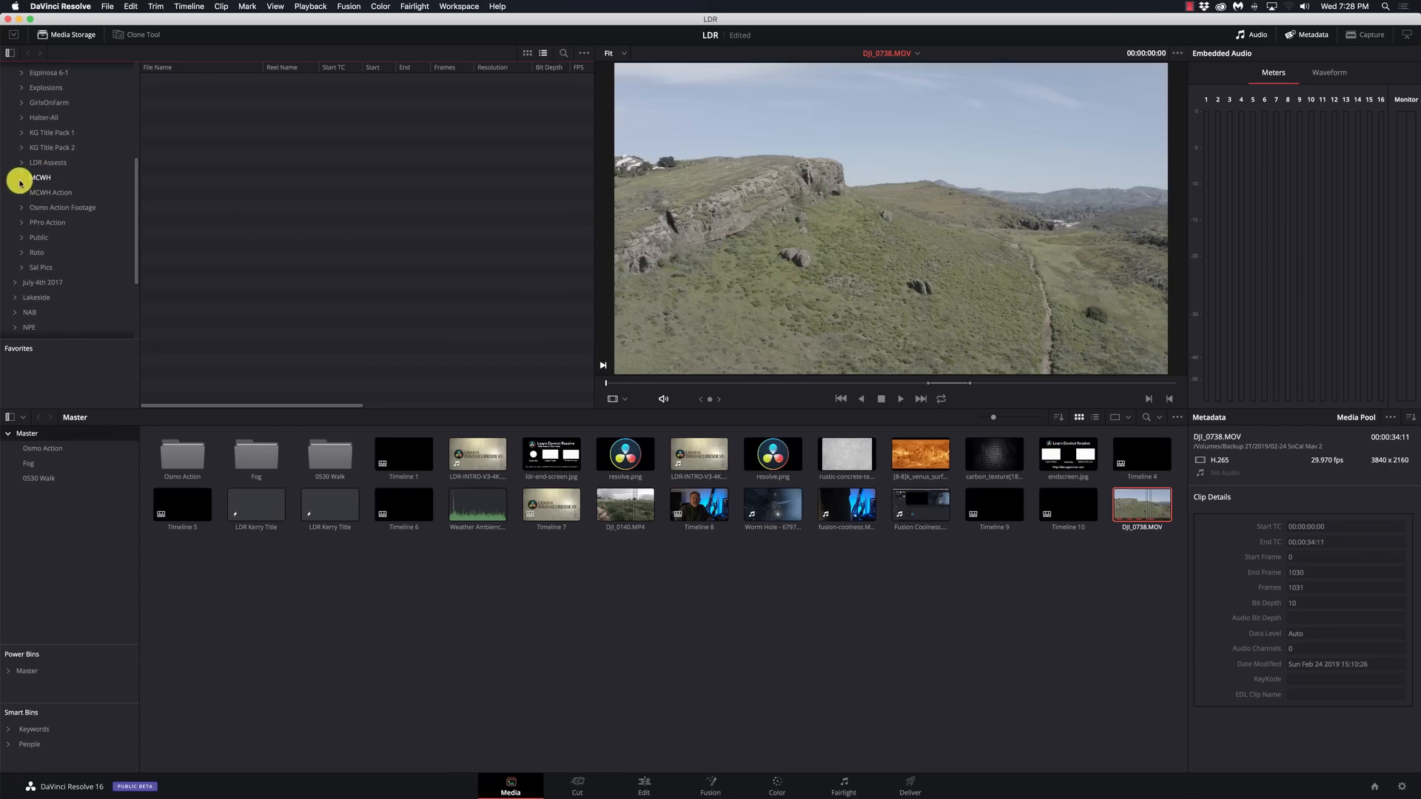
left_click(22, 176)
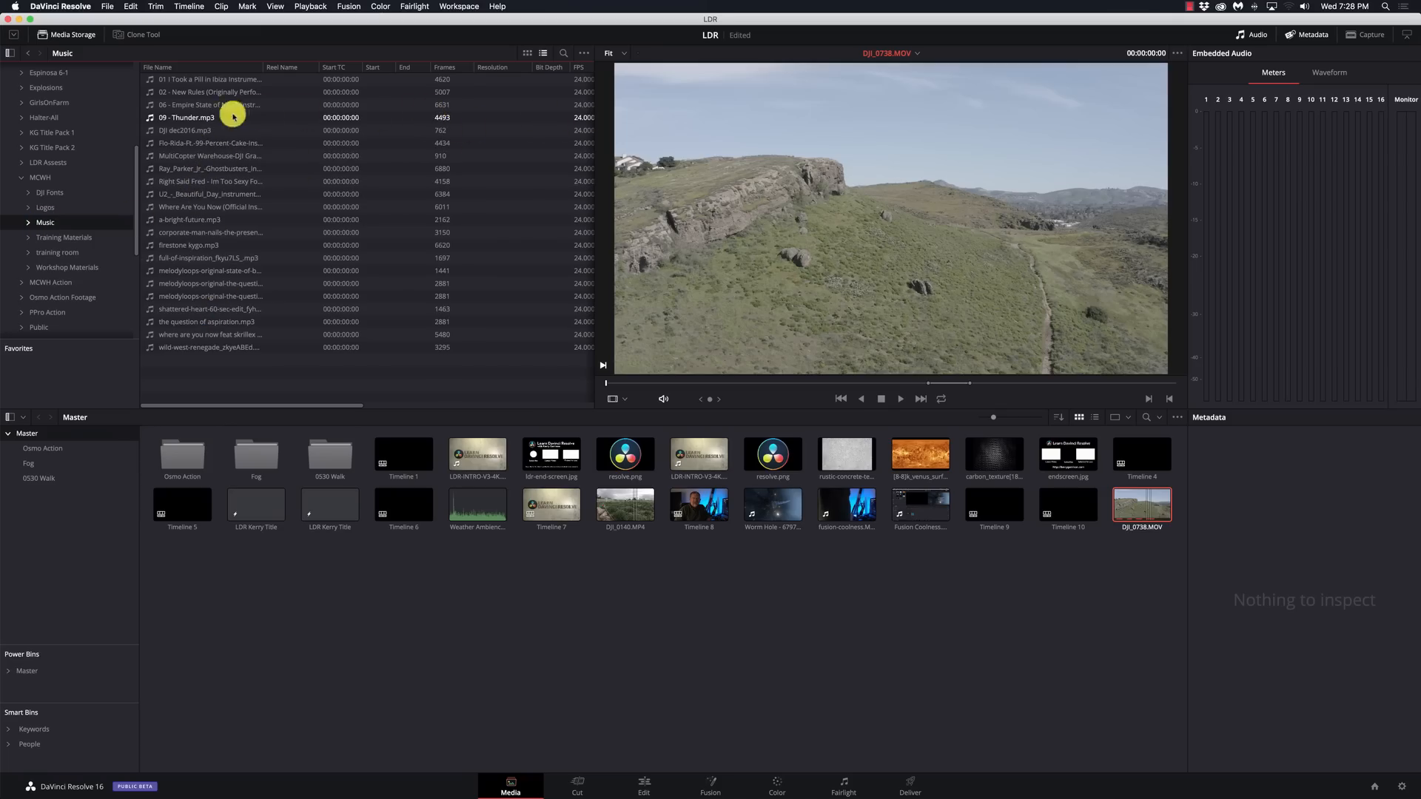
left_click(209, 103)
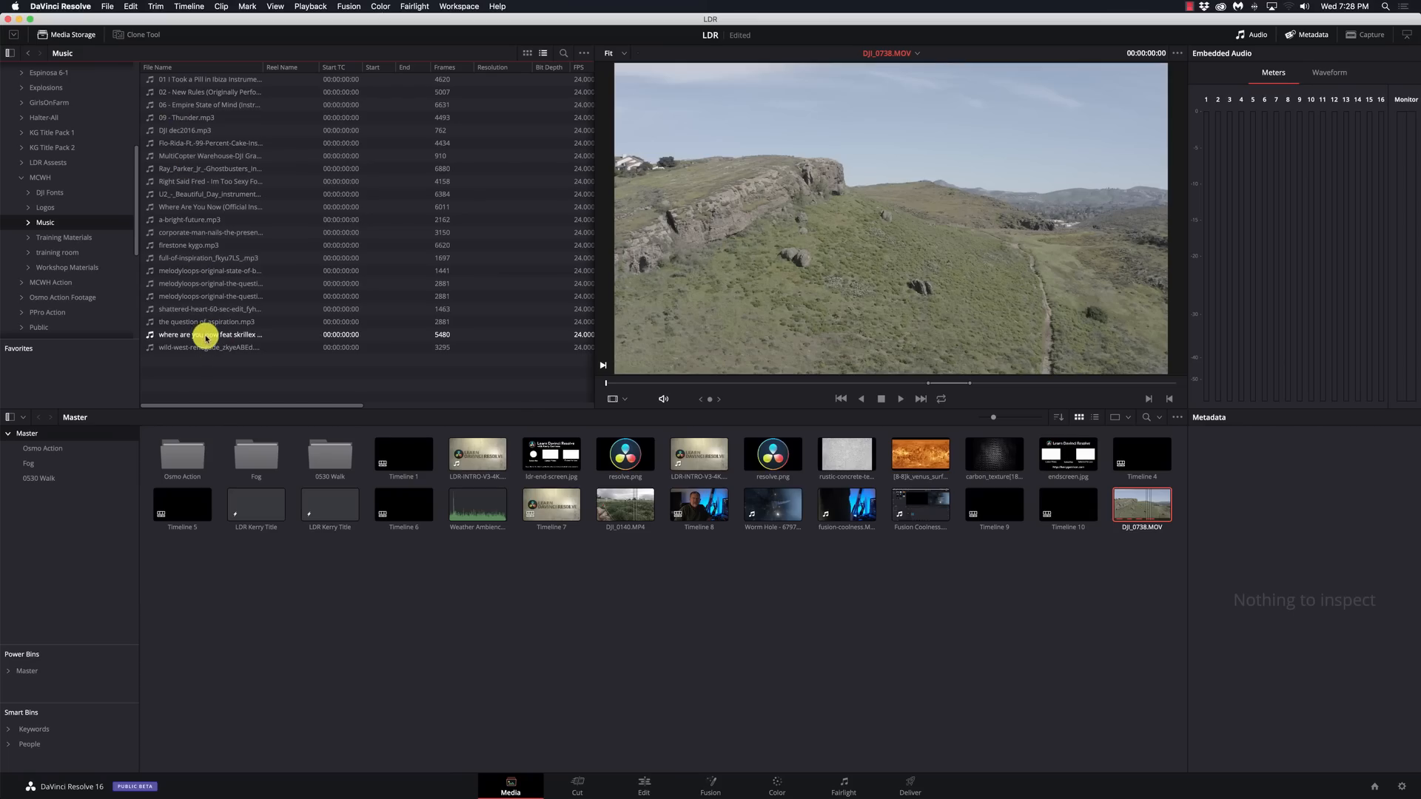
left_click(210, 270)
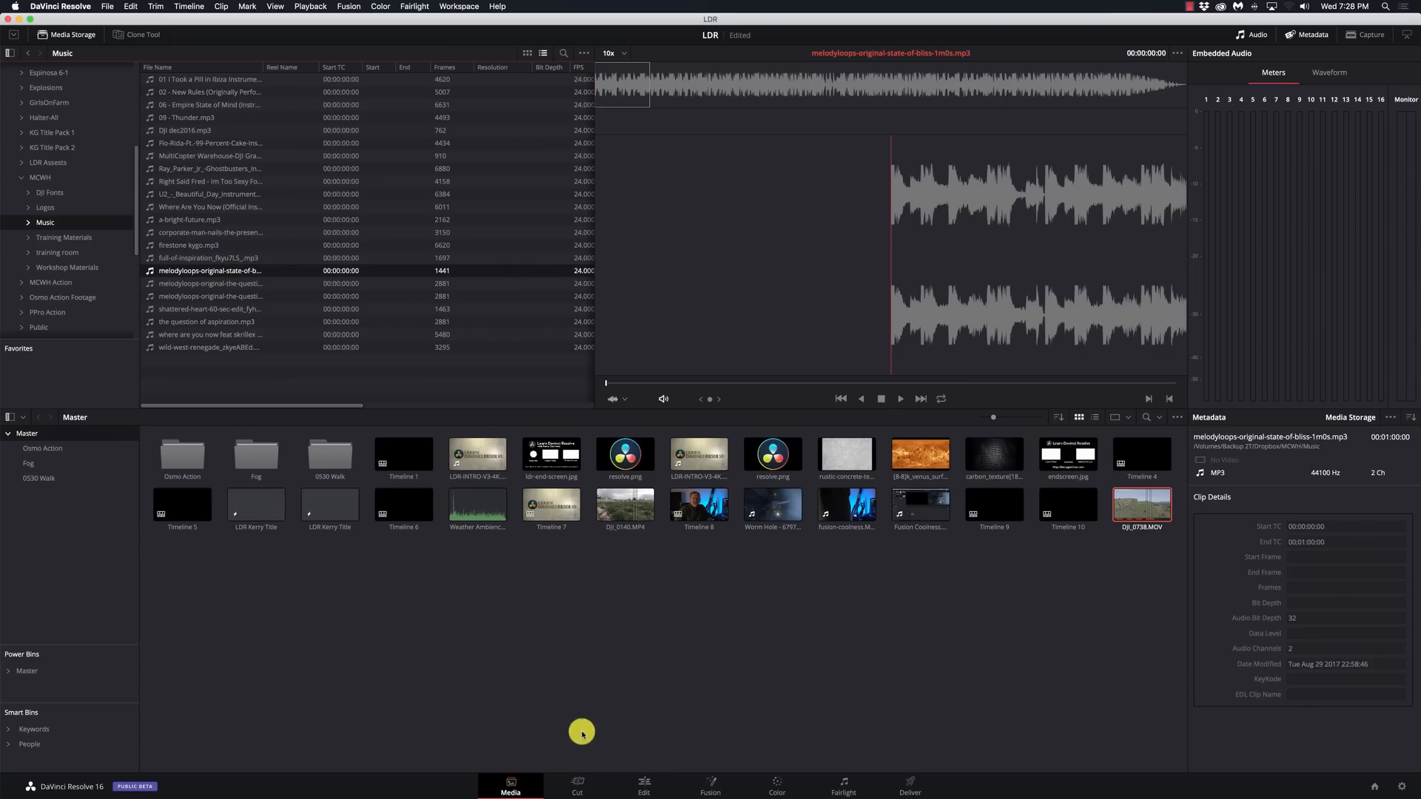
mouse_move(656, 781)
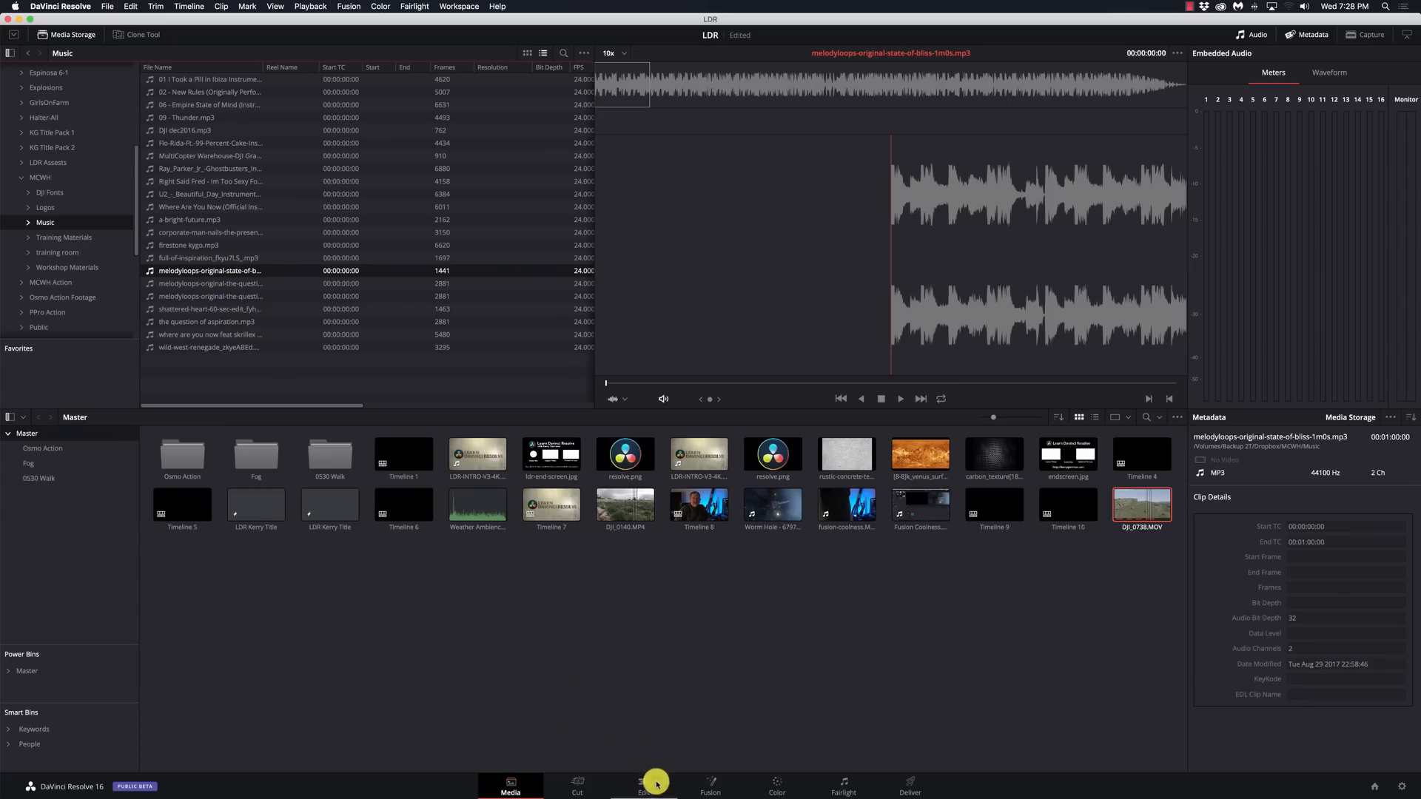
mouse_move(412, 389)
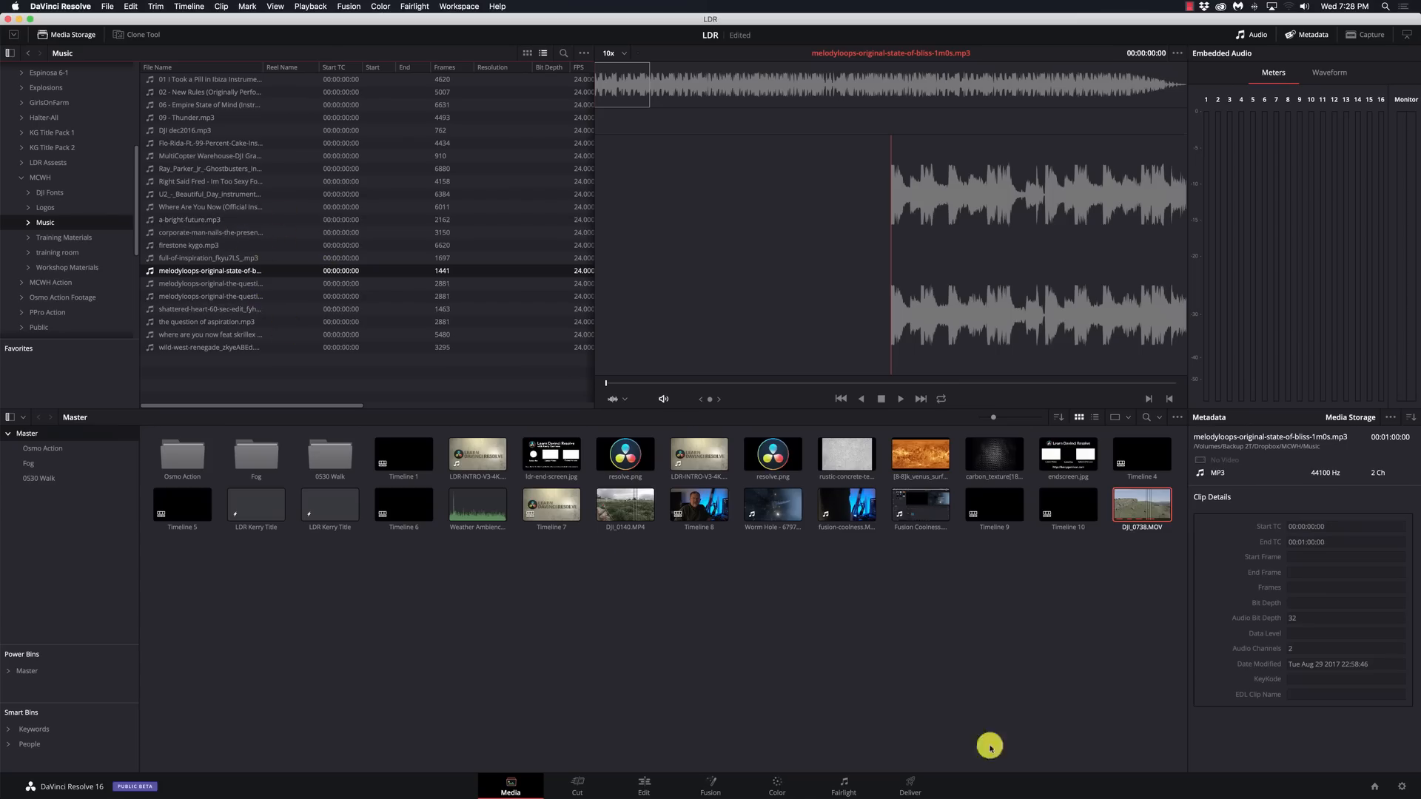
Step: Return to the Edit page with the Sound Library beside the DJI_0738 timeline
left_click(644, 784)
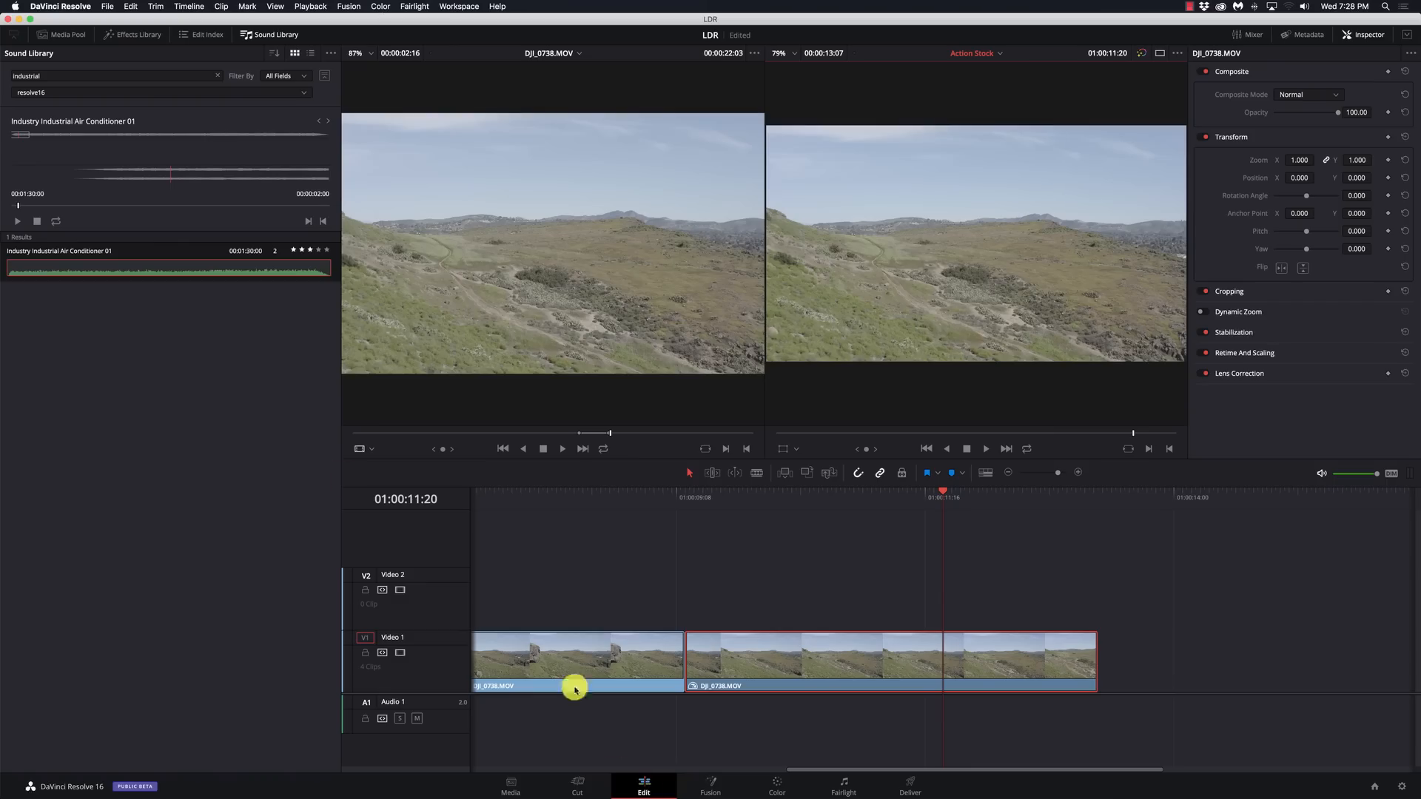
mouse_move(105, 53)
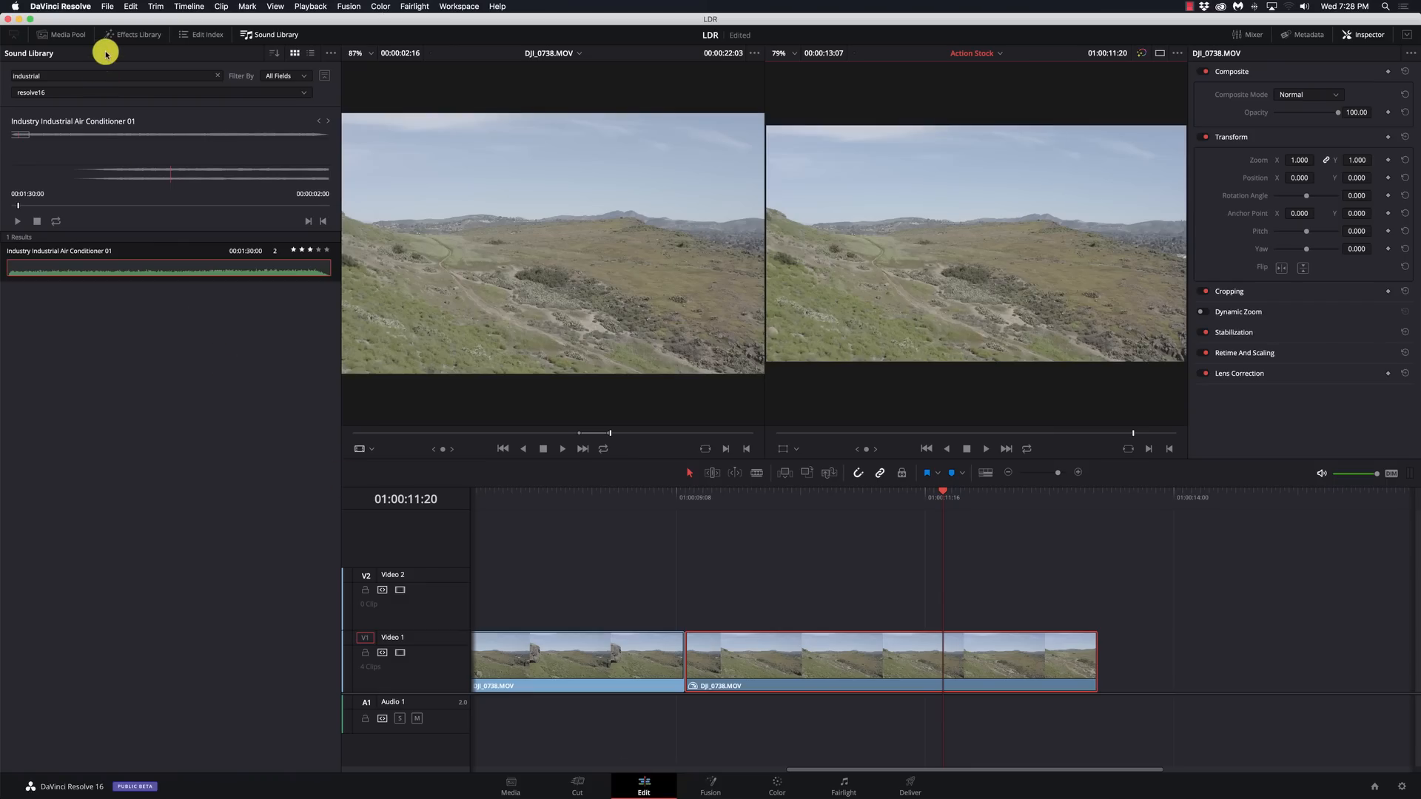
mouse_move(270, 89)
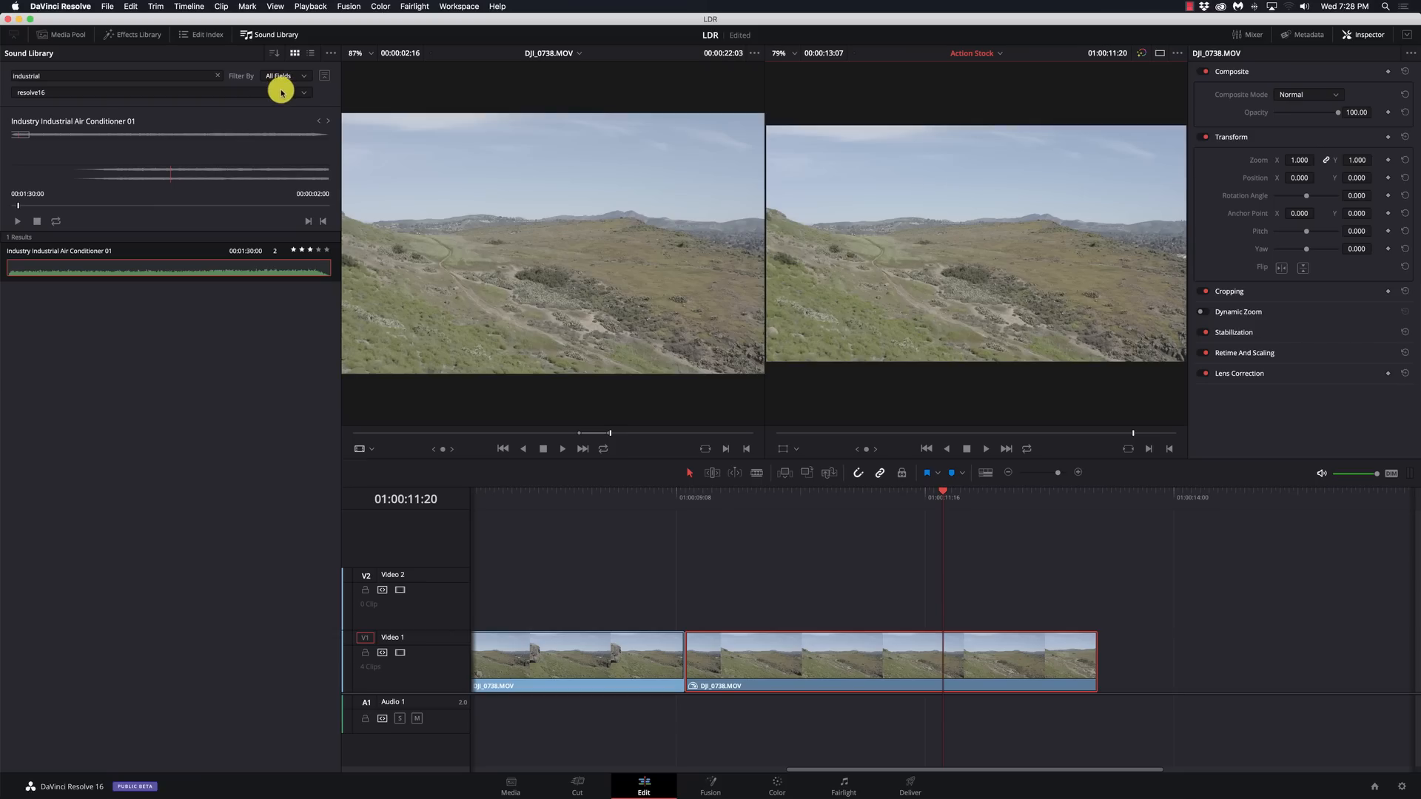
mouse_move(482, 154)
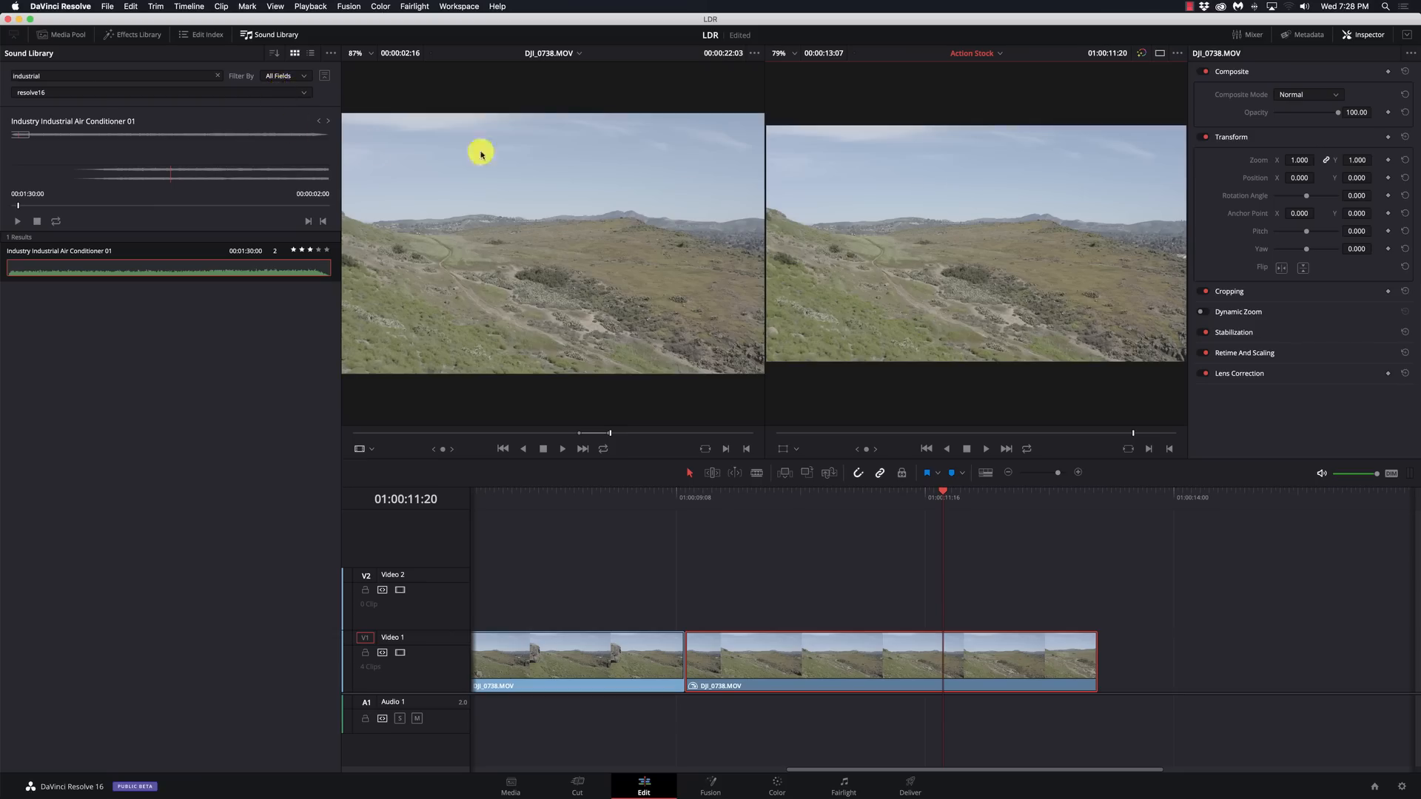